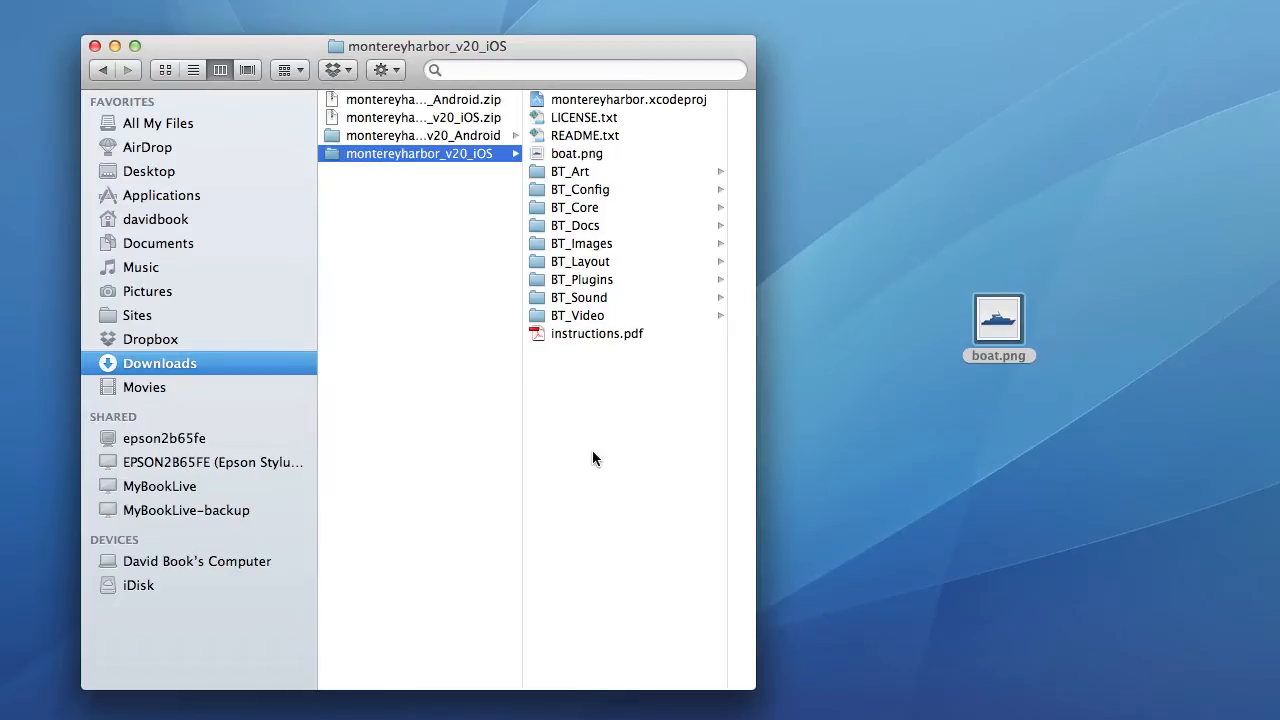
{"action": "mouse_move", "coordinate": [825, 417]}
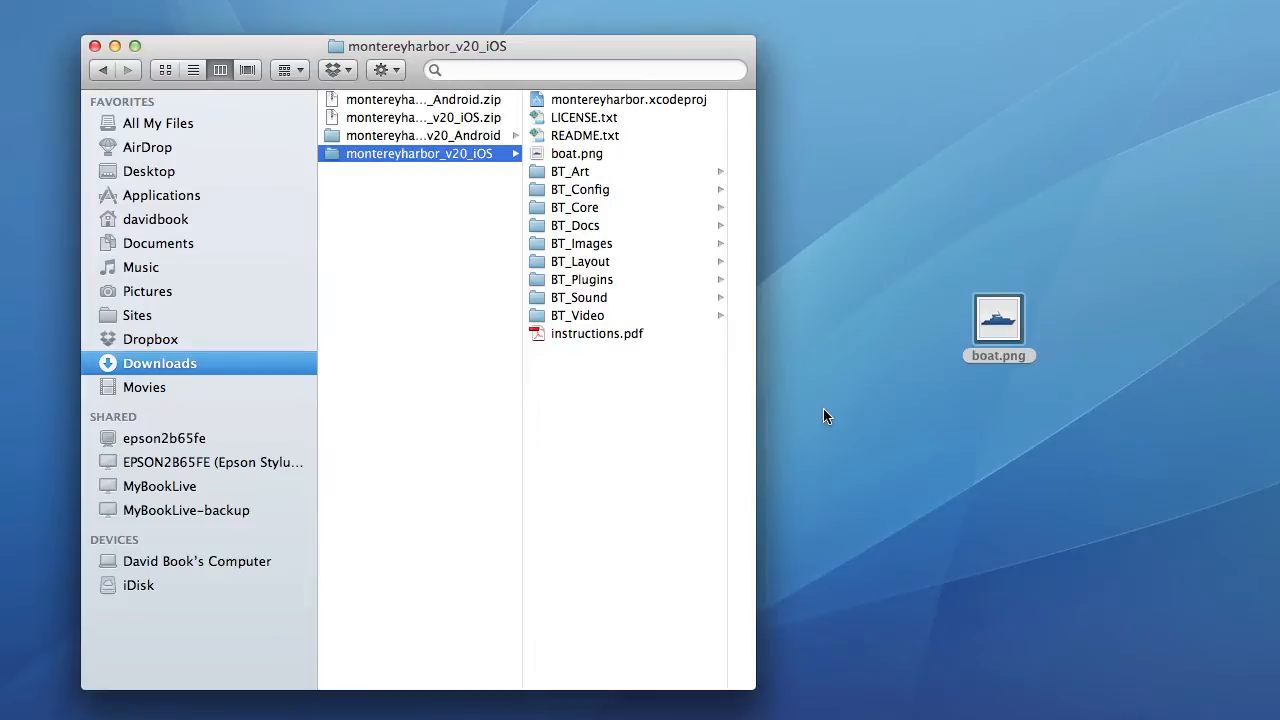
{"action": "mouse_move", "coordinate": [846, 365]}
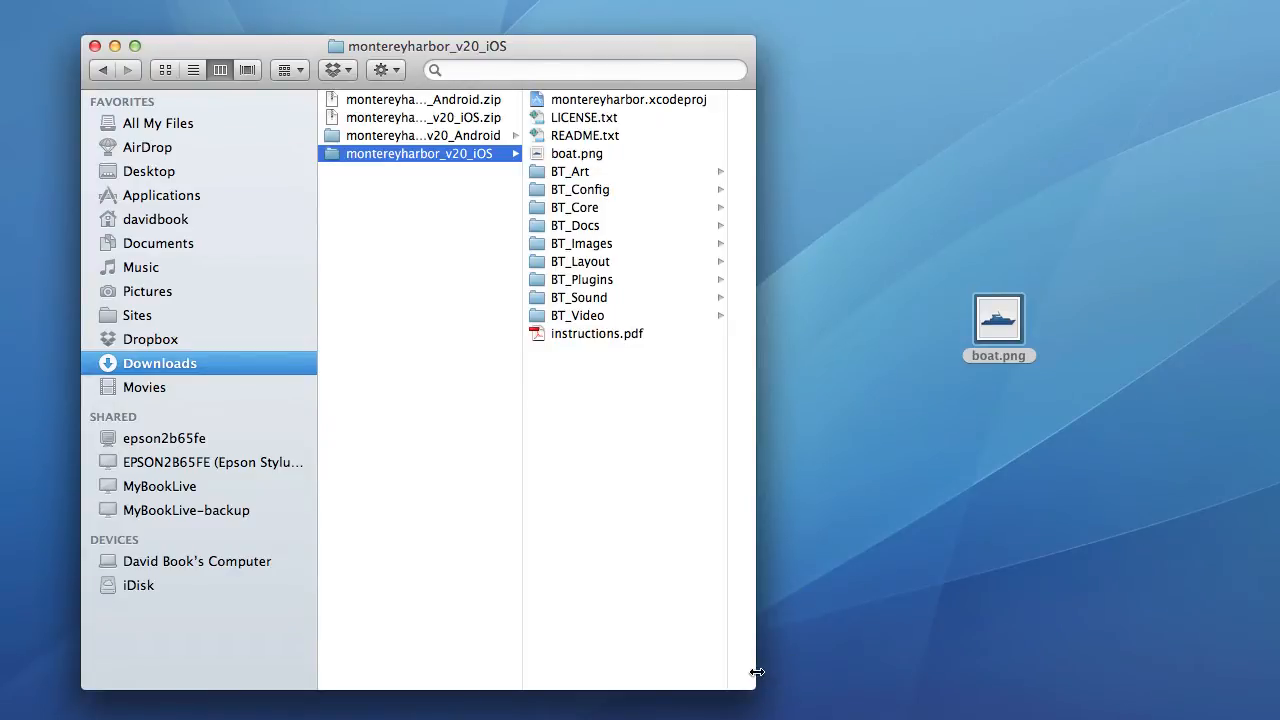
Step: Drag the Finder window wider to show the montereyharbor_v20_iOS project folder contents
{"action": "left_click_drag", "start_coordinate": [757, 671], "coordinate": [857, 669]}
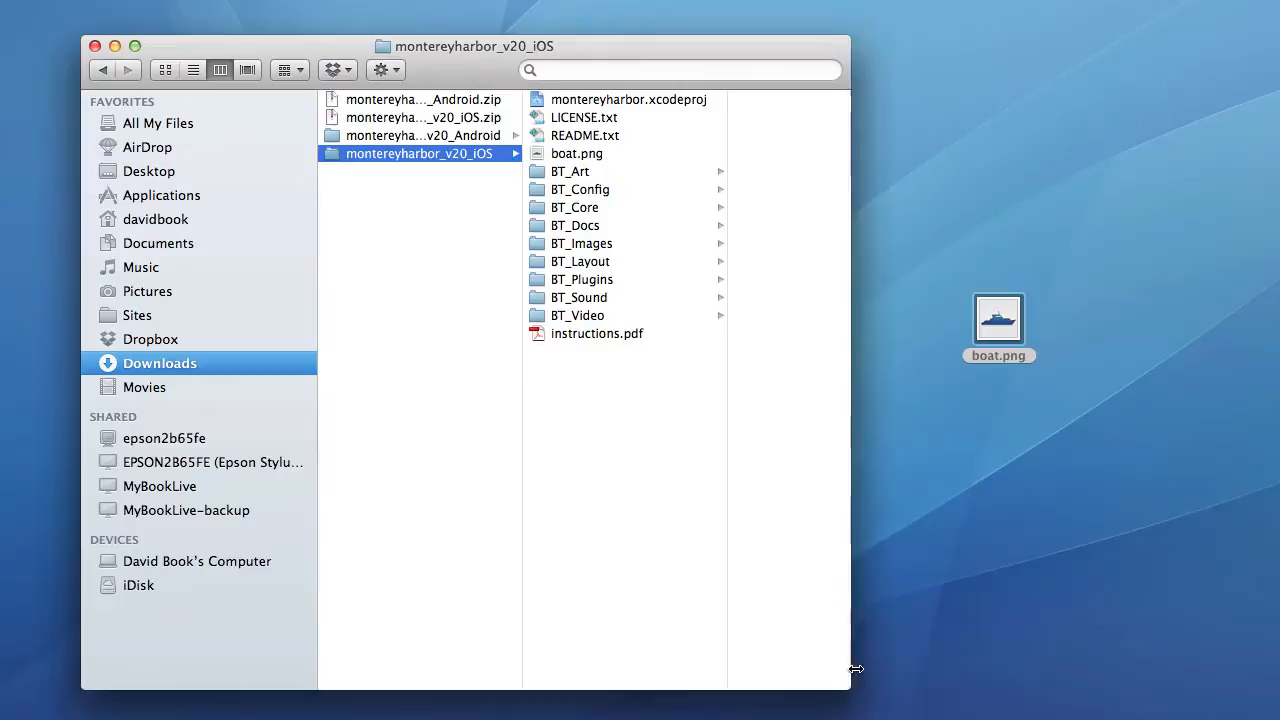
{"action": "left_click_drag", "start_coordinate": [857, 668], "coordinate": [912, 668]}
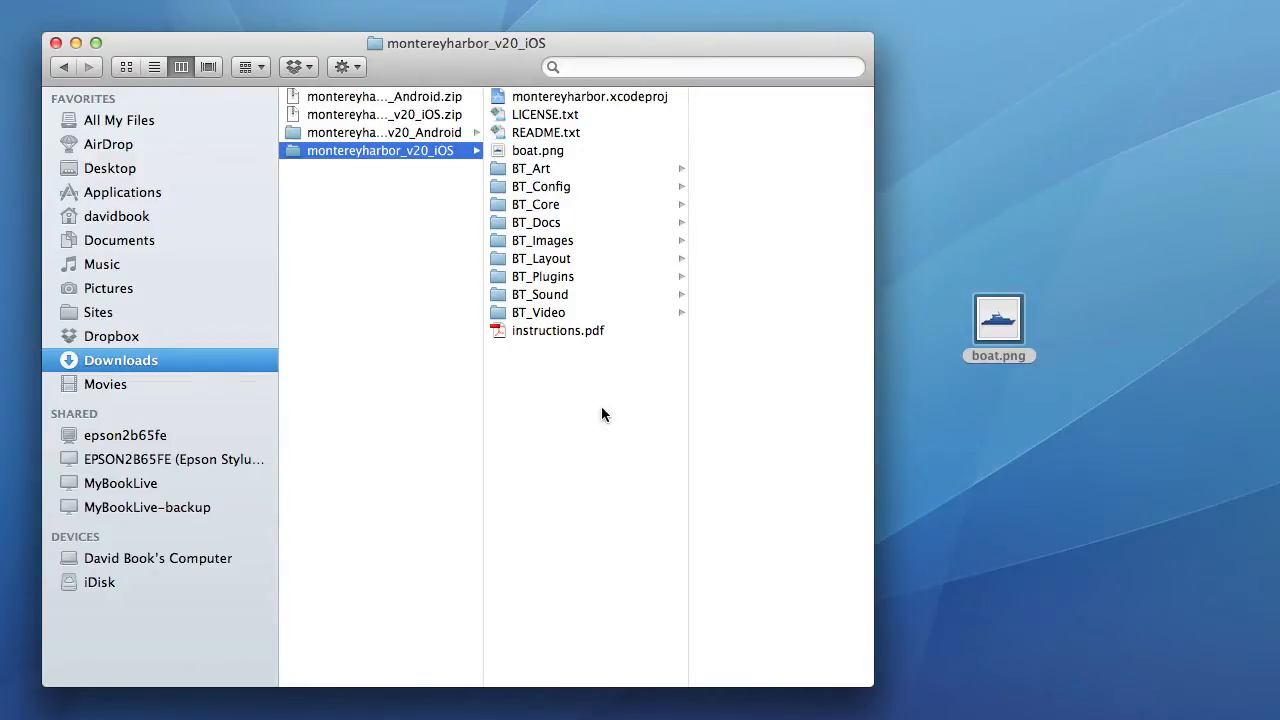
{"action": "mouse_move", "coordinate": [518, 163]}
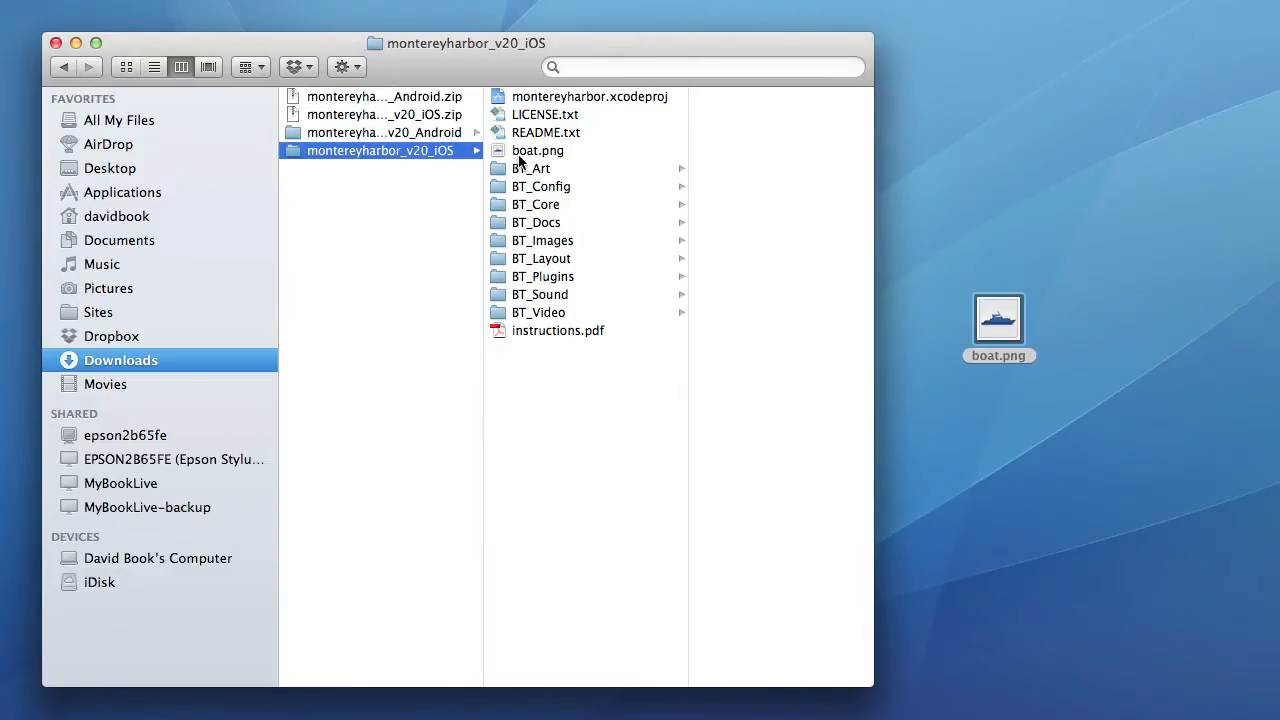
{"action": "mouse_move", "coordinate": [415, 217]}
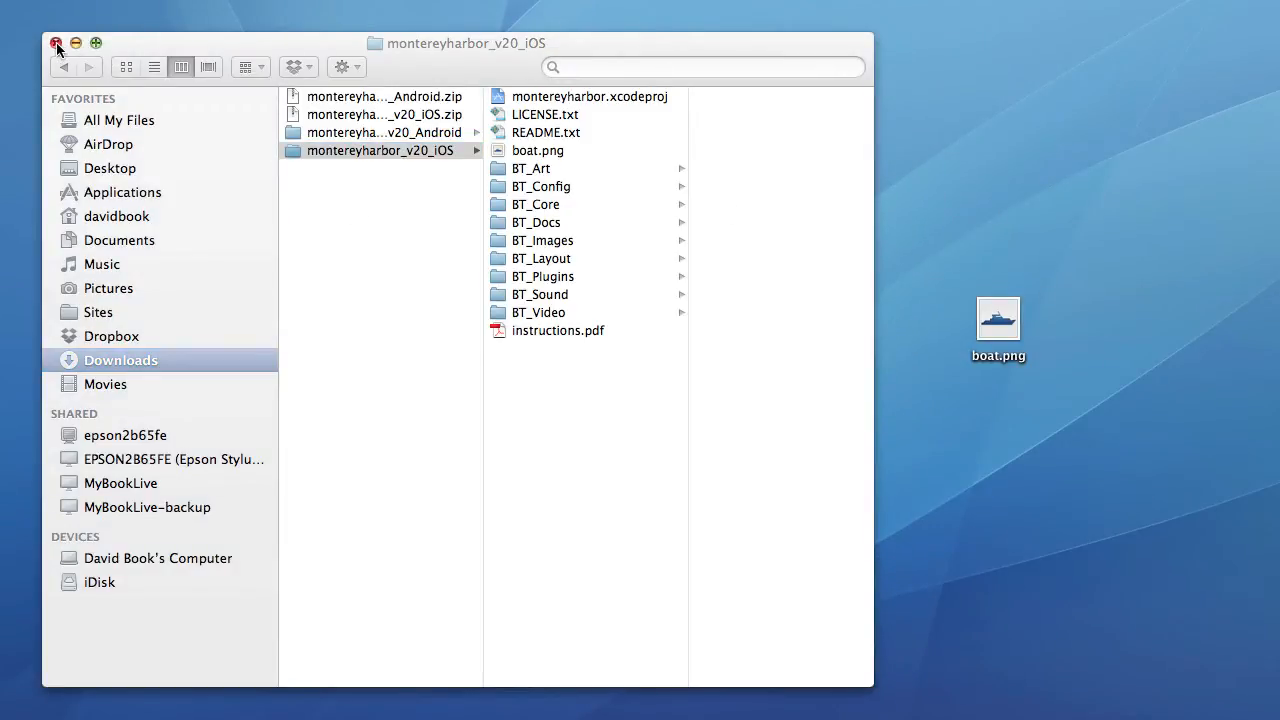
Step: Close the download window, make a desktop montereyharbor folder with an images subfolder, and open it
{"action": "left_click", "coordinate": [57, 43]}
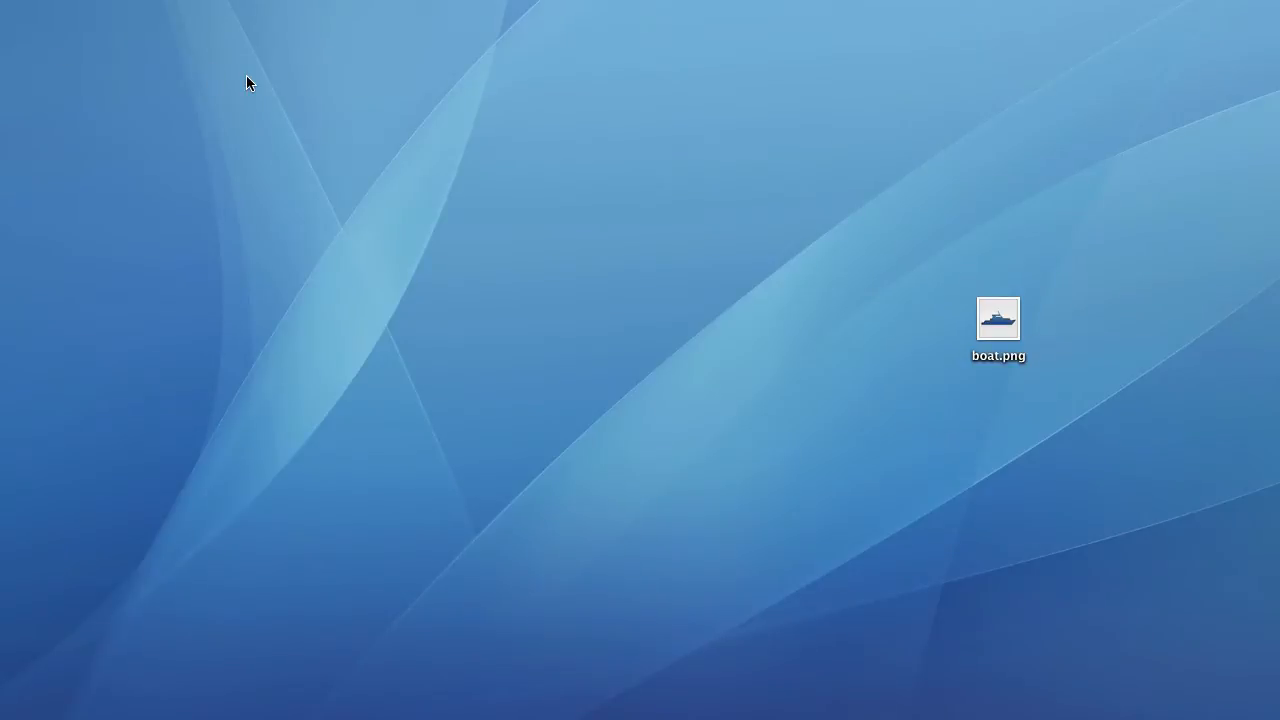
{"action": "right_click", "coordinate": [248, 83]}
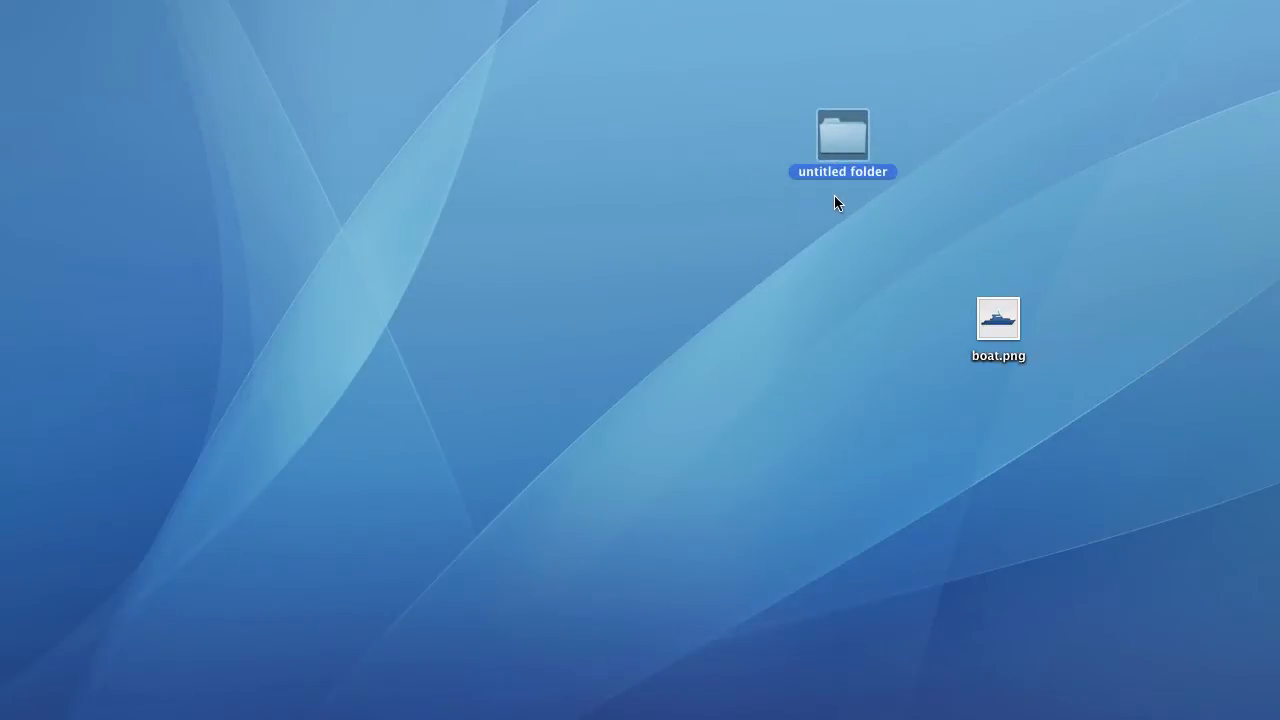
{"action": "mouse_move", "coordinate": [826, 182]}
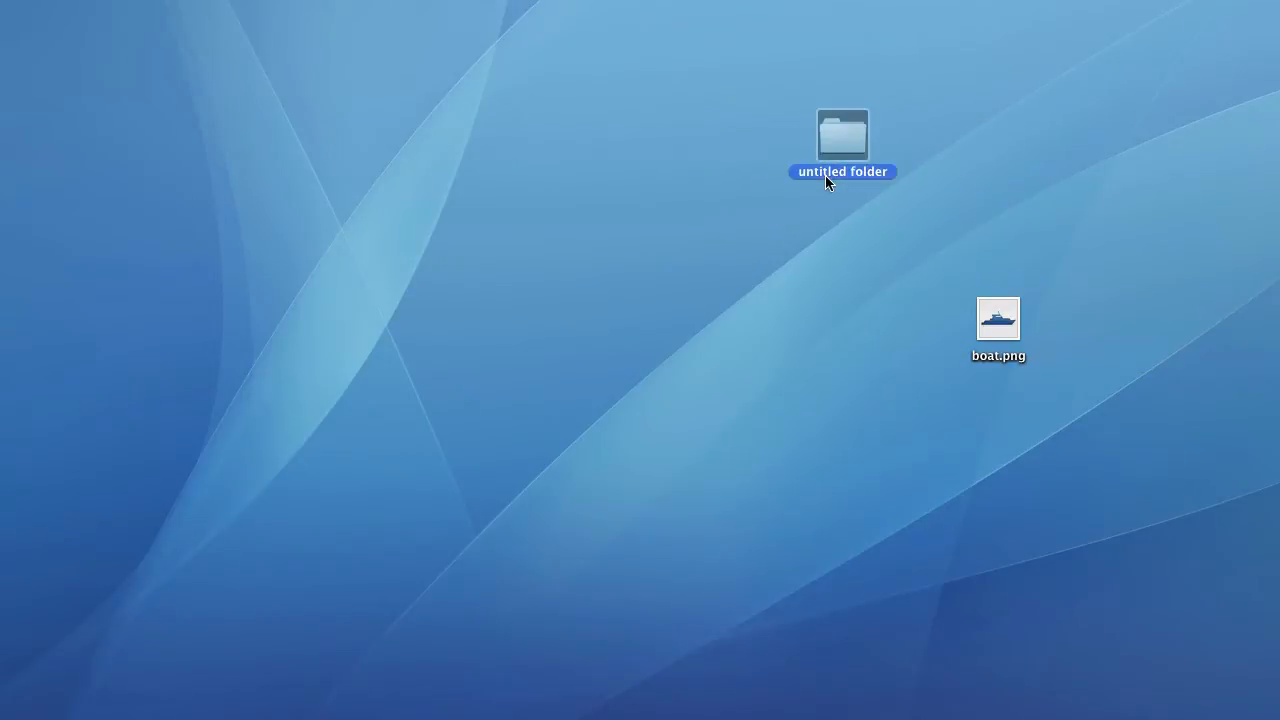
{"action": "double_click", "coordinate": [842, 133]}
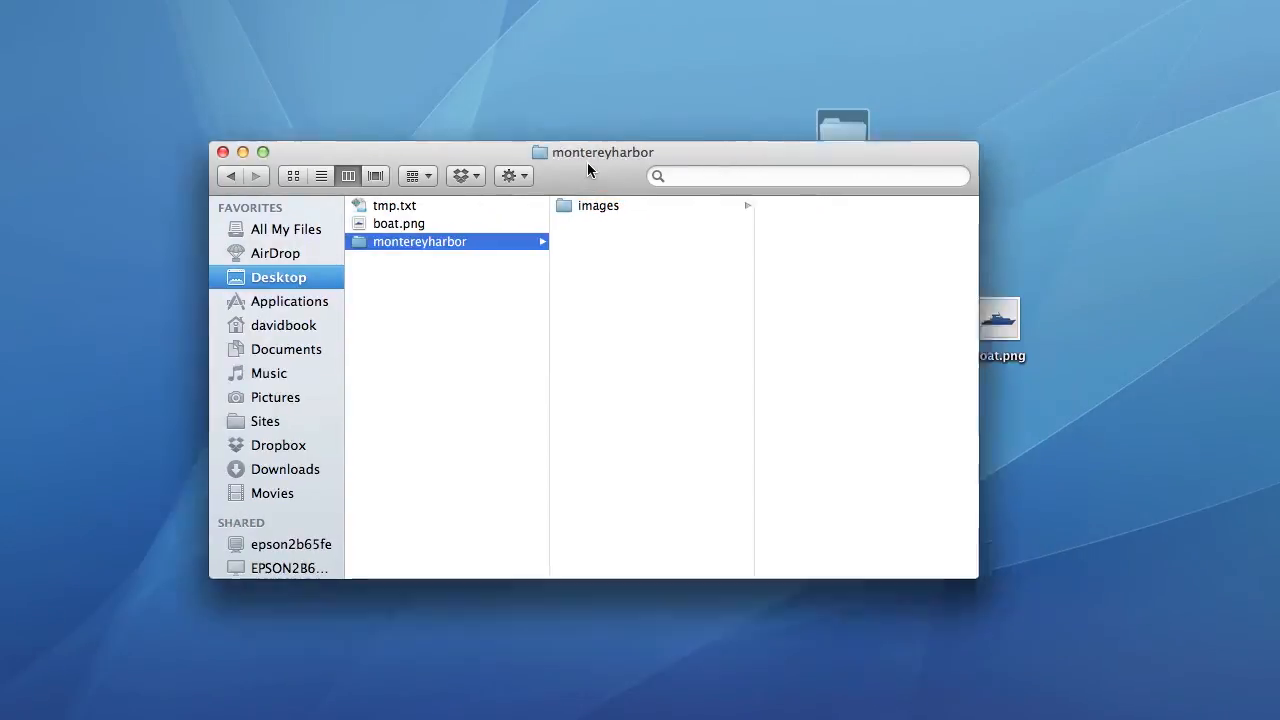
Step: Select the images folder and drag boat.png from the desktop into it
{"action": "left_click_drag", "start_coordinate": [590, 152], "coordinate": [450, 117]}
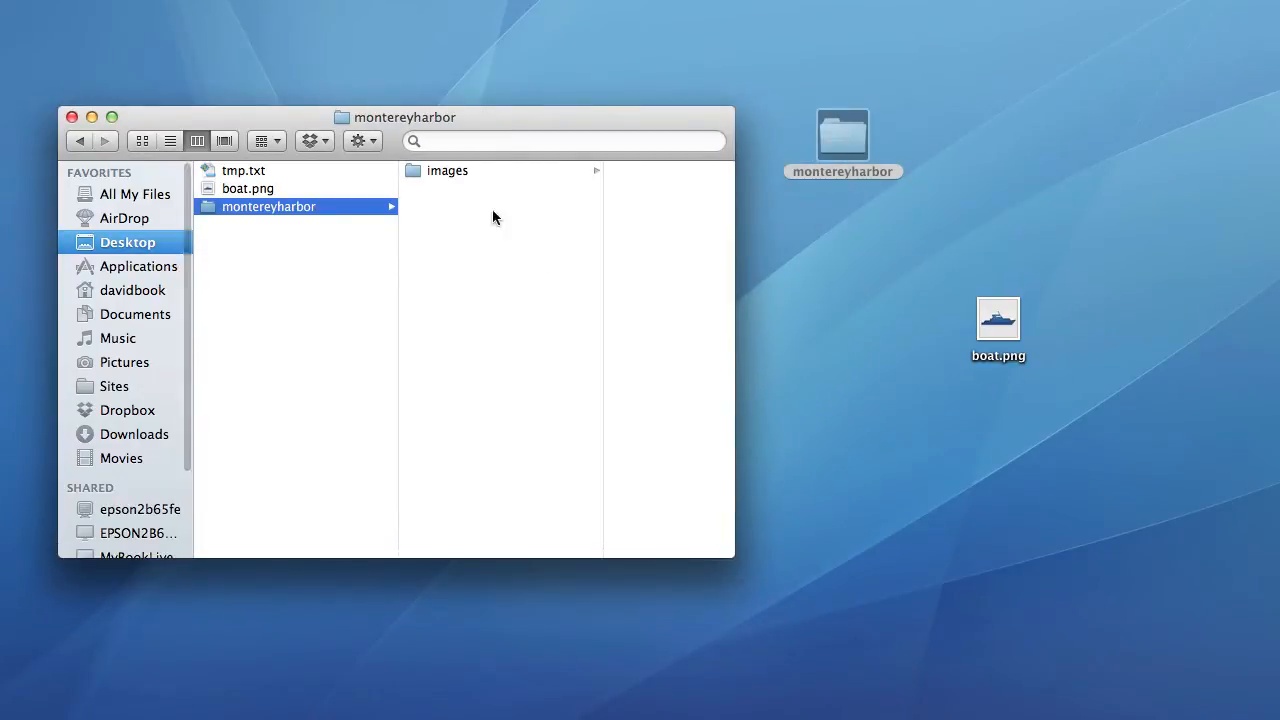
{"action": "left_click", "coordinate": [447, 170]}
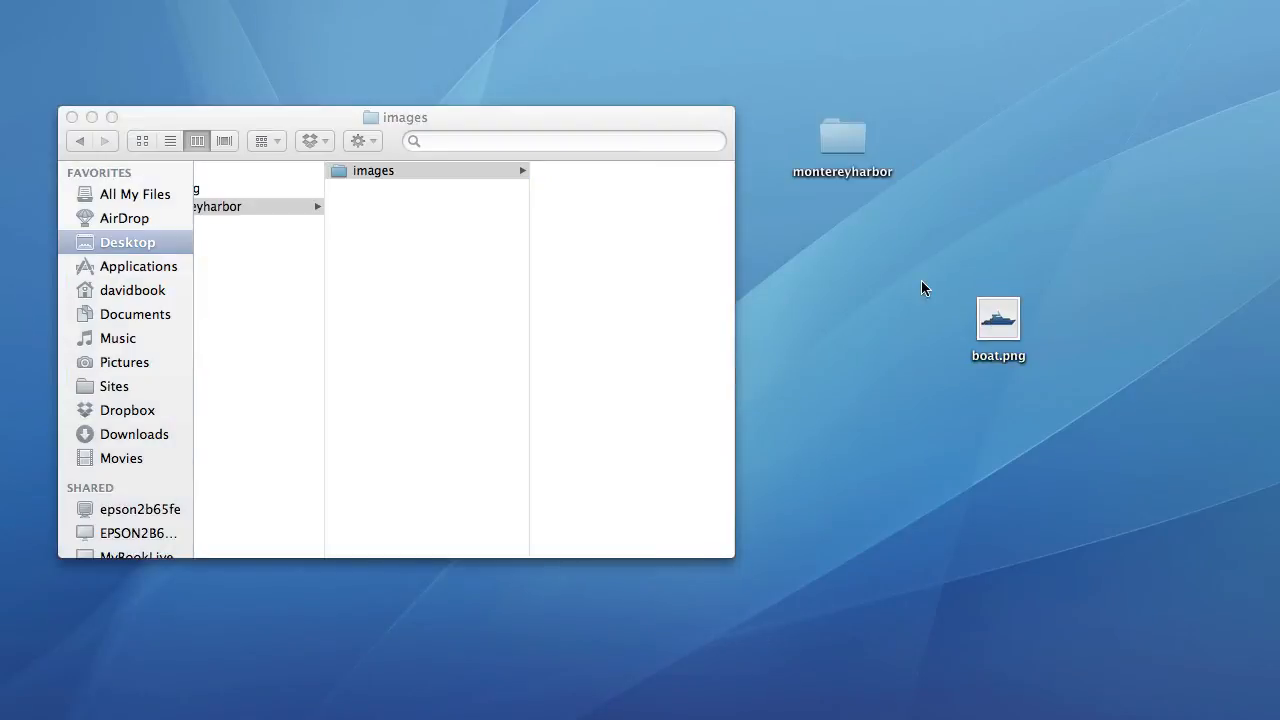
{"action": "left_click_drag", "start_coordinate": [998, 320], "coordinate": [575, 225]}
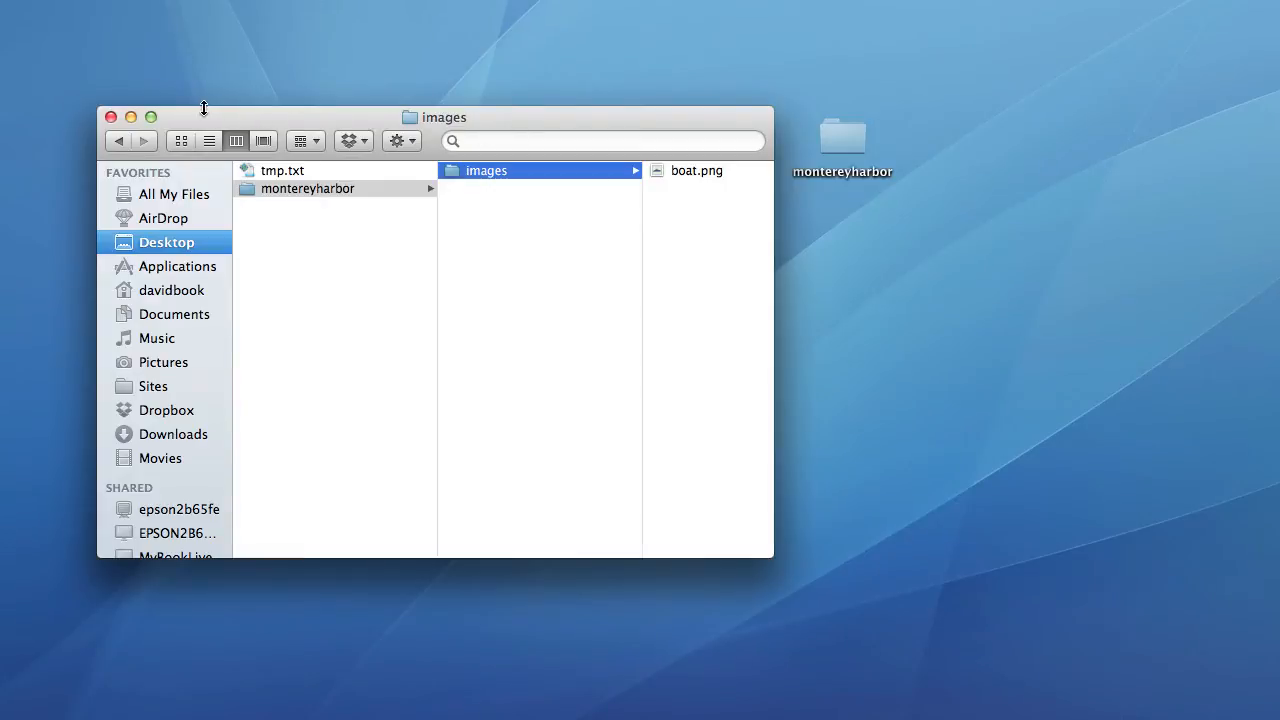
{"action": "mouse_move", "coordinate": [310, 217]}
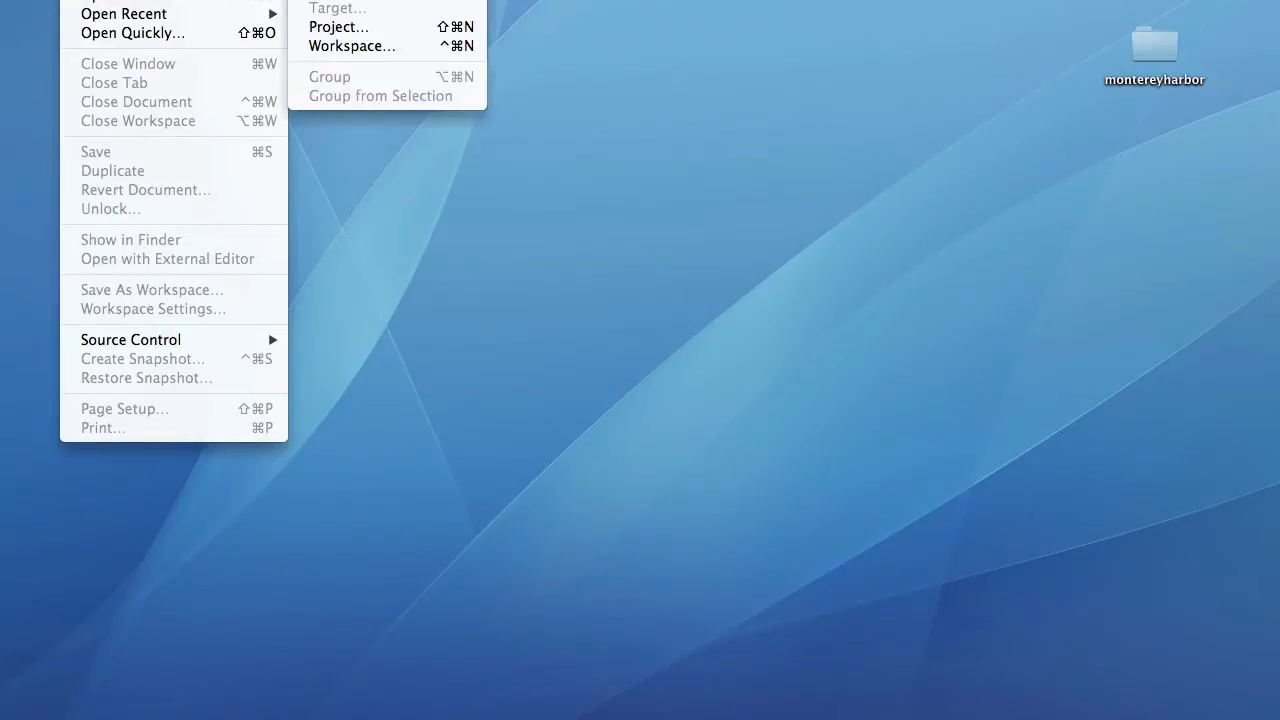
{"action": "mouse_move", "coordinate": [350, 27]}
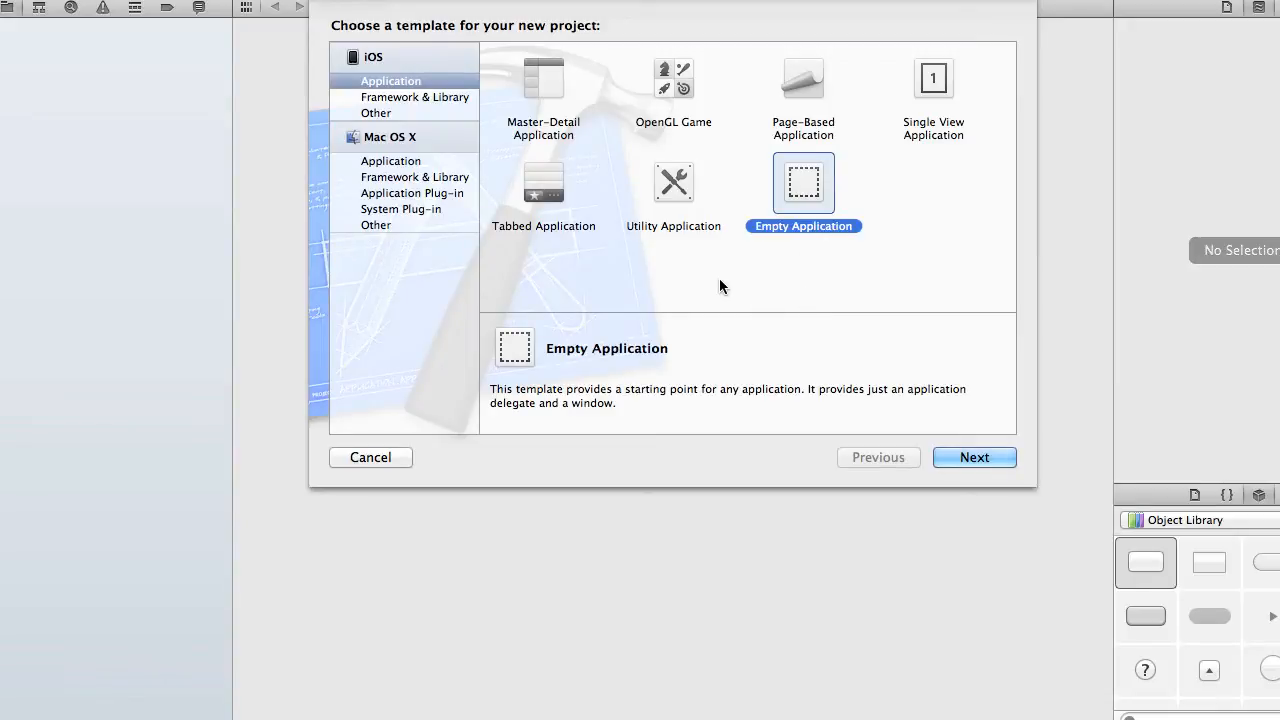
{"action": "mouse_move", "coordinate": [803, 190]}
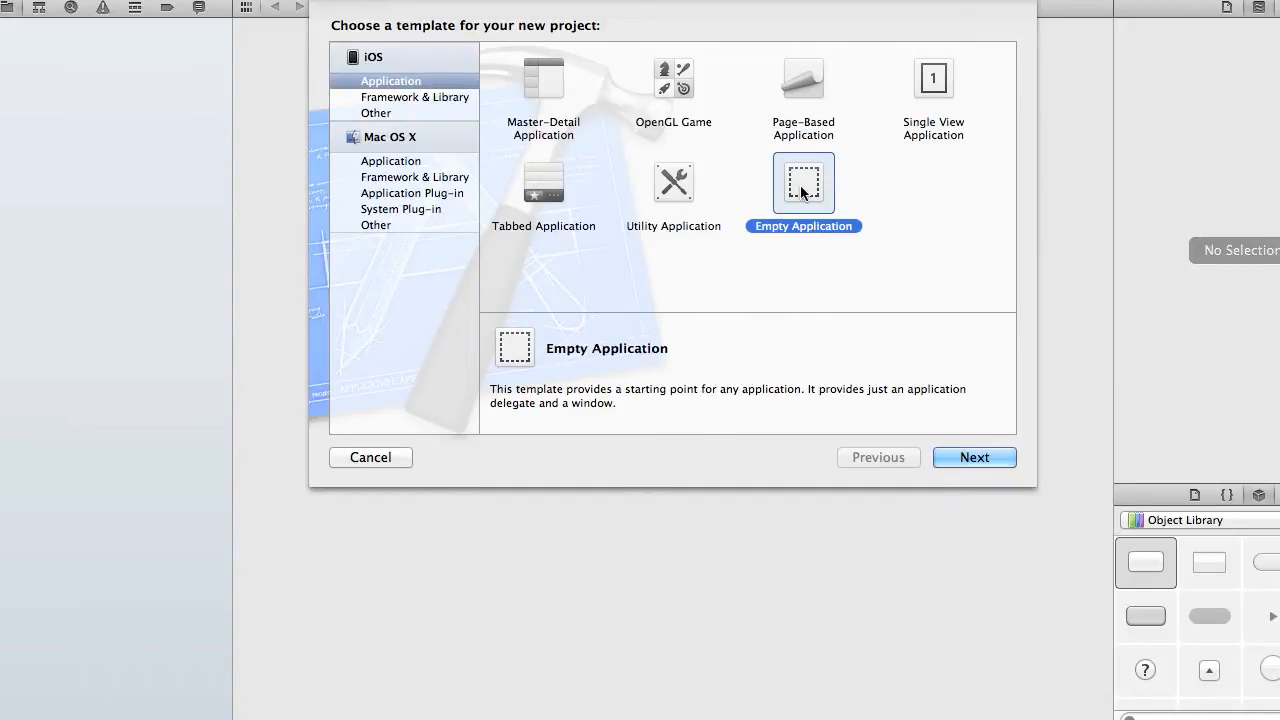
{"action": "mouse_move", "coordinate": [665, 187]}
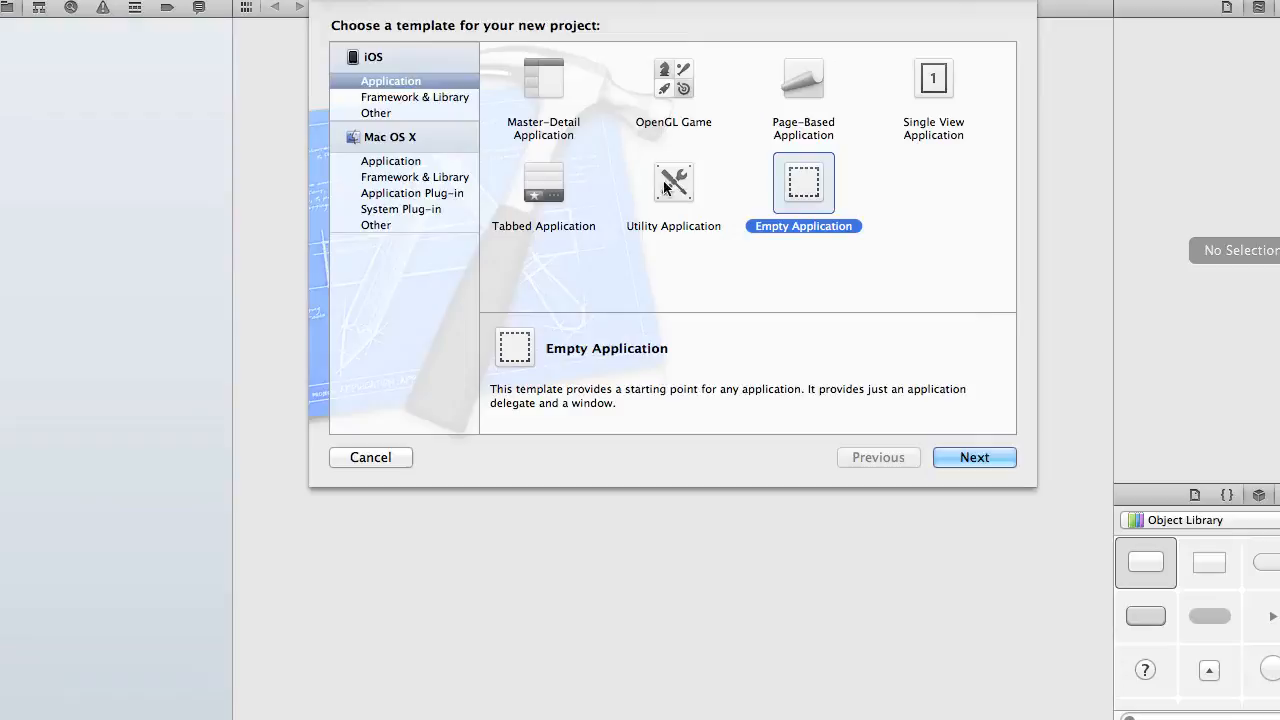
Step: Preview the OpenGL Game and Single View templates, then pick iOS Empty Application
{"action": "left_click", "coordinate": [673, 78]}
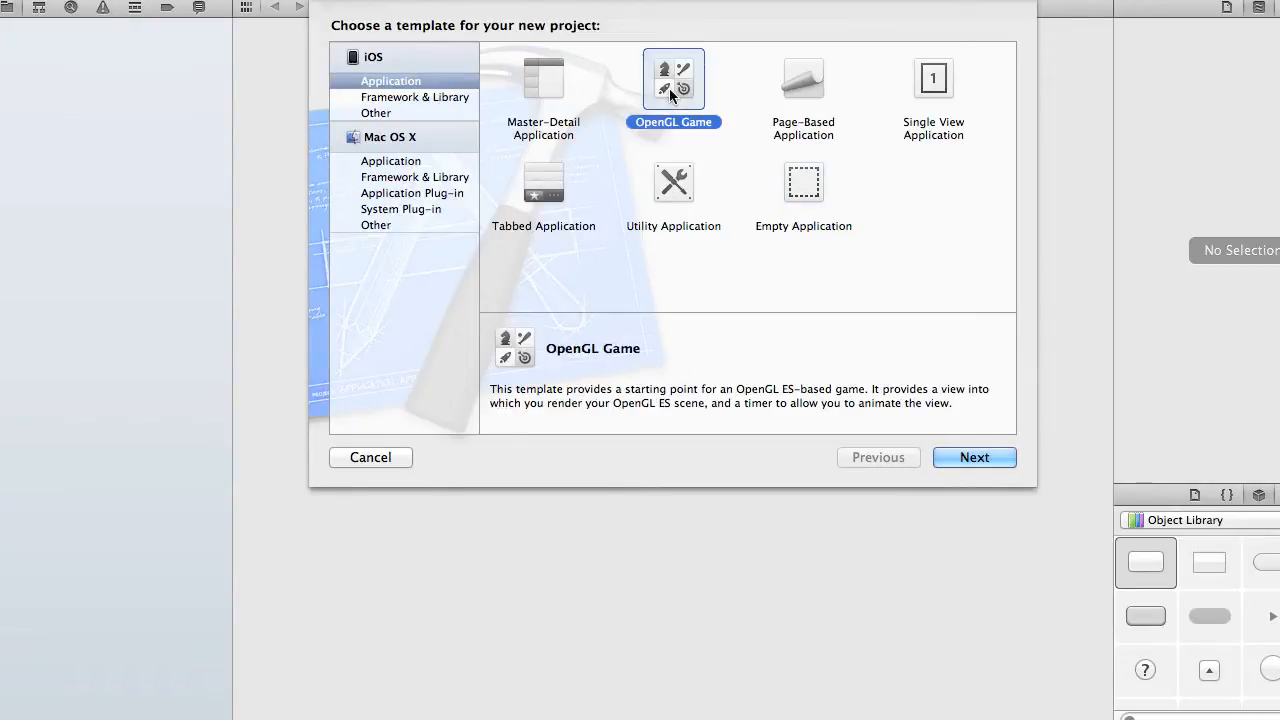
{"action": "left_click", "coordinate": [932, 78]}
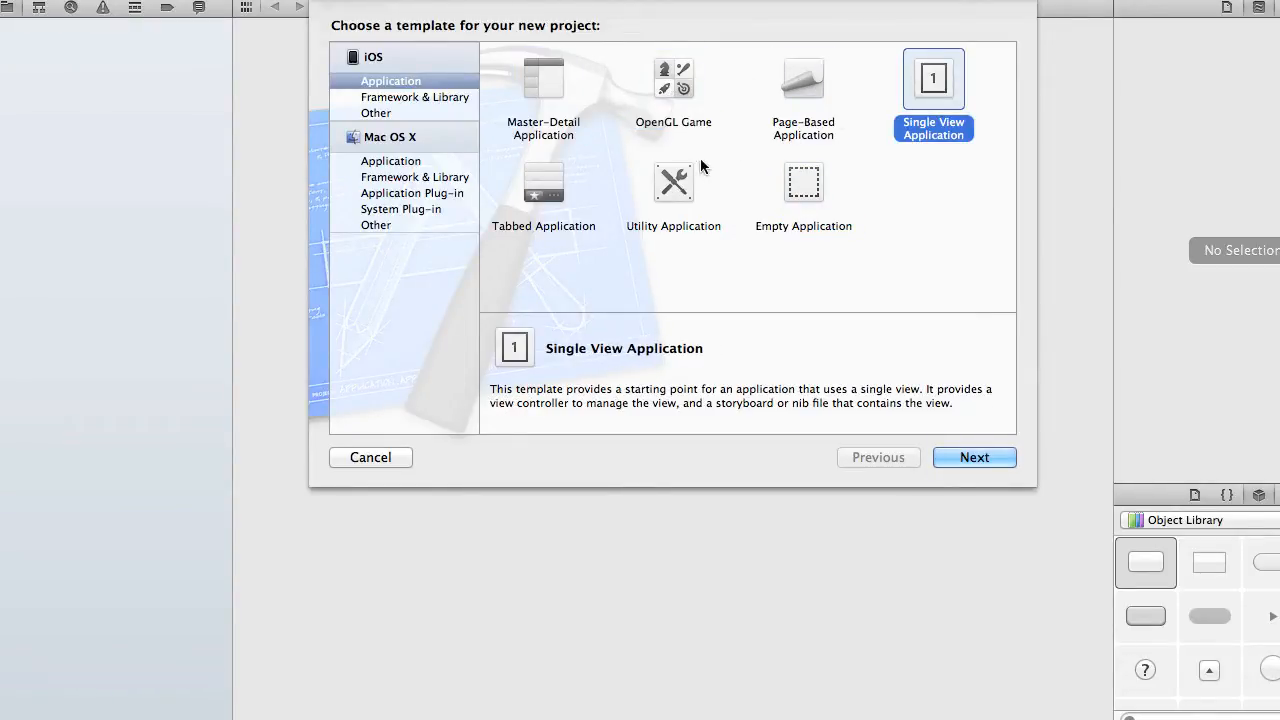
{"action": "left_click", "coordinate": [673, 183]}
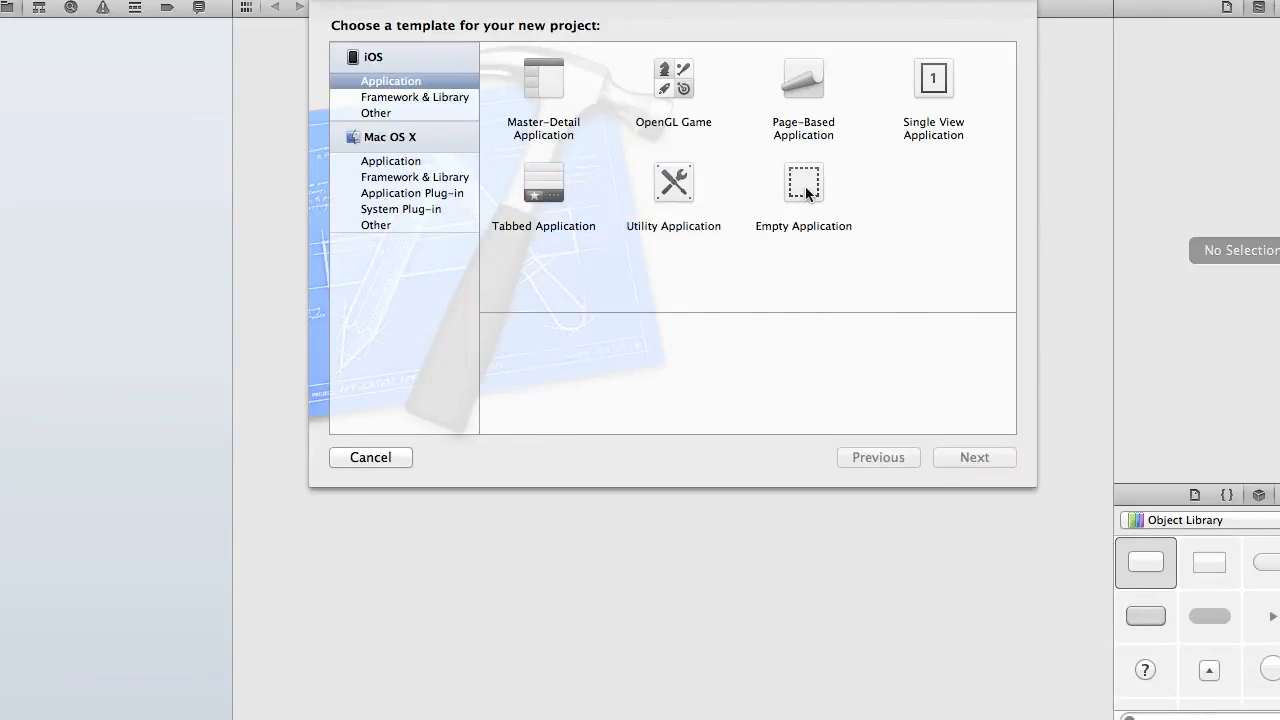
{"action": "left_click", "coordinate": [803, 183]}
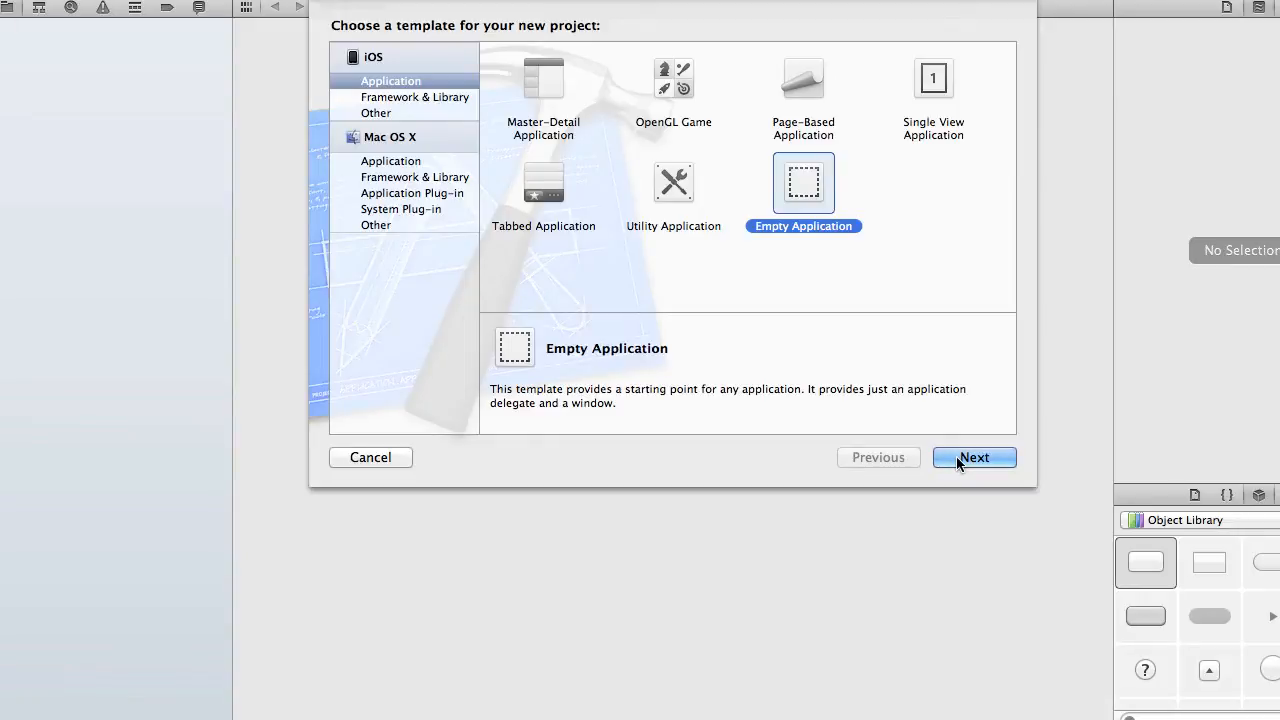
Step: Name the new project 'montereyharbor' in the project options
{"action": "left_click", "coordinate": [973, 457]}
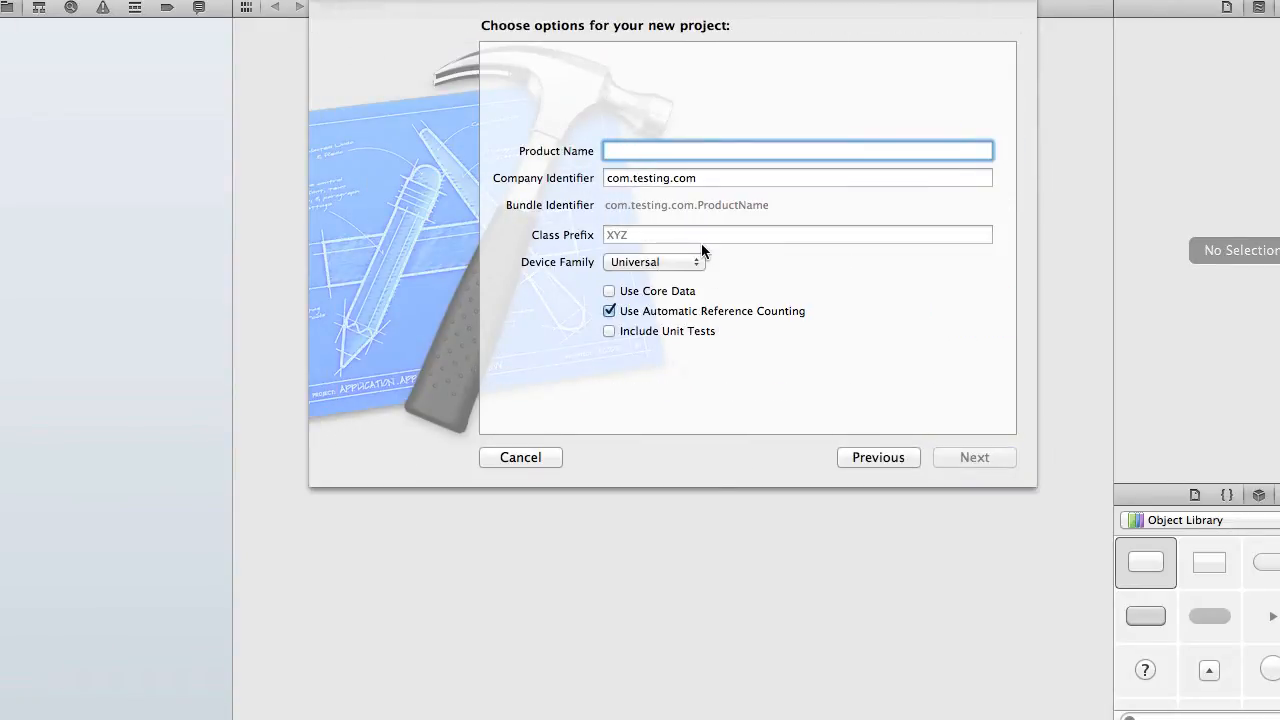
{"action": "type", "text": "montereyharbo"}
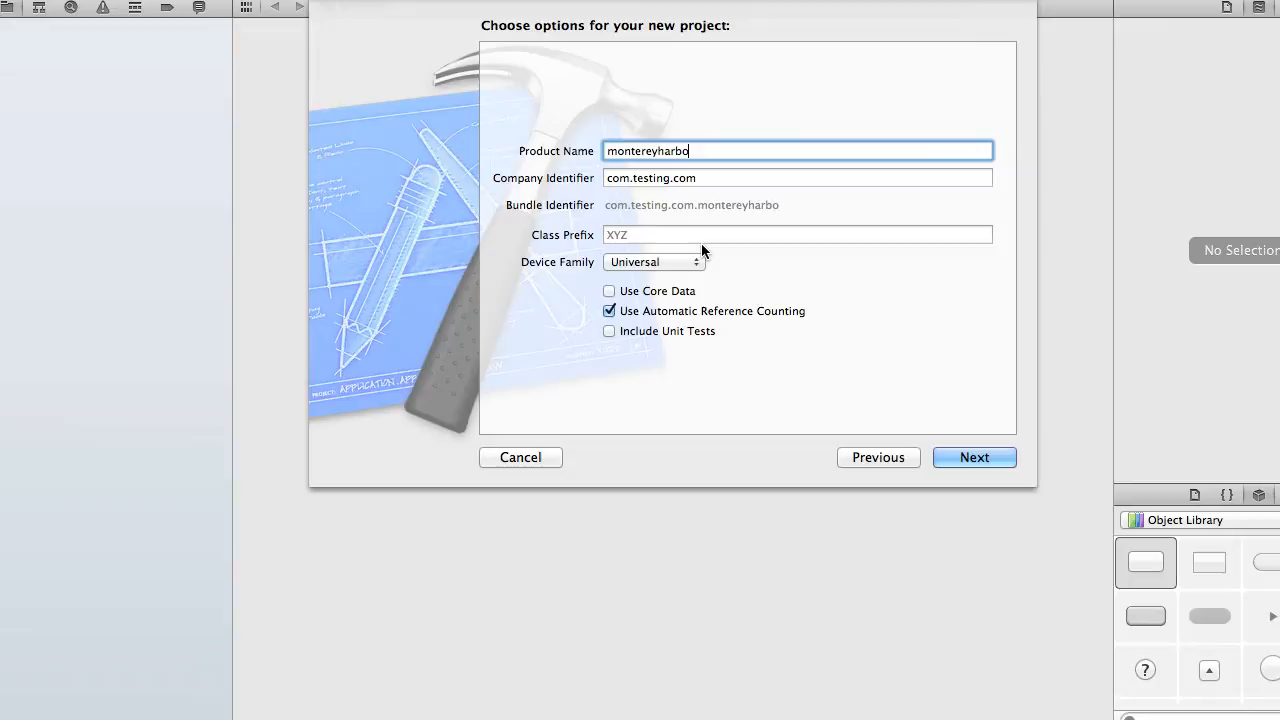
{"action": "type", "text": "r"}
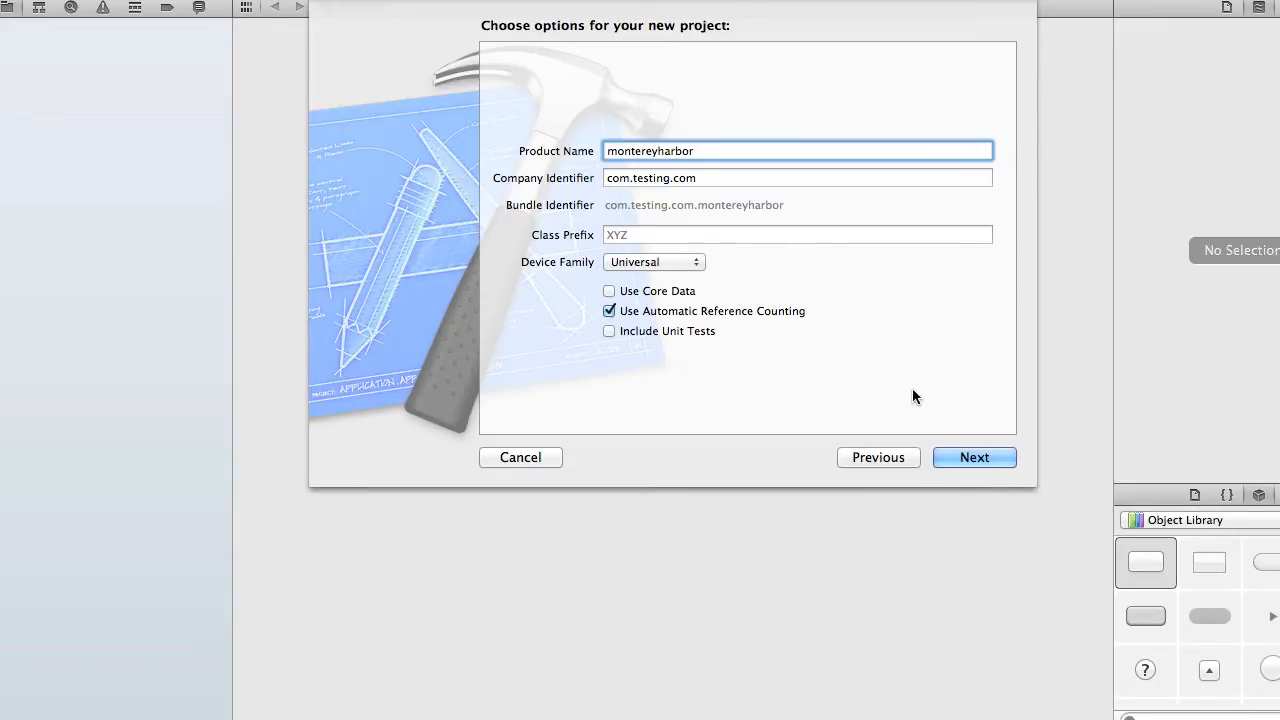
Step: Save the project into Desktop > montereyharbor without source control
{"action": "left_click", "coordinate": [973, 457]}
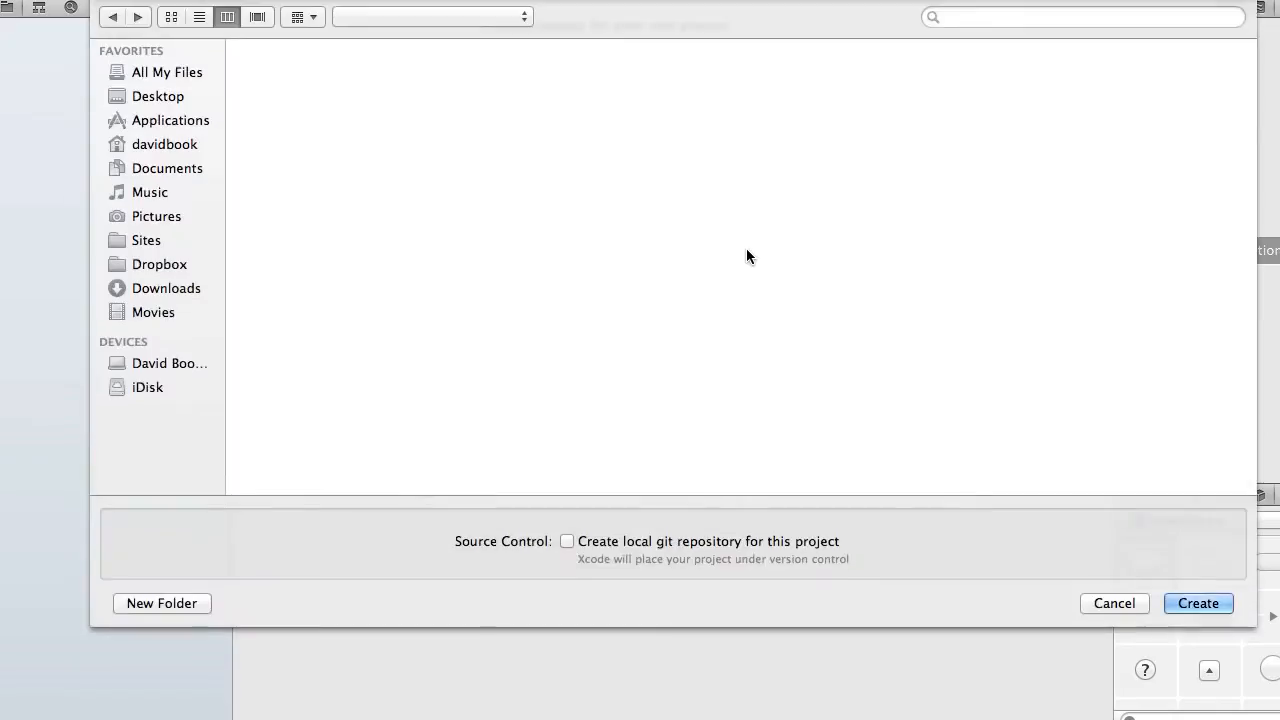
{"action": "left_click", "coordinate": [158, 96]}
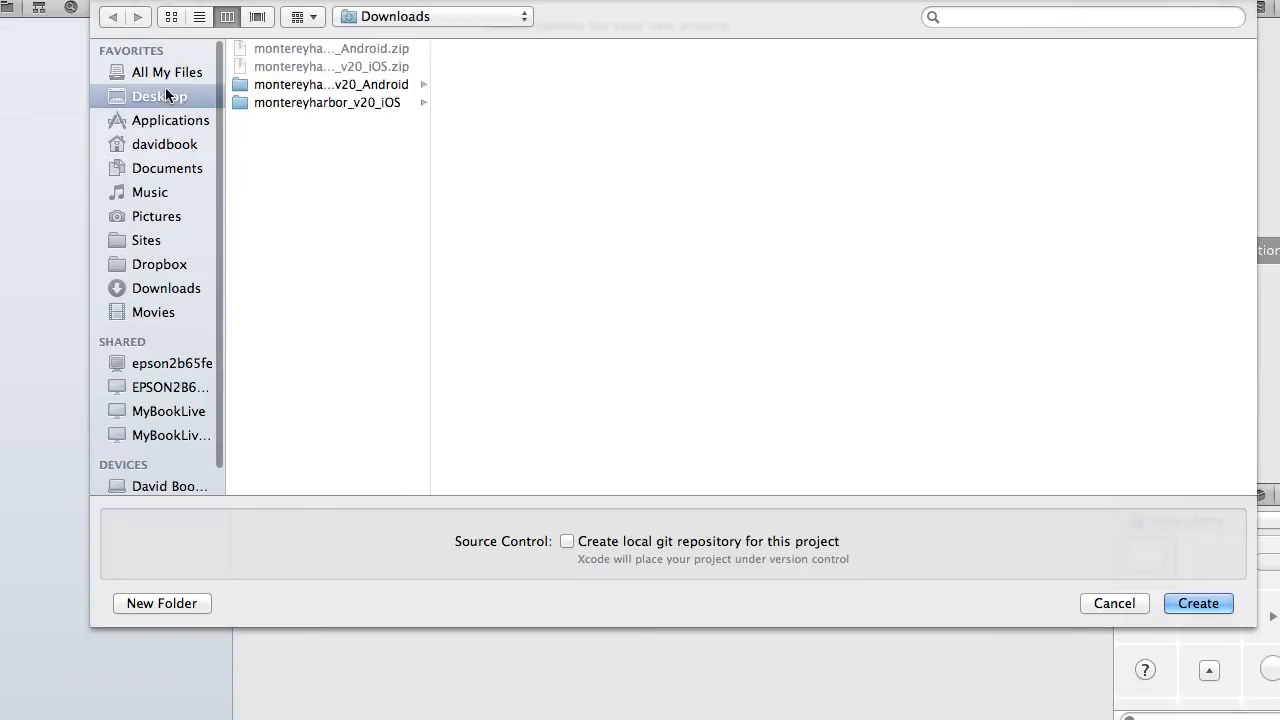
{"action": "double_click", "coordinate": [330, 84]}
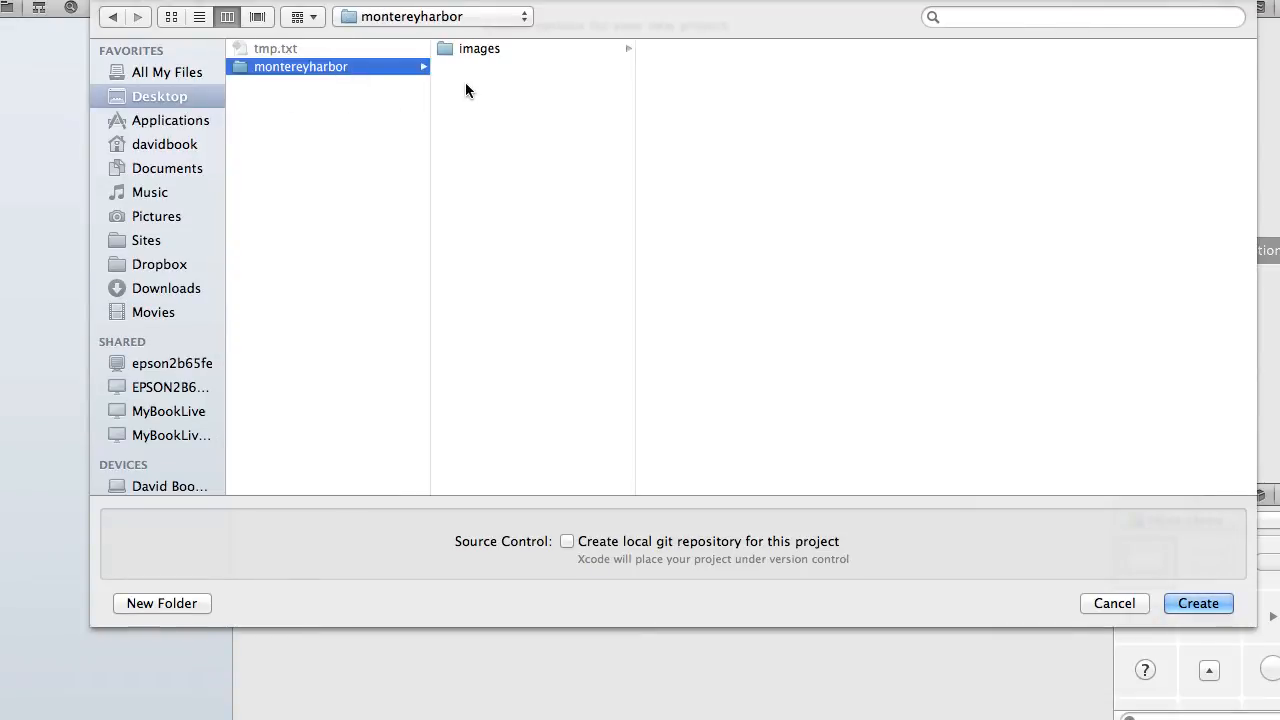
{"action": "mouse_move", "coordinate": [742, 205]}
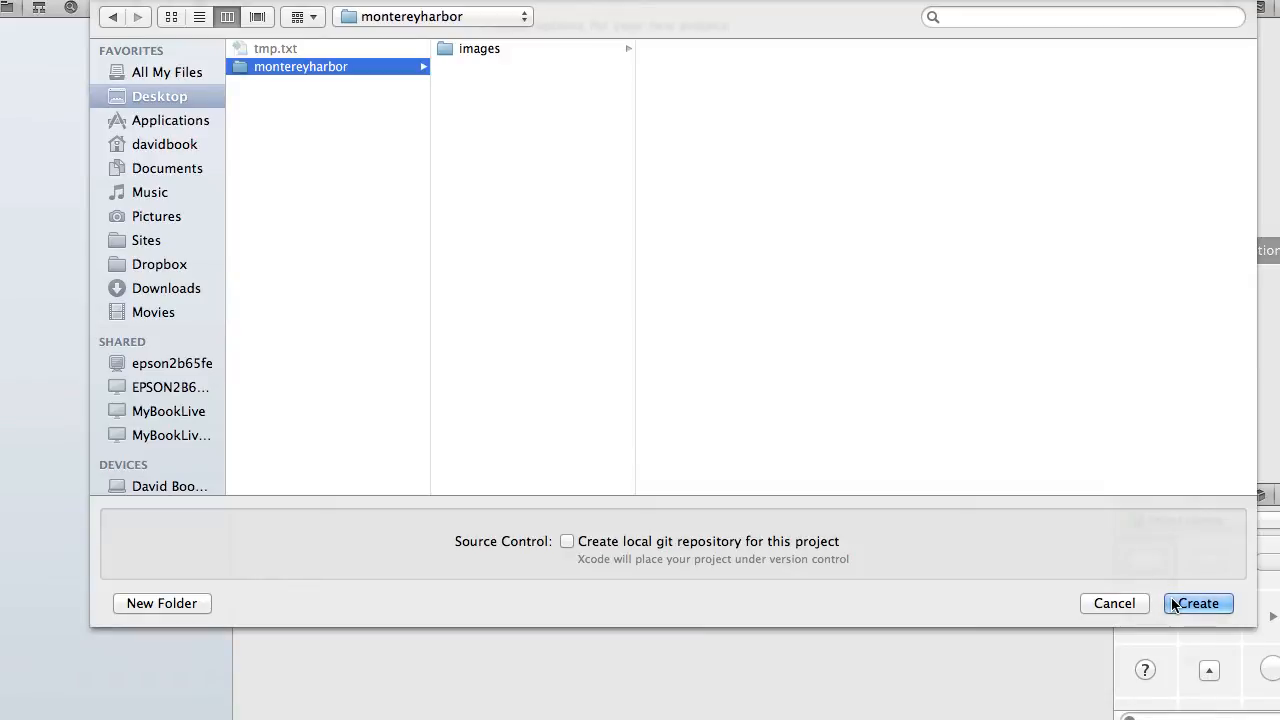
{"action": "left_click", "coordinate": [1197, 603]}
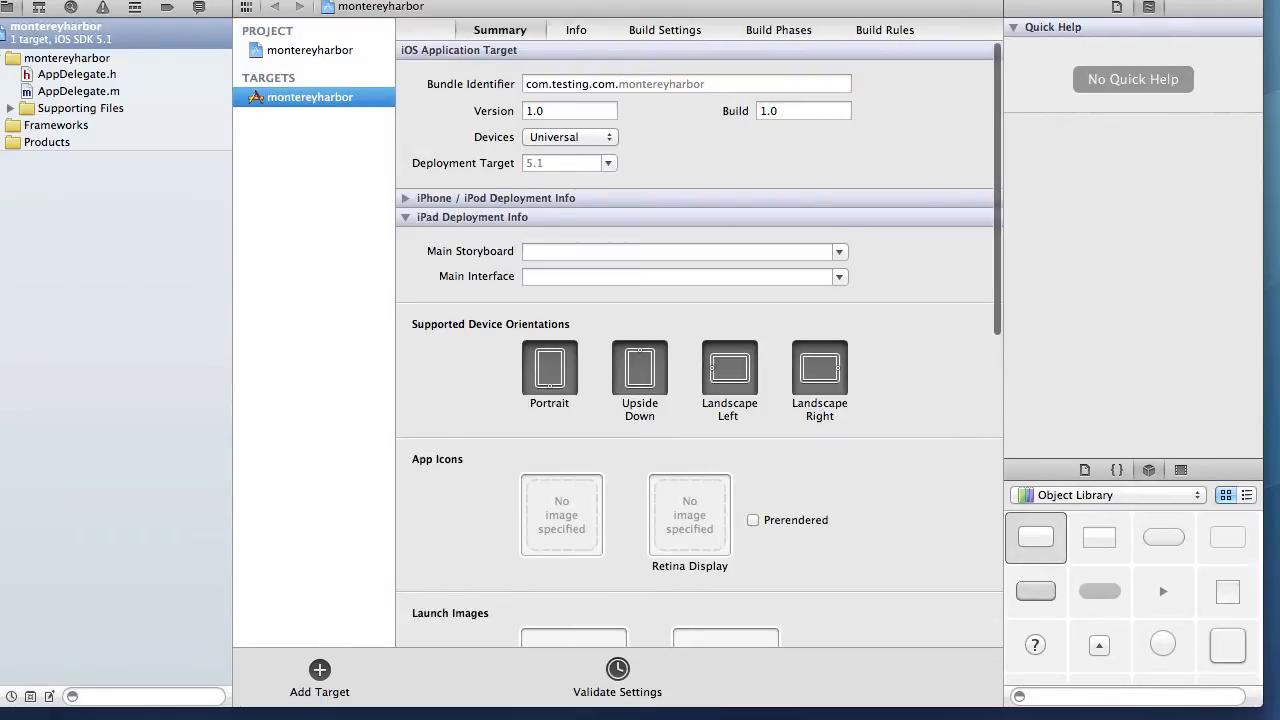
Step: View the target's Build Settings, then read through AppDelegate.h and AppDelegate.m
{"action": "left_click", "coordinate": [664, 30]}
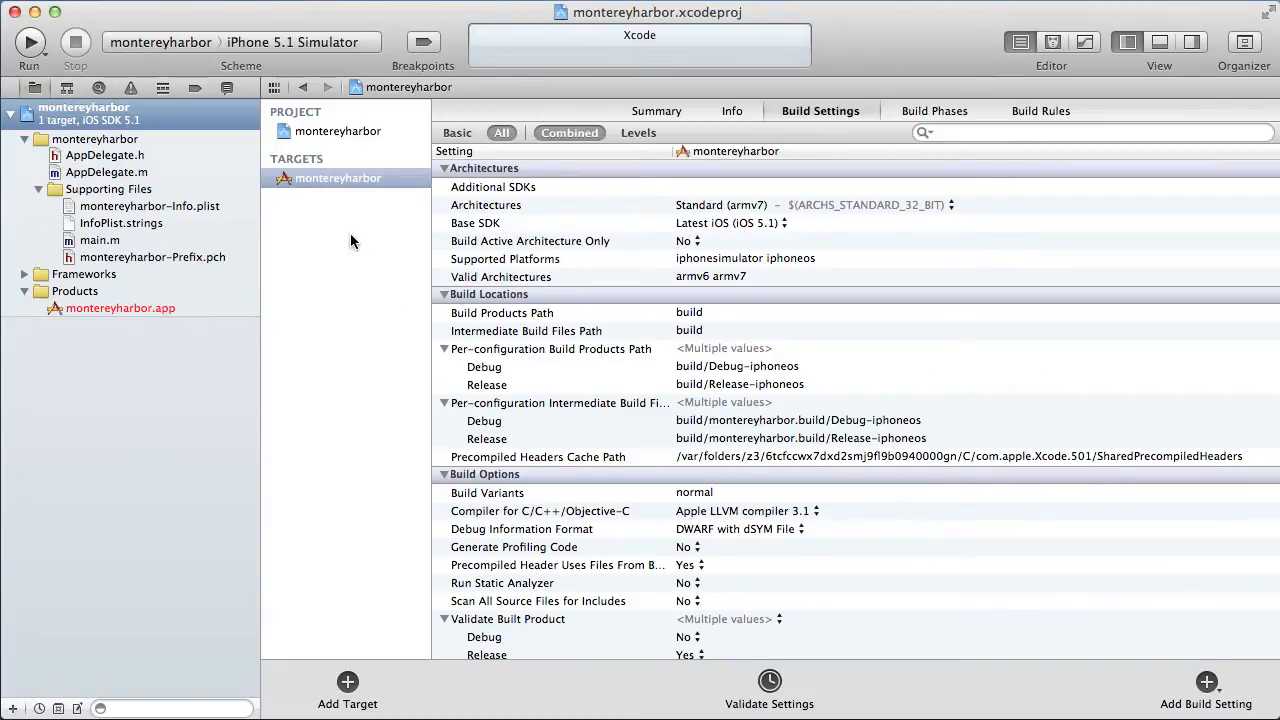
{"action": "mouse_move", "coordinate": [278, 224]}
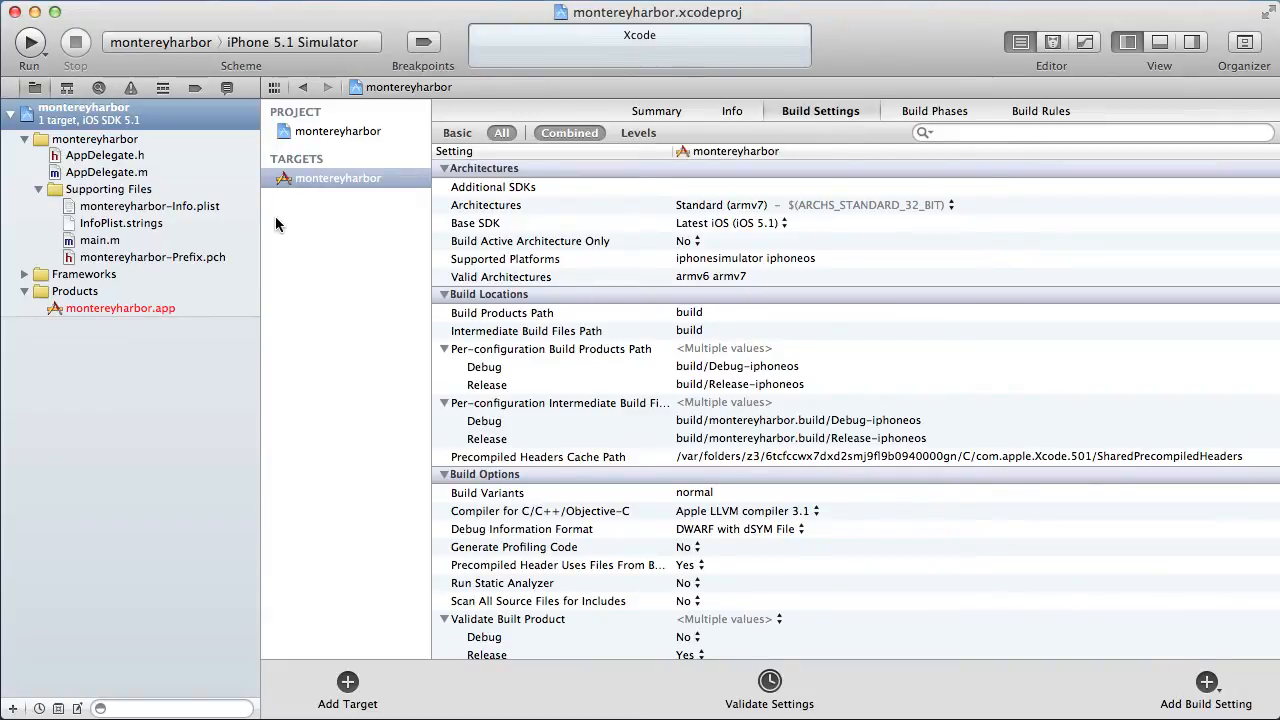
{"action": "mouse_move", "coordinate": [180, 178]}
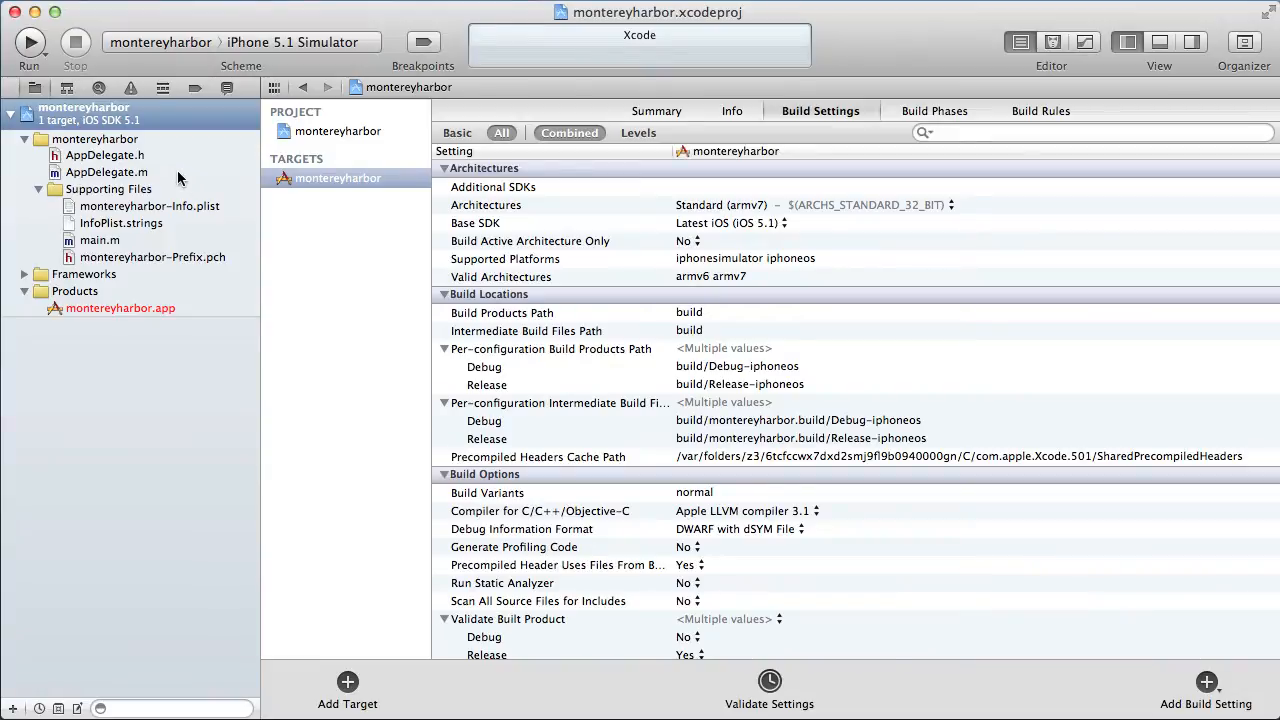
{"action": "left_click", "coordinate": [105, 155]}
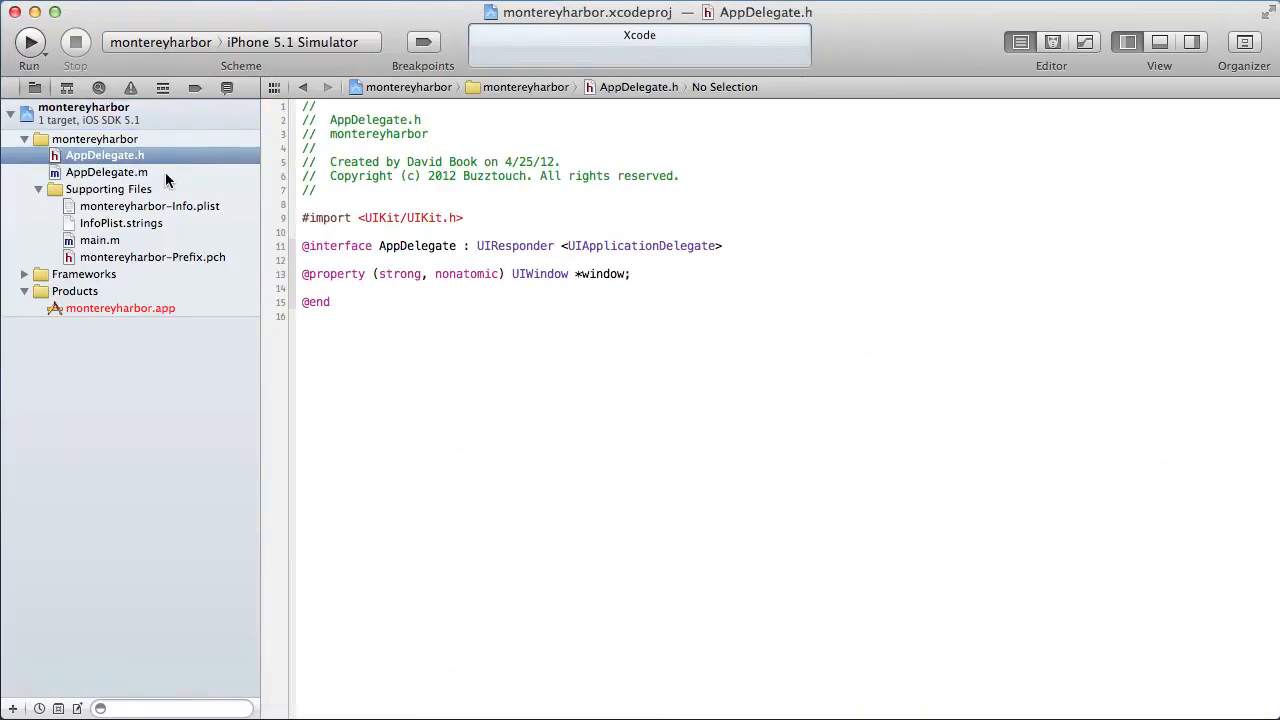
{"action": "left_click", "coordinate": [107, 172]}
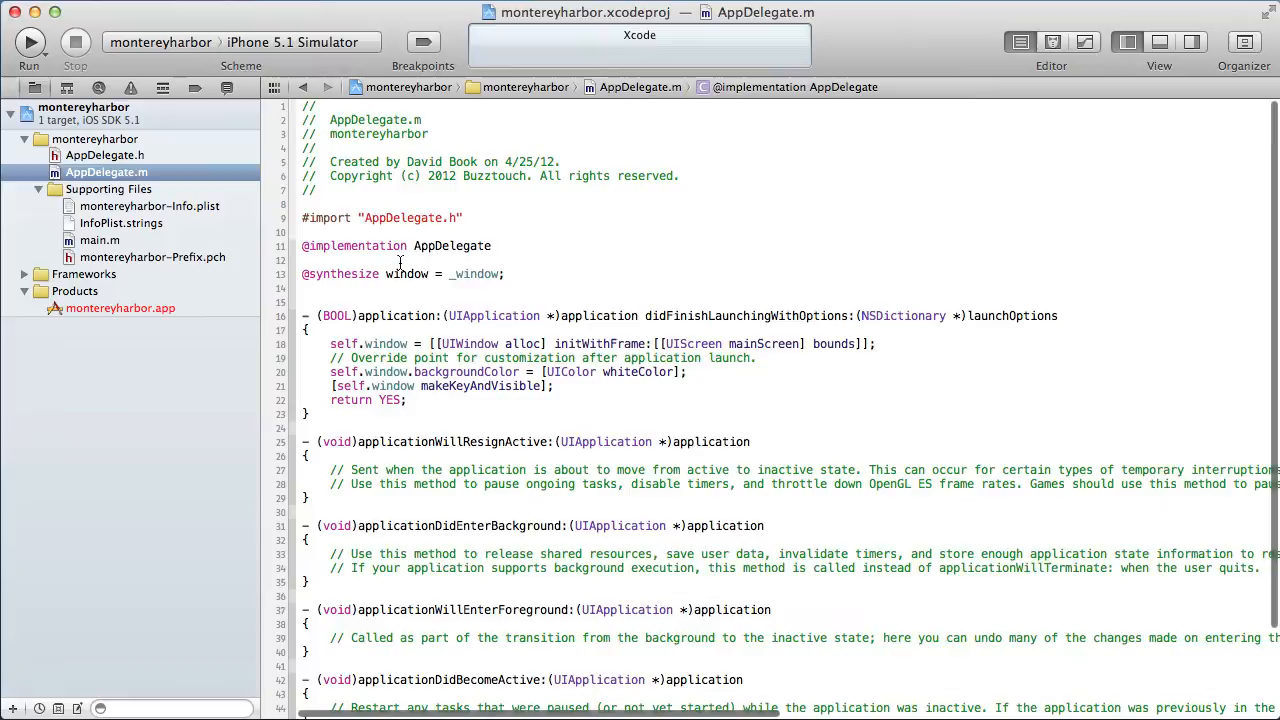
{"action": "scroll", "scroll_direction": "down", "scroll_amount": 3}
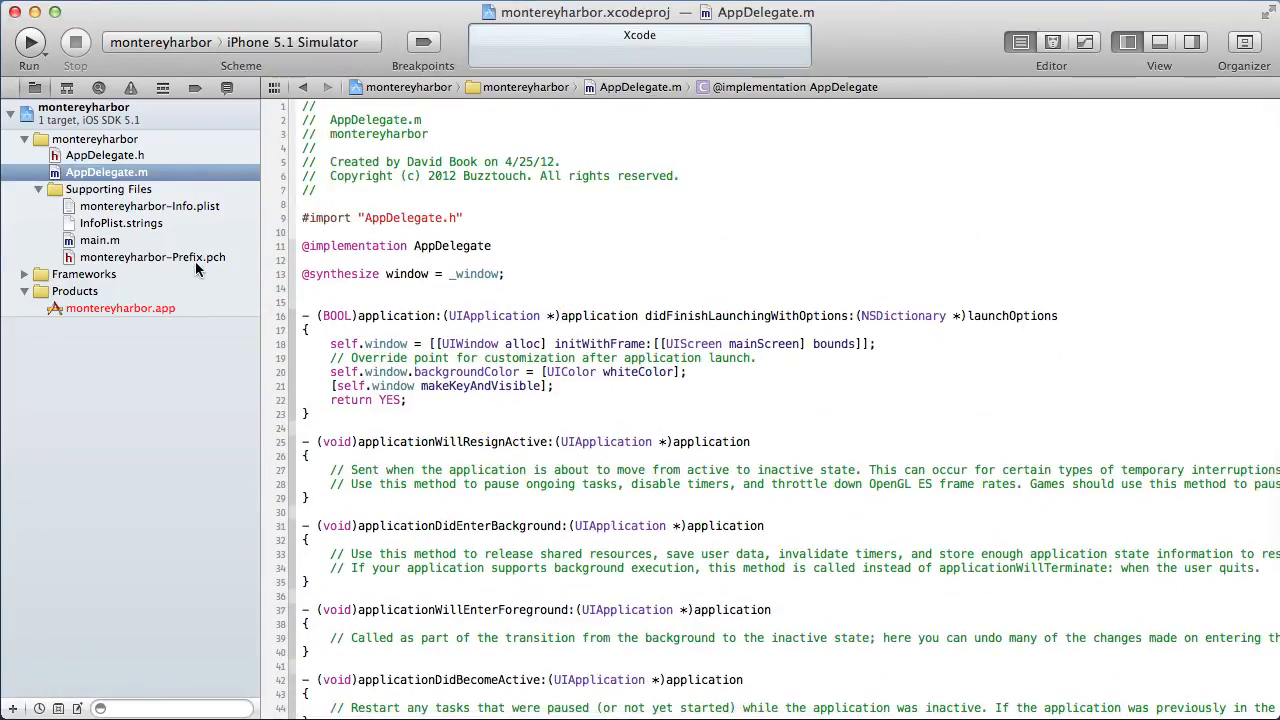
{"action": "mouse_move", "coordinate": [149, 299]}
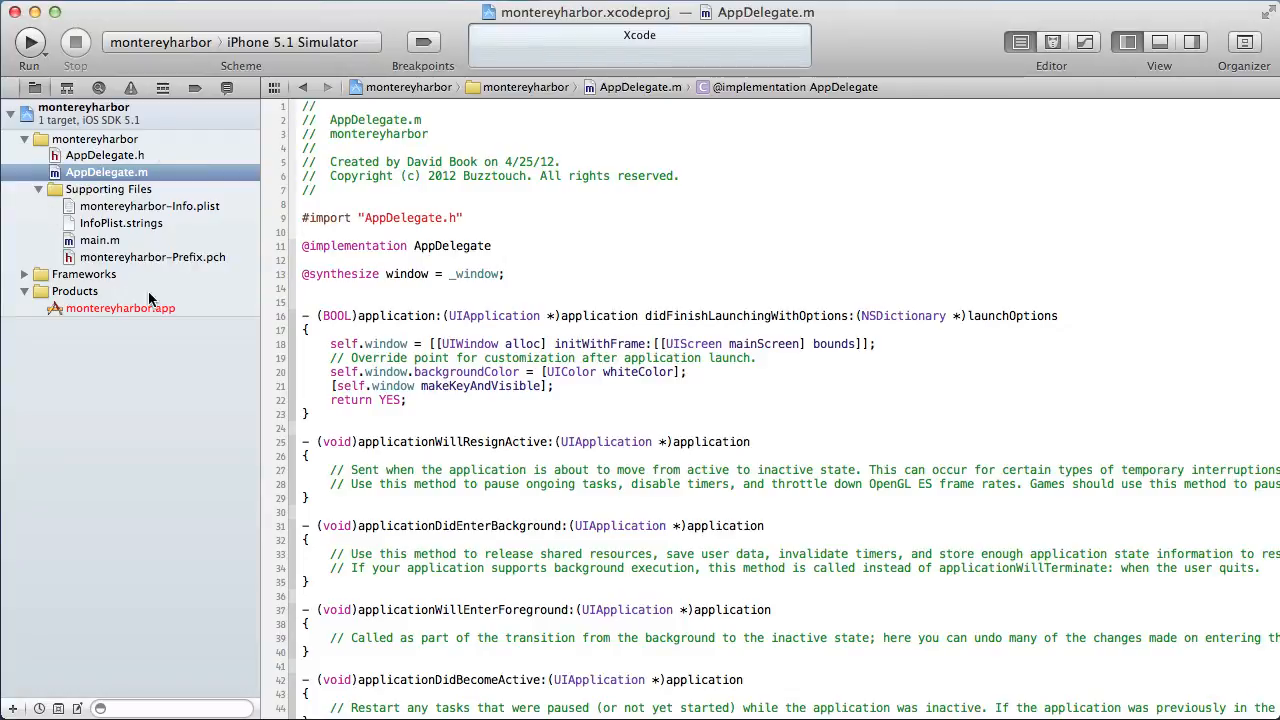
{"action": "mouse_move", "coordinate": [166, 247]}
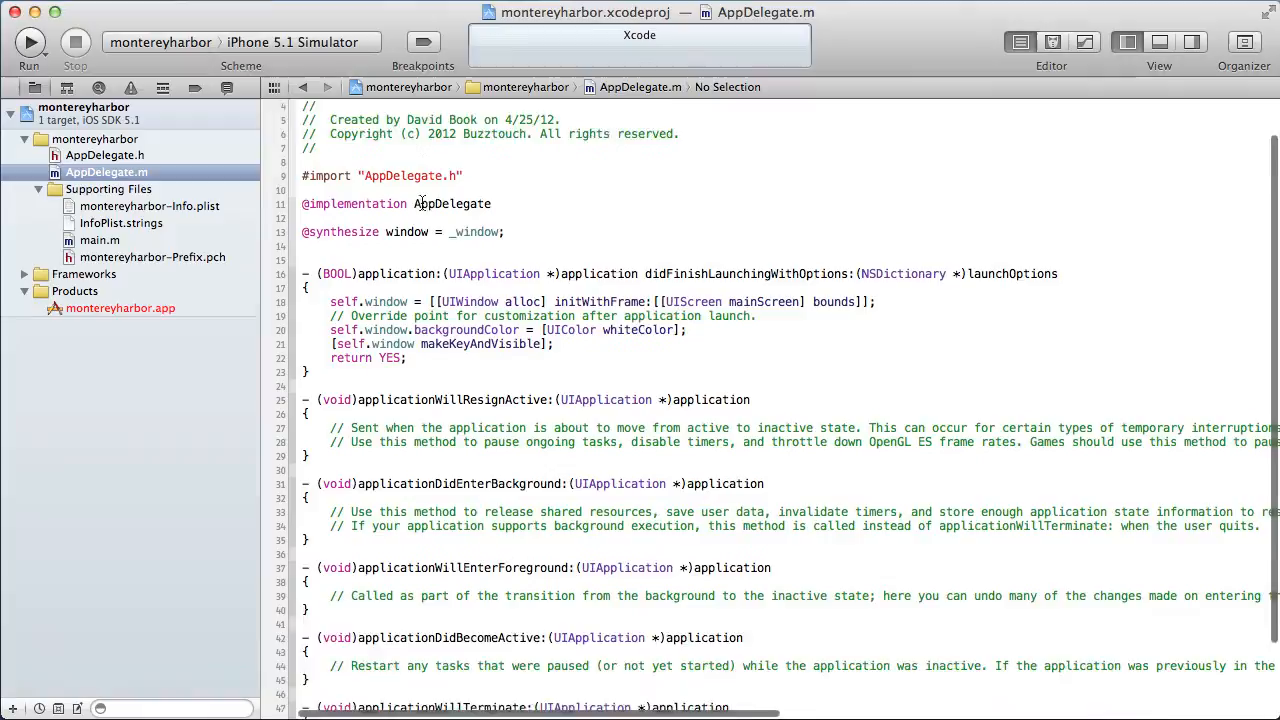
{"action": "scroll", "scroll_direction": "up", "scroll_amount": 3}
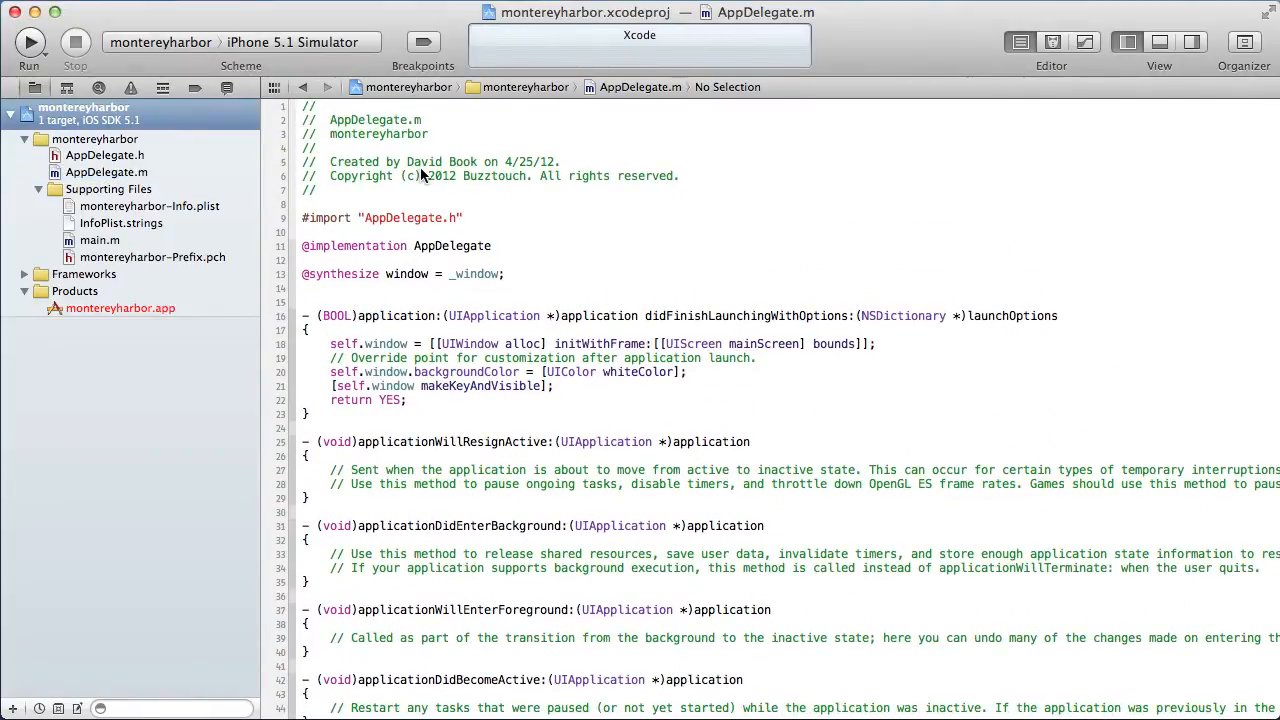
Step: Set the run destination to iPhone 5.1 Simulator and run the app
{"action": "left_click", "coordinate": [161, 42]}
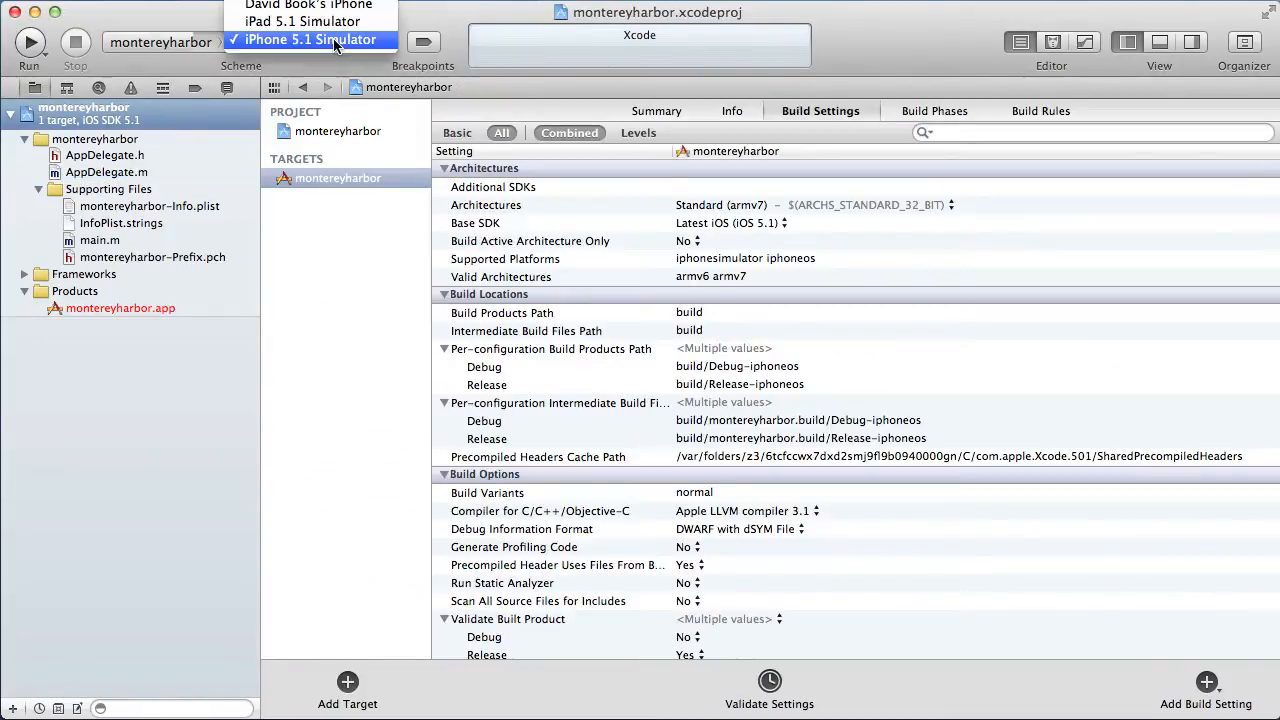
{"action": "mouse_move", "coordinate": [304, 21]}
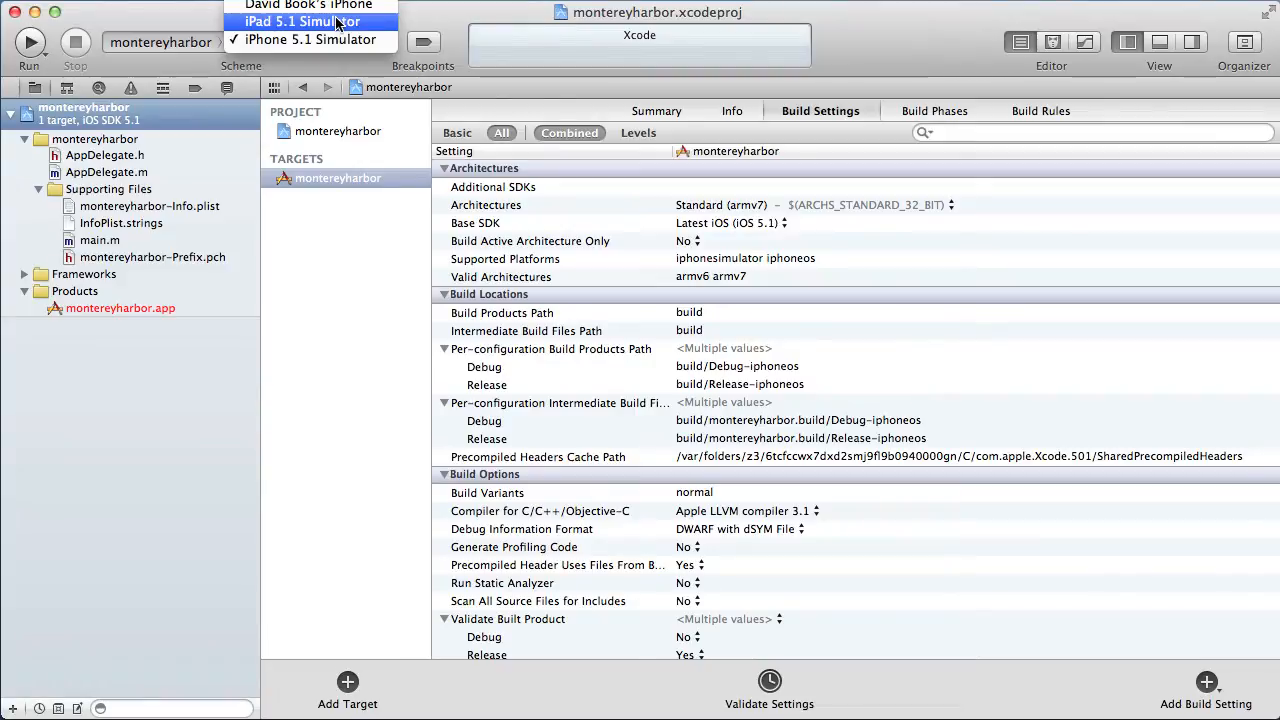
{"action": "left_click", "coordinate": [304, 39]}
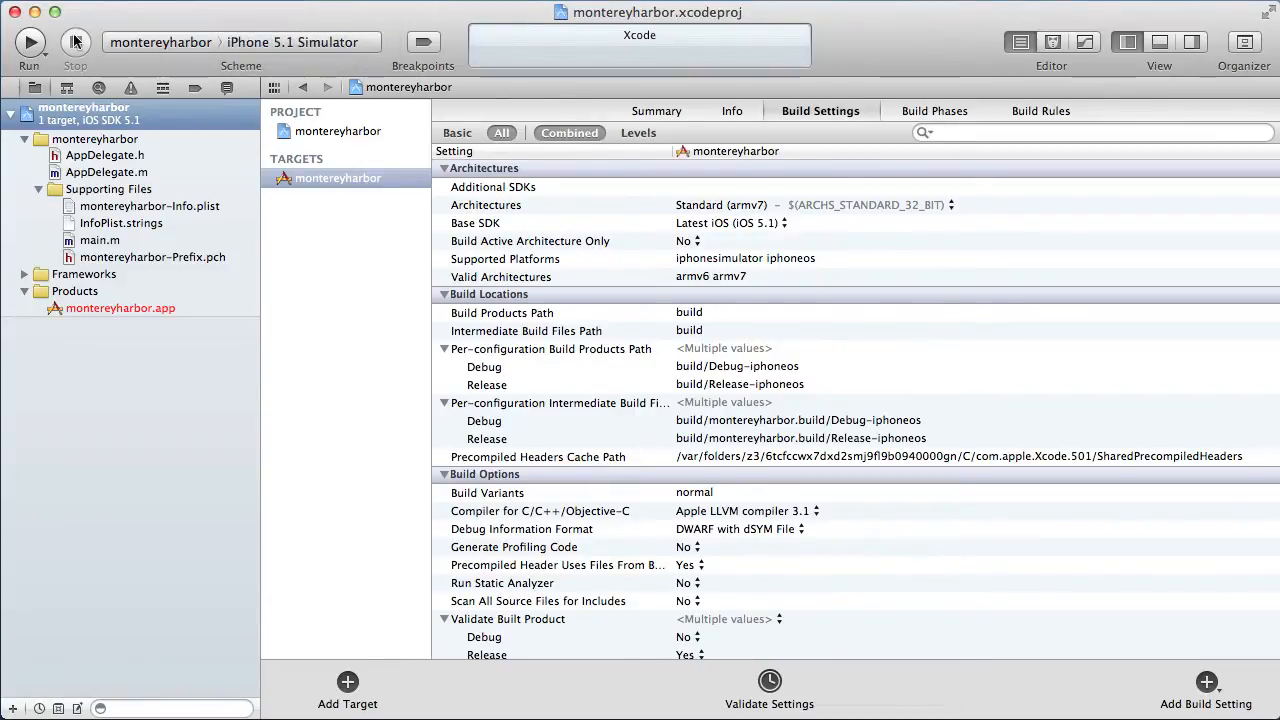
{"action": "left_click", "coordinate": [29, 42]}
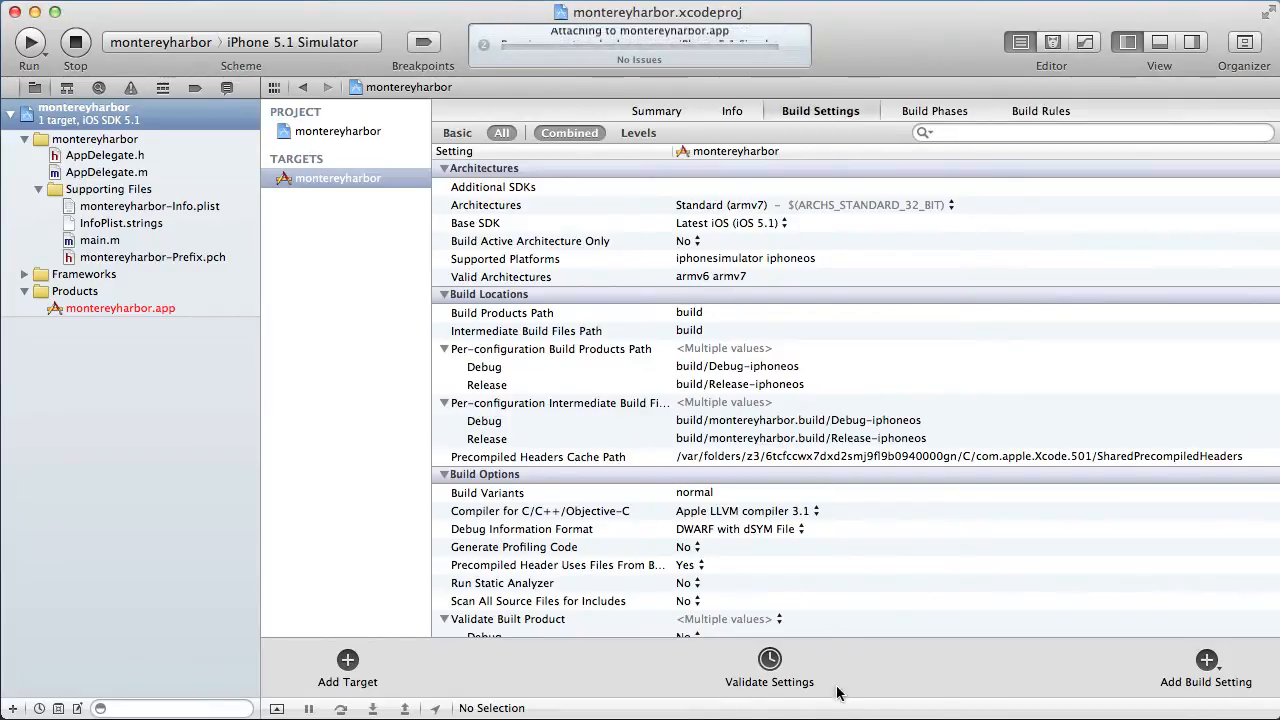
Step: Relaunch the blank app and keep iPhone 5.1 Simulator as the run destination
{"action": "left_click", "coordinate": [29, 42]}
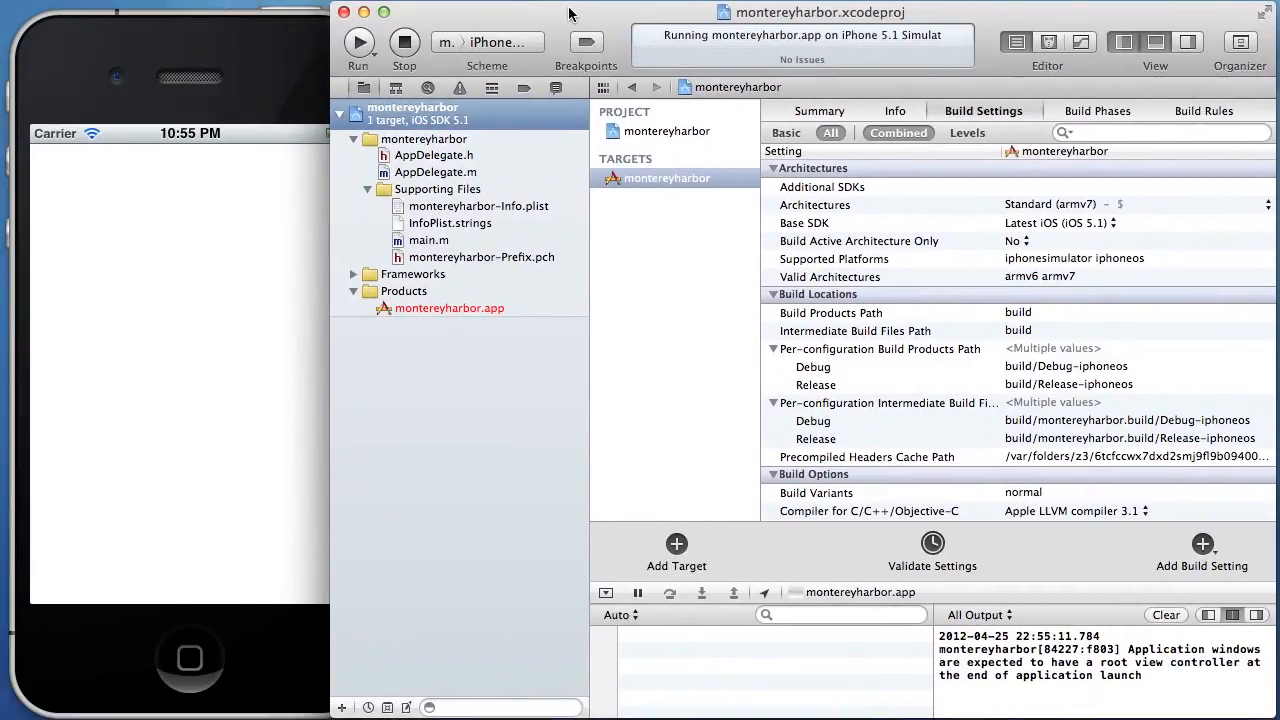
{"action": "mouse_move", "coordinate": [727, 280]}
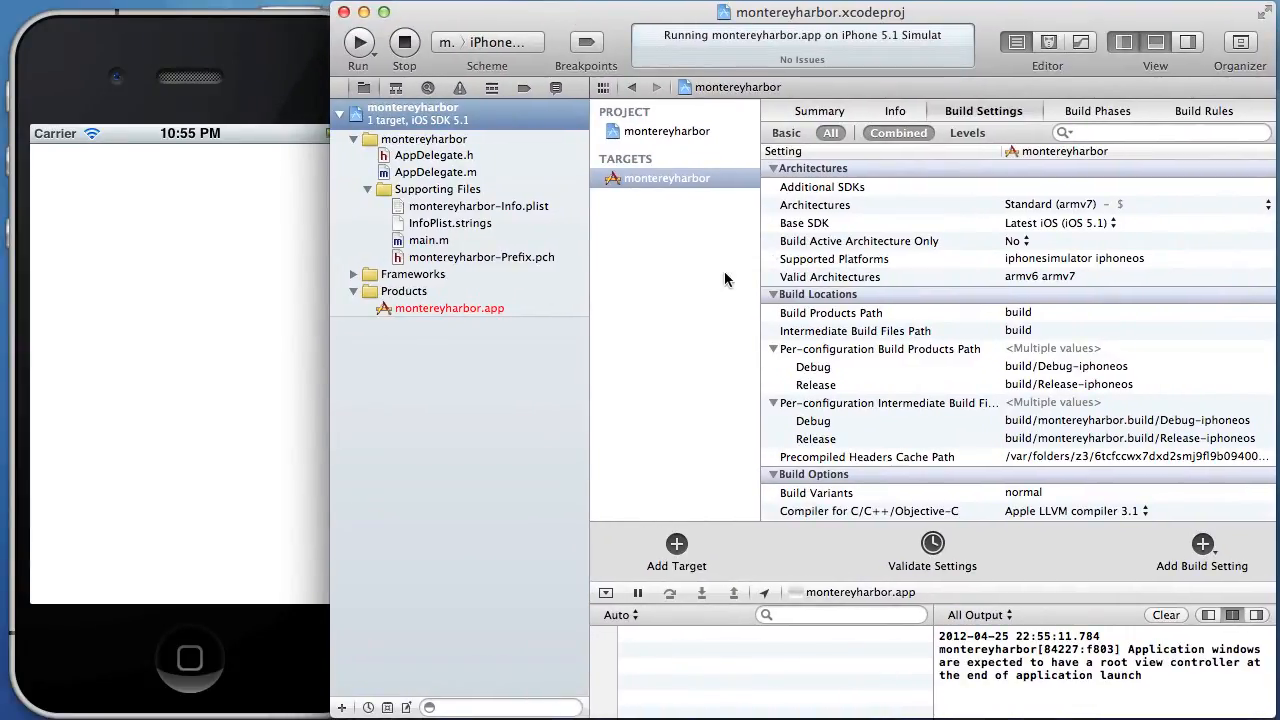
{"action": "left_click", "coordinate": [488, 42]}
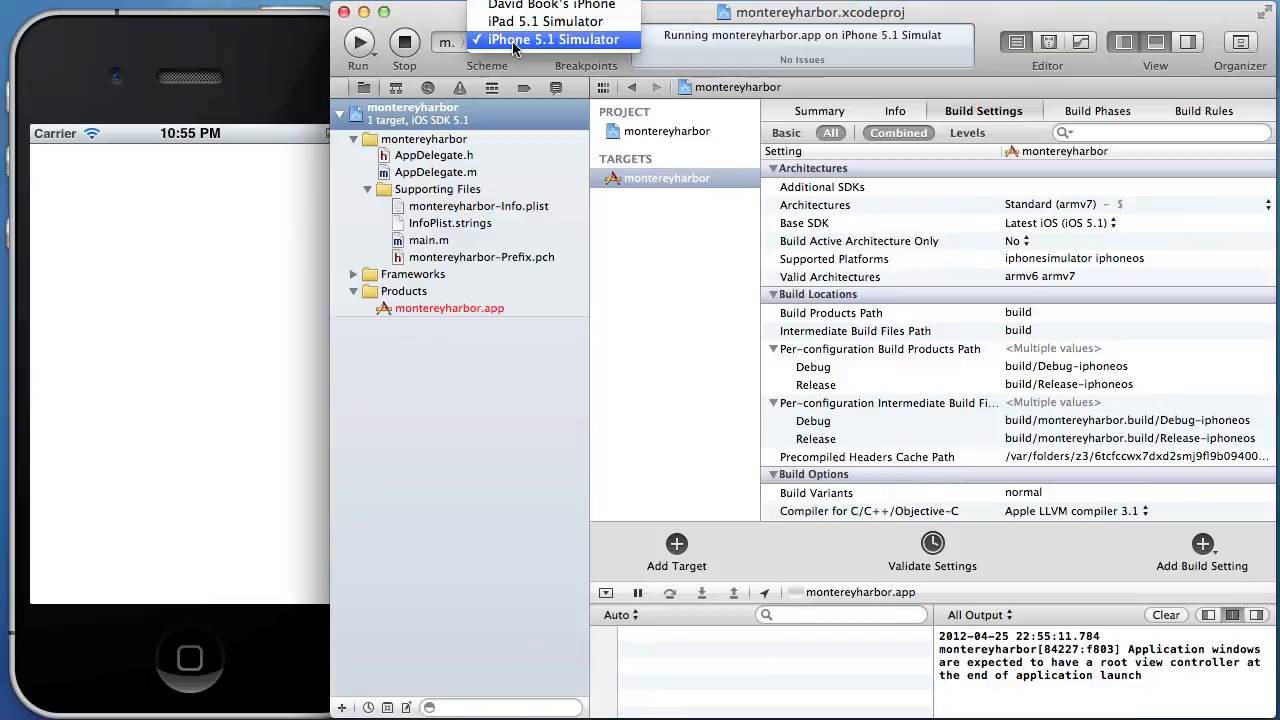
{"action": "left_click", "coordinate": [551, 39]}
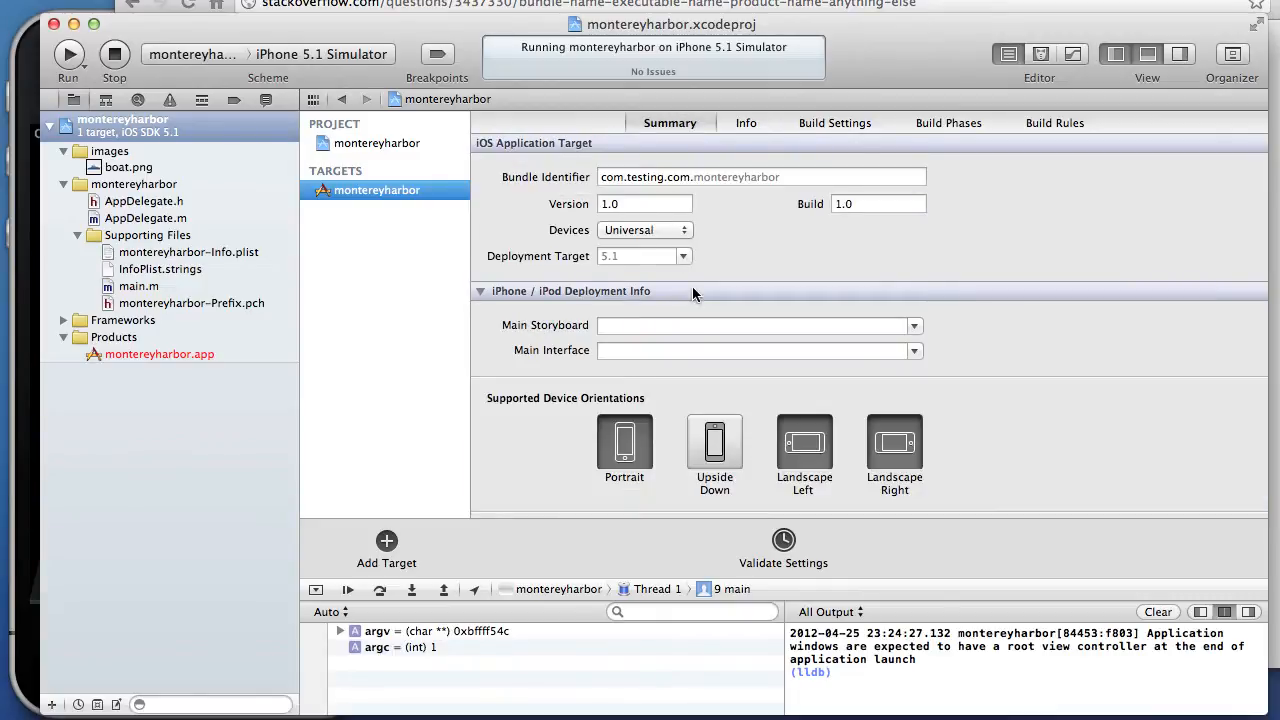
Step: Drag boat.png onto the standard App Icons well in the target Summary
{"action": "scroll", "scroll_direction": "down", "scroll_amount": 3}
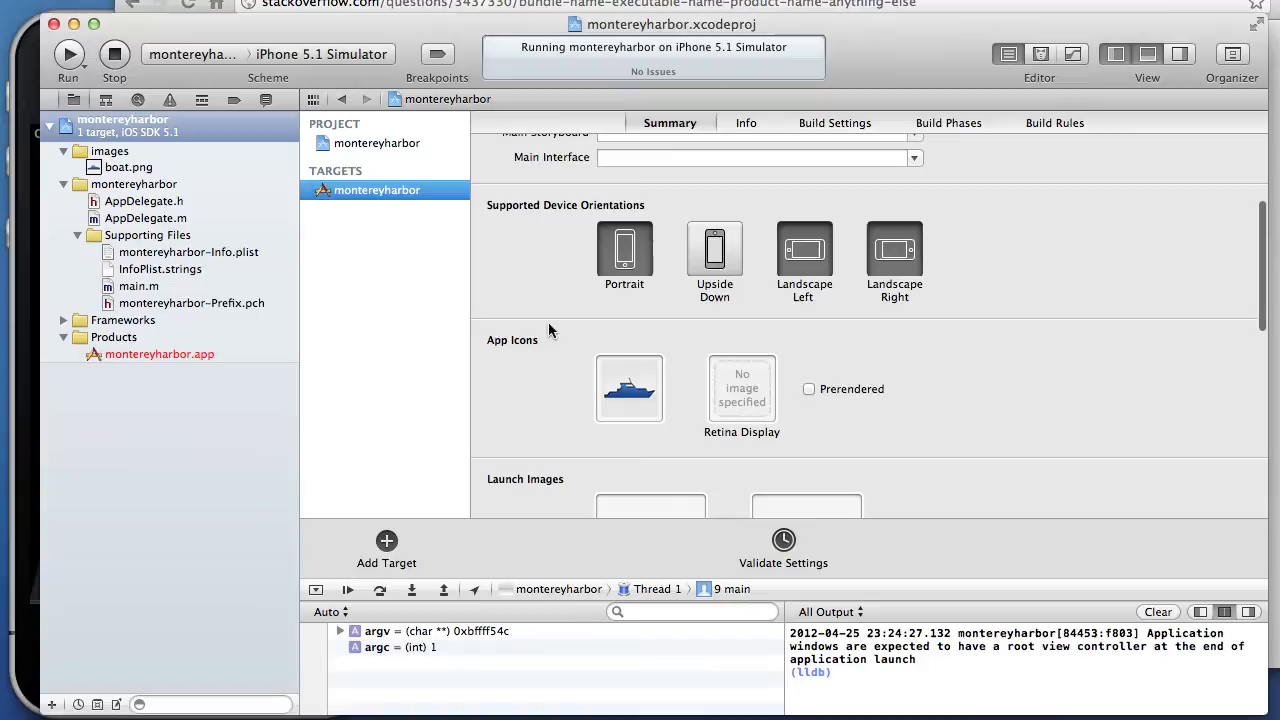
{"action": "mouse_move", "coordinate": [642, 422]}
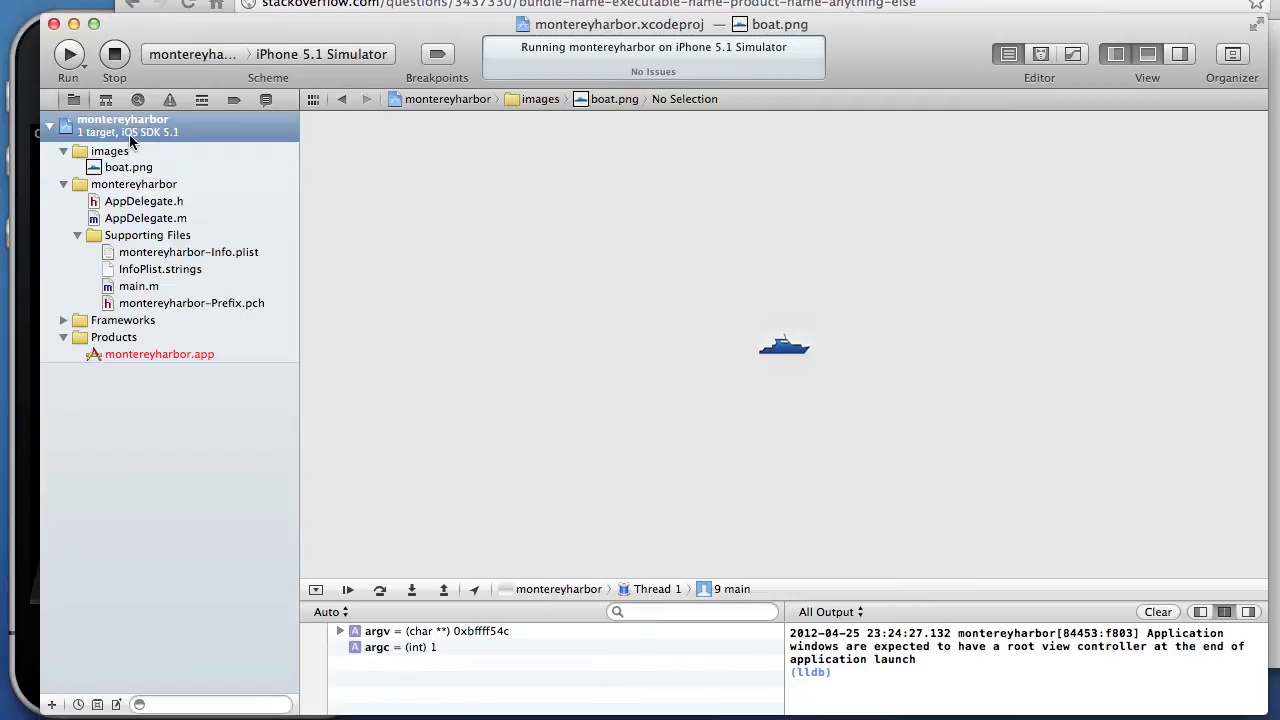
{"action": "left_click", "coordinate": [122, 125]}
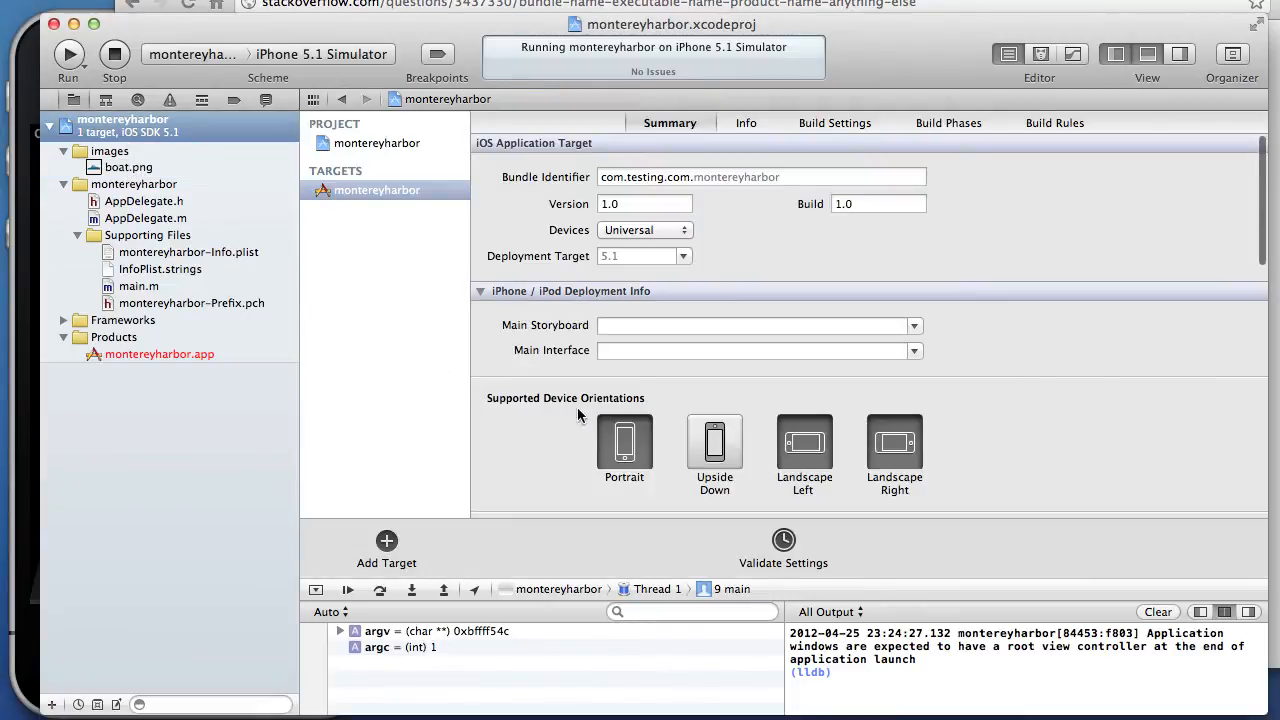
{"action": "scroll", "scroll_direction": "down", "scroll_amount": 3}
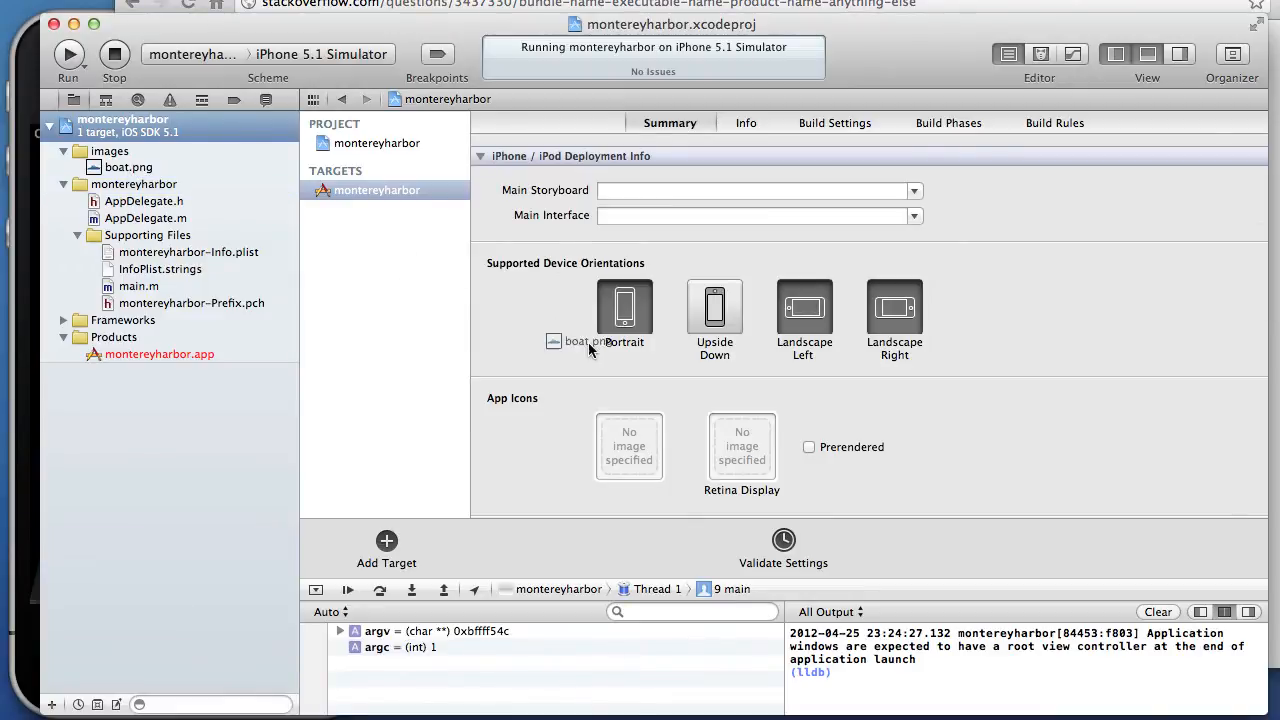
{"action": "left_click_drag", "start_coordinate": [596, 341], "coordinate": [629, 447]}
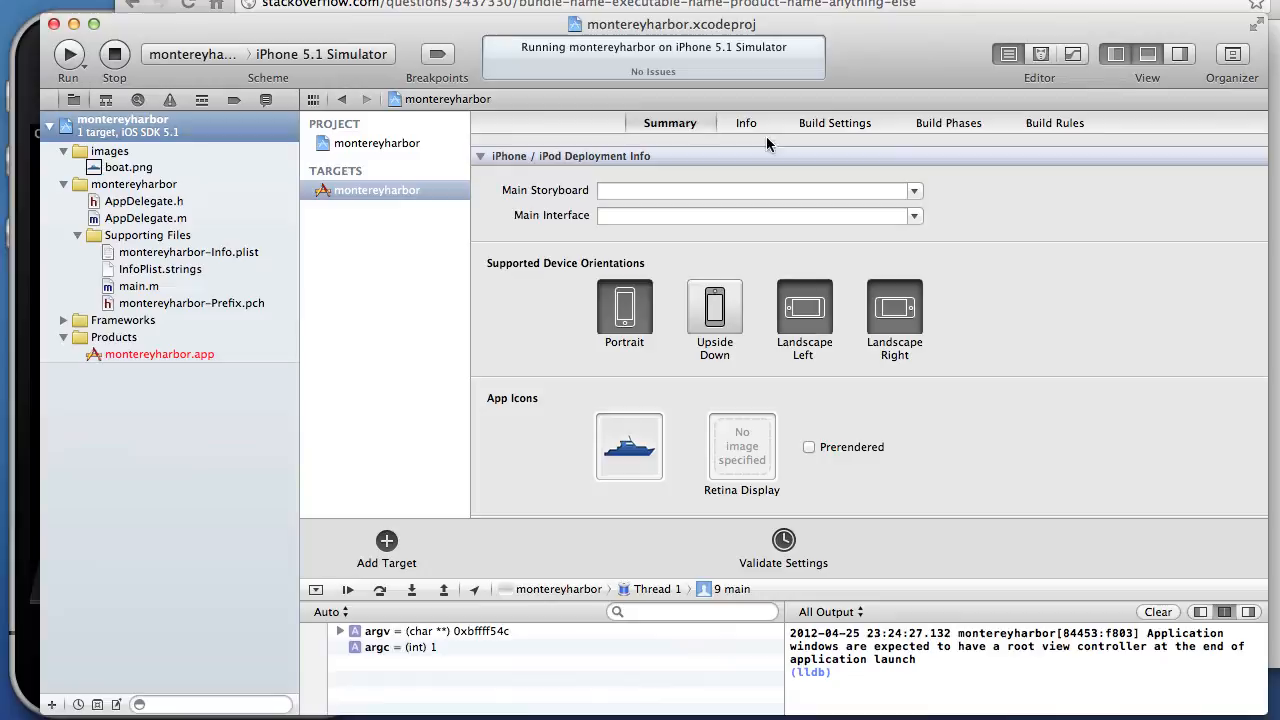
Step: Set the bundle display name to 'Harbor' in Info, then rebuild and run on the simulator
{"action": "left_click", "coordinate": [745, 122]}
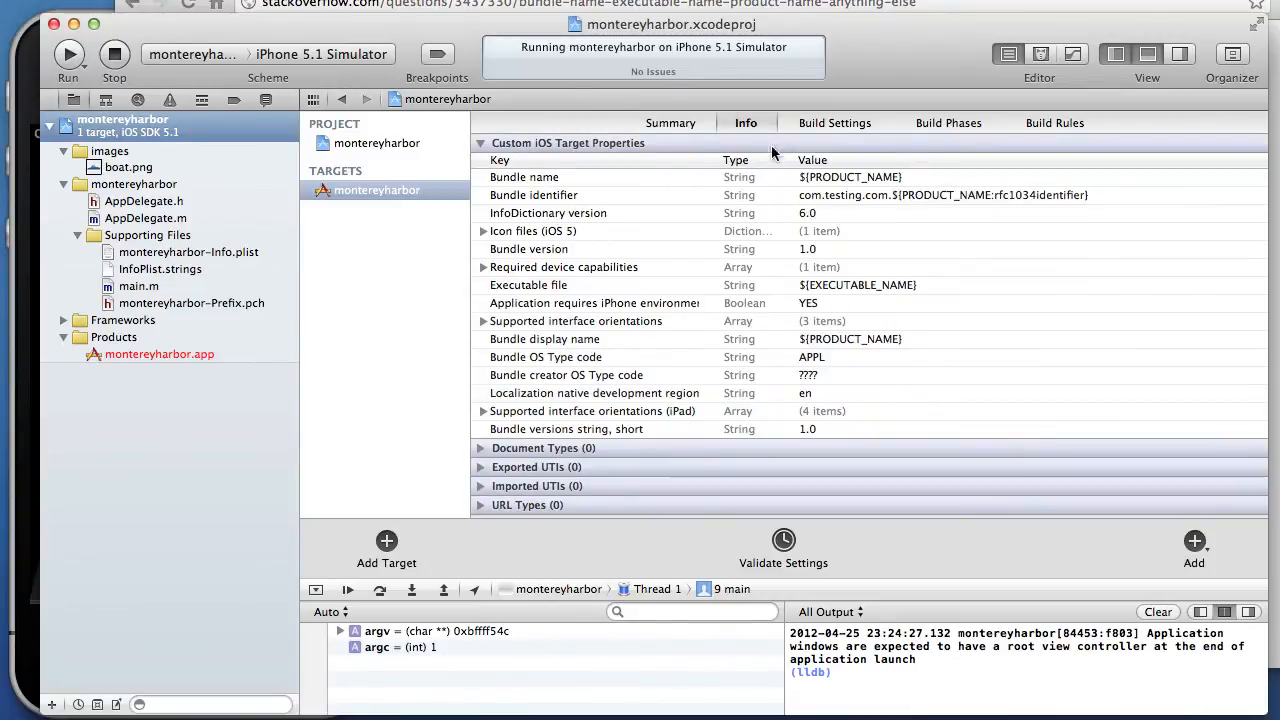
{"action": "mouse_move", "coordinate": [838, 336]}
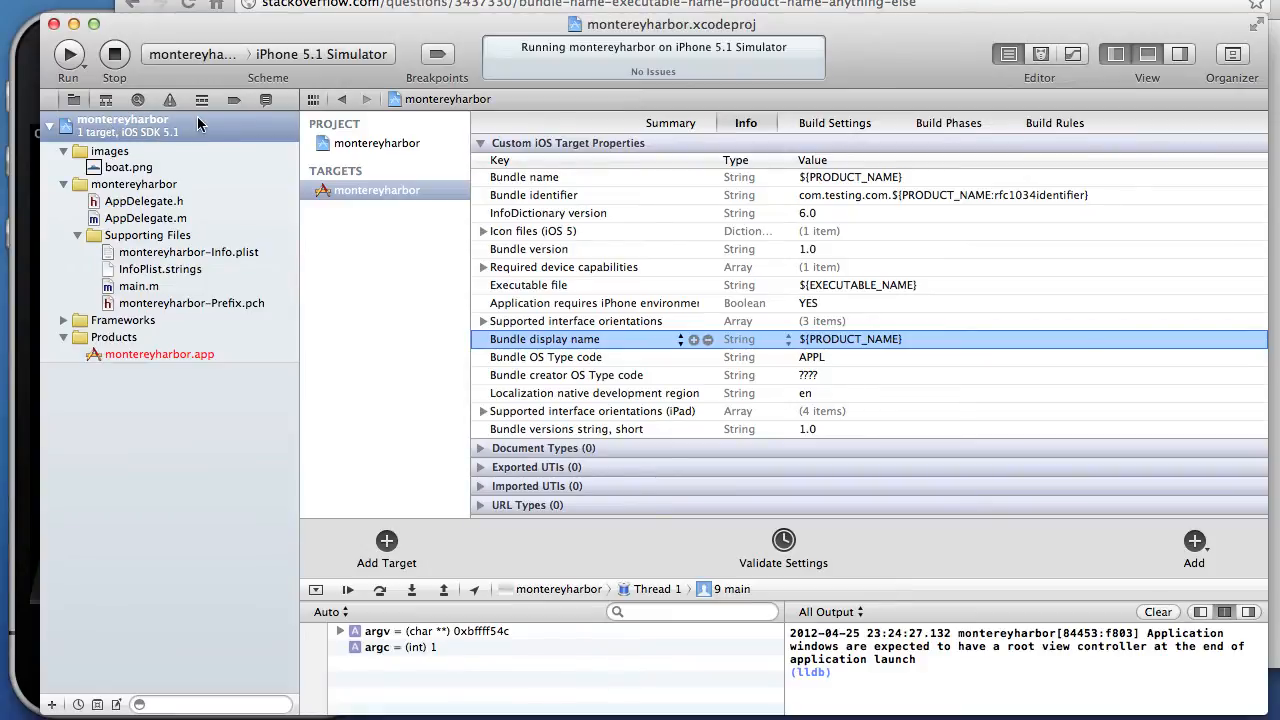
{"action": "mouse_move", "coordinate": [150, 133]}
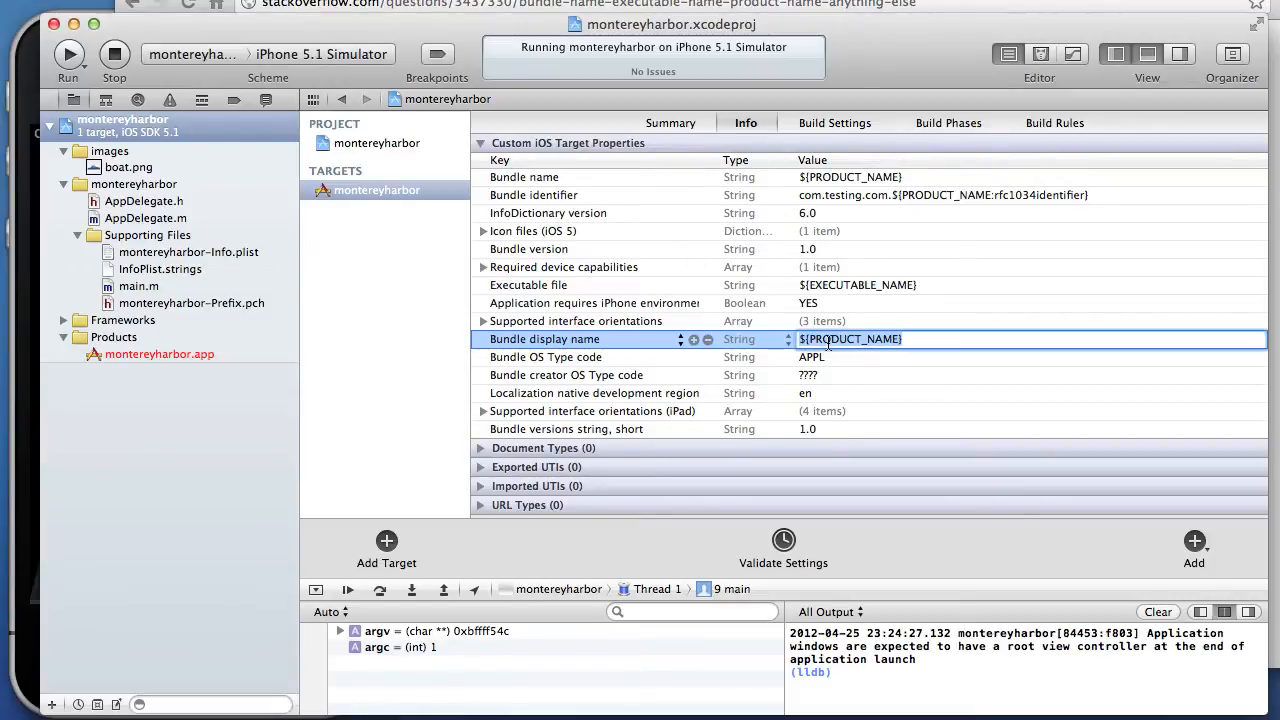
{"action": "type", "text": "Harbor"}
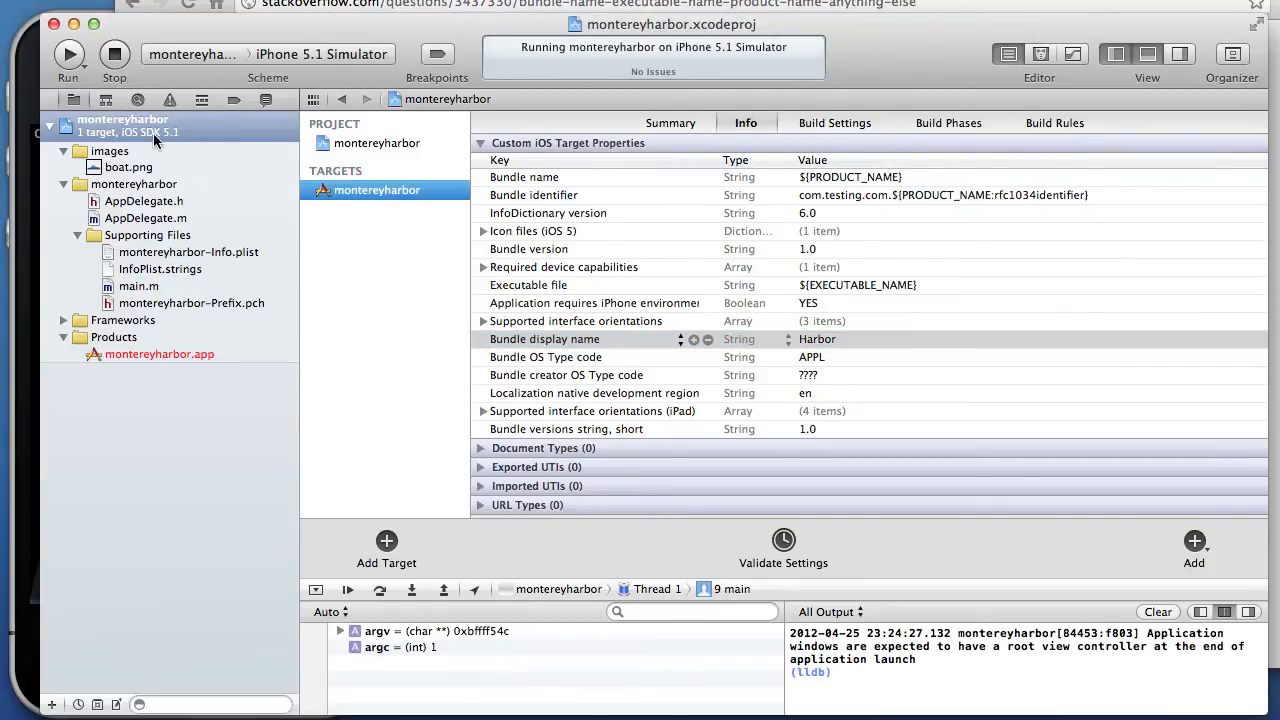
{"action": "left_click", "coordinate": [68, 54]}
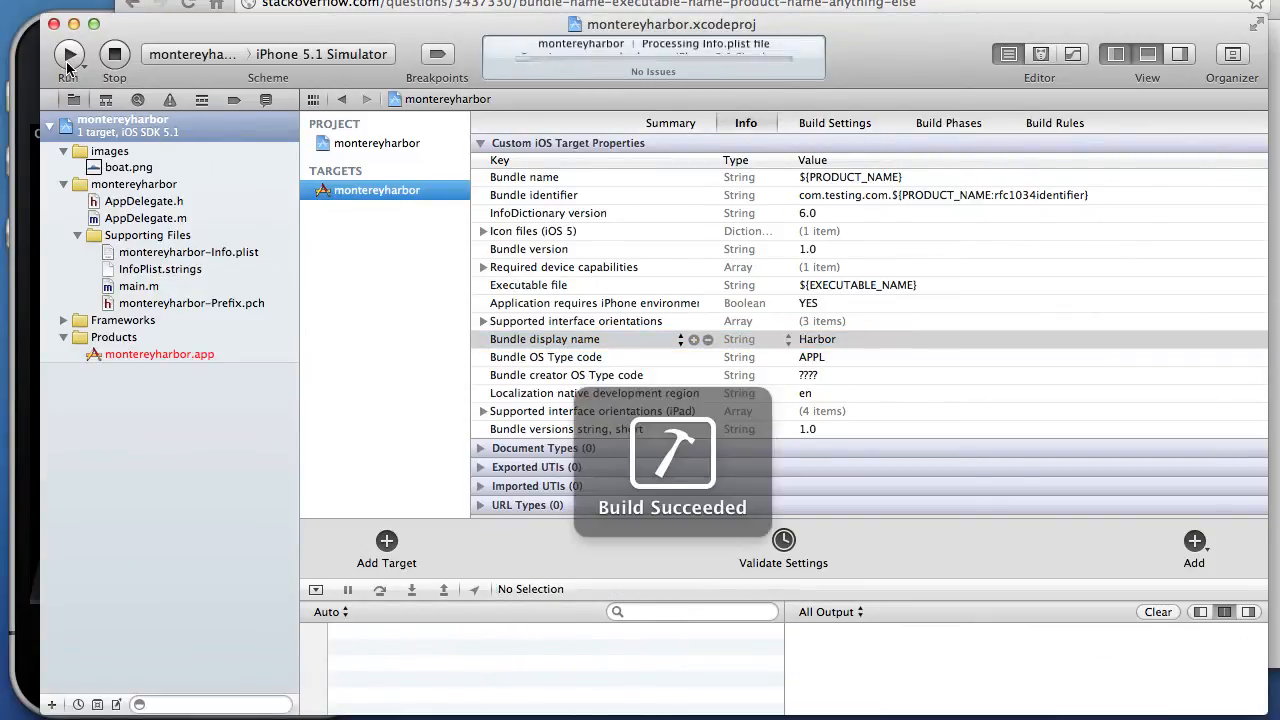
{"action": "left_click", "coordinate": [68, 54]}
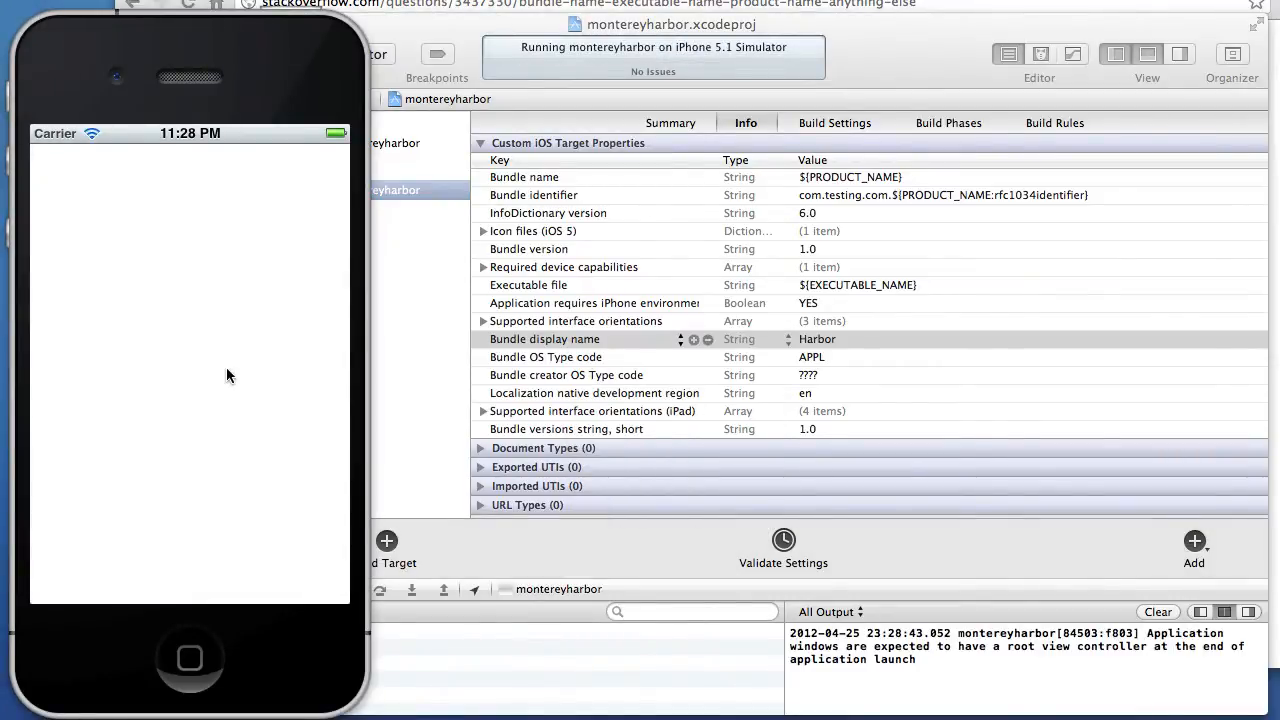
{"action": "mouse_move", "coordinate": [178, 310]}
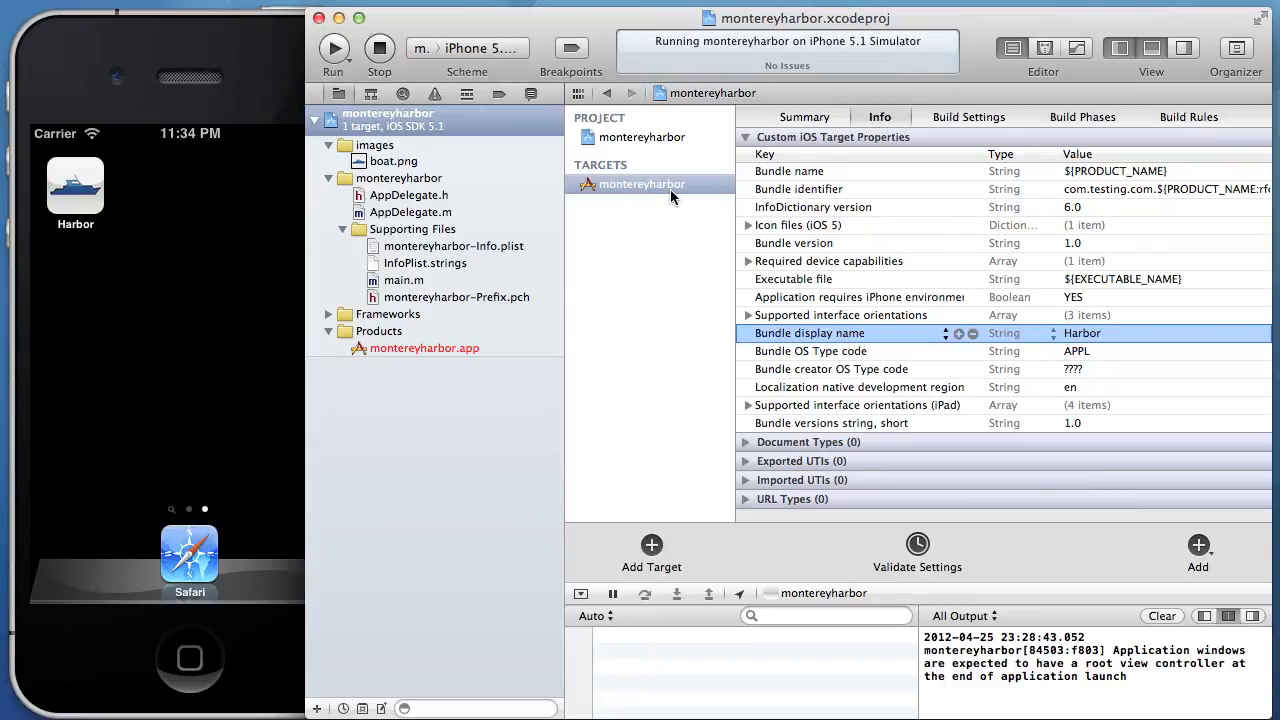
{"action": "mouse_move", "coordinate": [957, 128]}
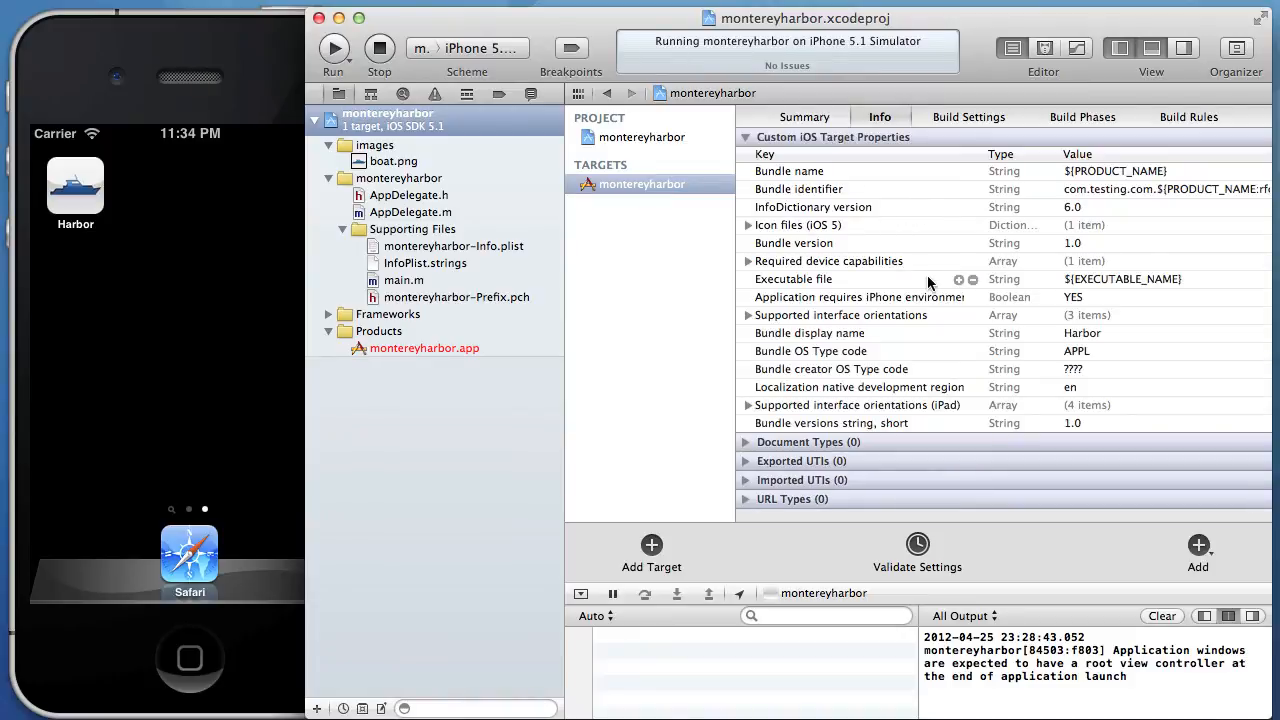
Step: Scroll the simulator home screen to show the boat-icon Harbor app beside Safari
{"action": "scroll", "scroll_direction": "down", "scroll_amount": 3}
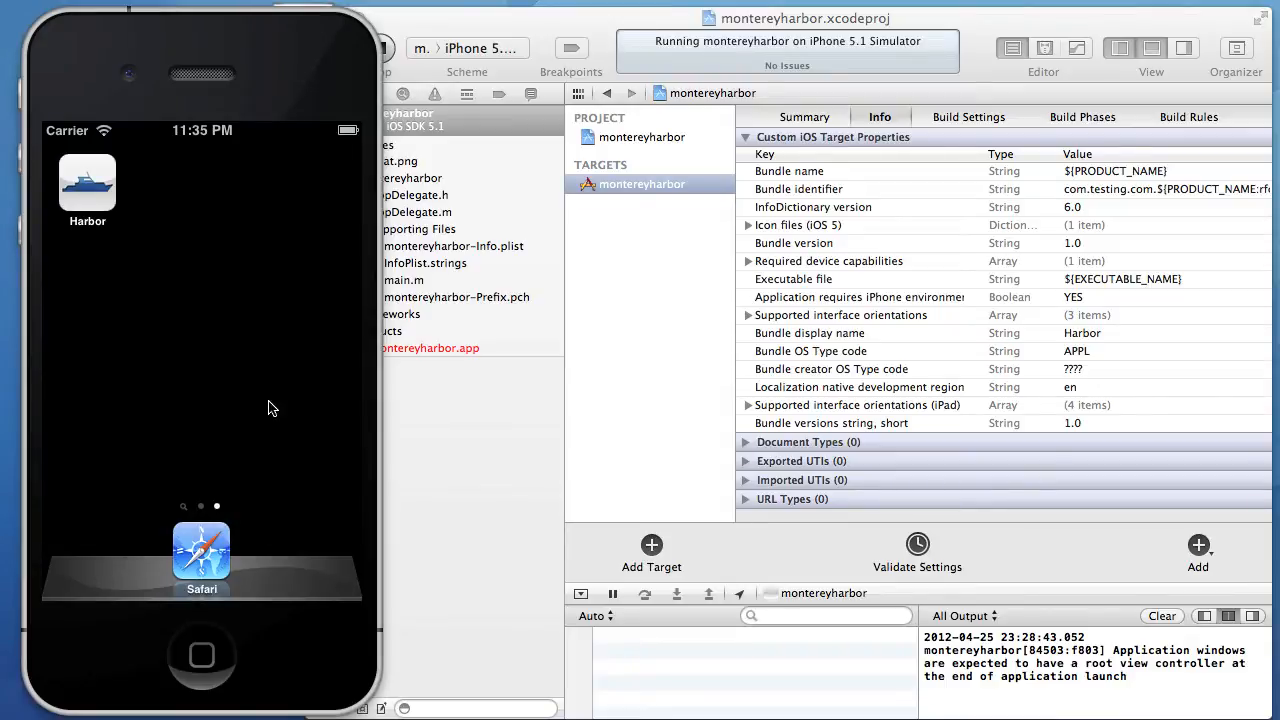
{"action": "mouse_move", "coordinate": [249, 357]}
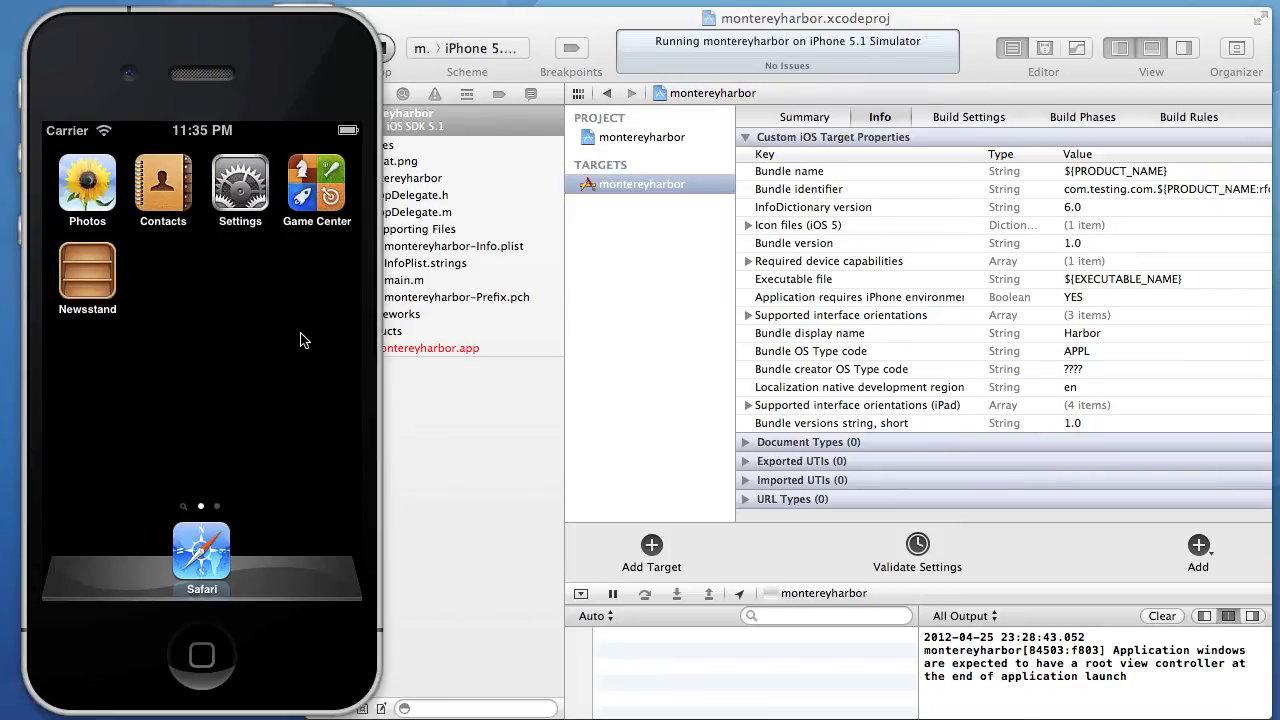
{"action": "mouse_move", "coordinate": [310, 266]}
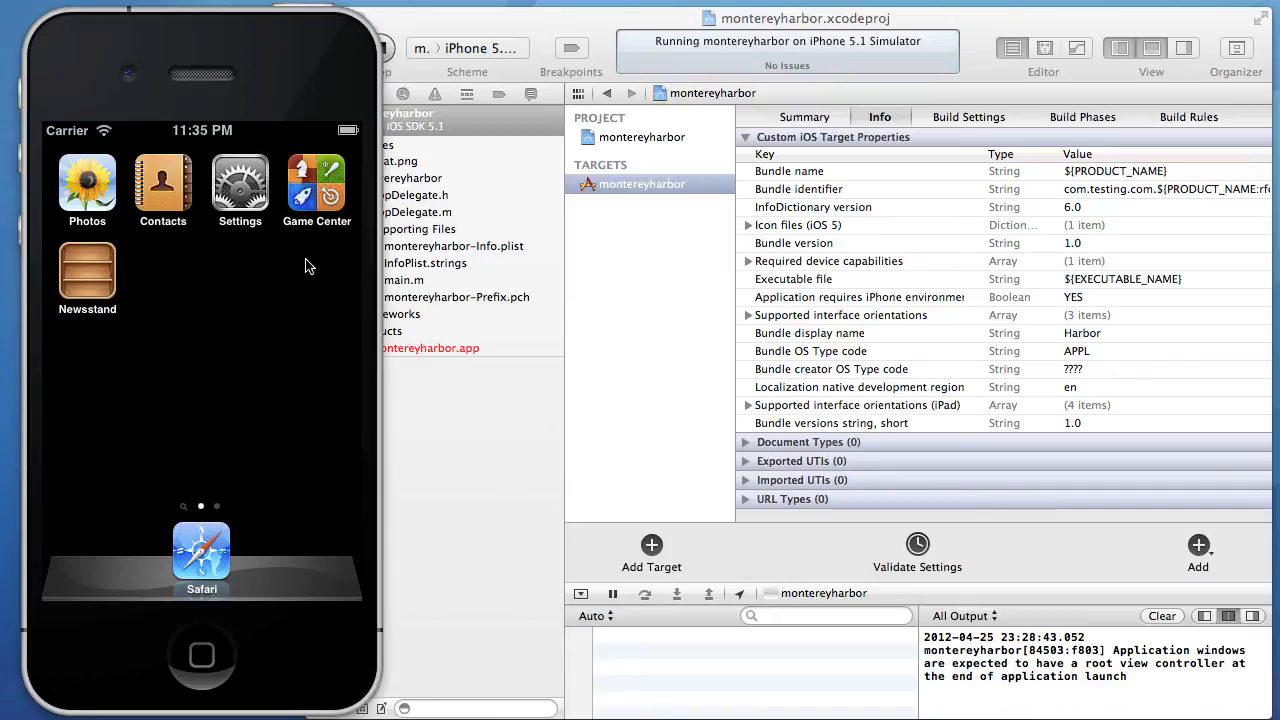
{"action": "mouse_move", "coordinate": [250, 319]}
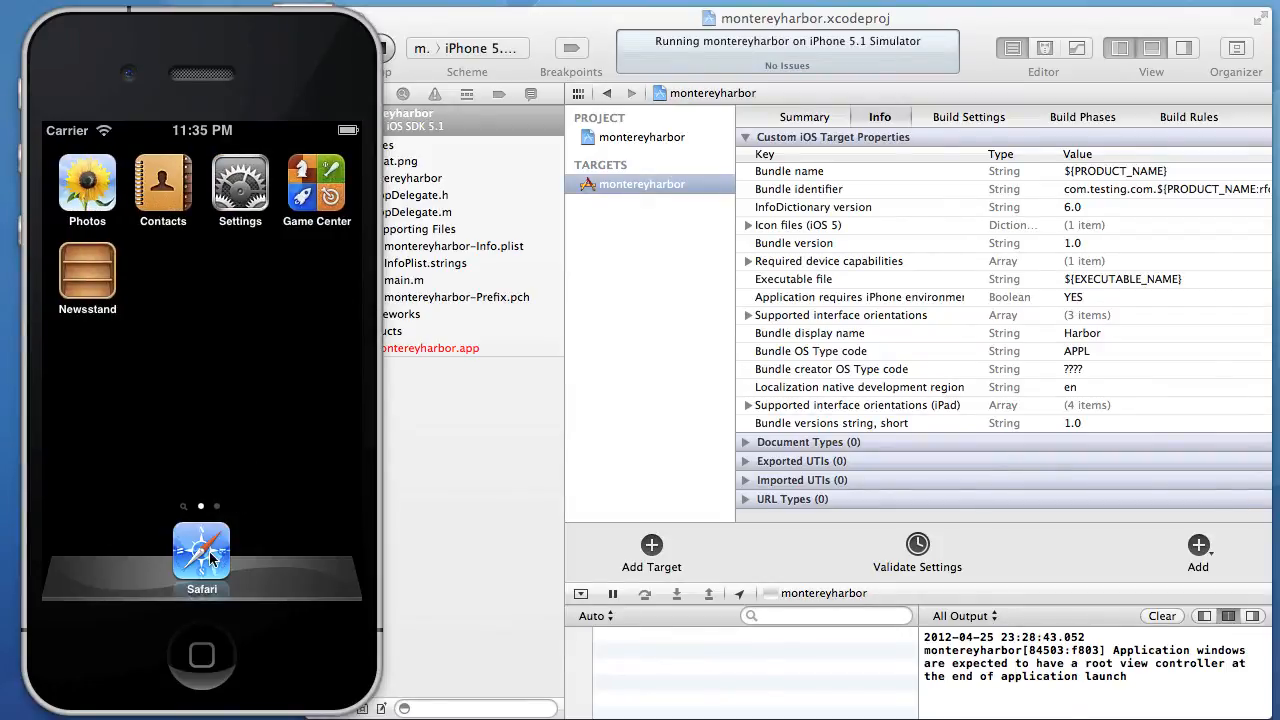
{"action": "mouse_move", "coordinate": [240, 399]}
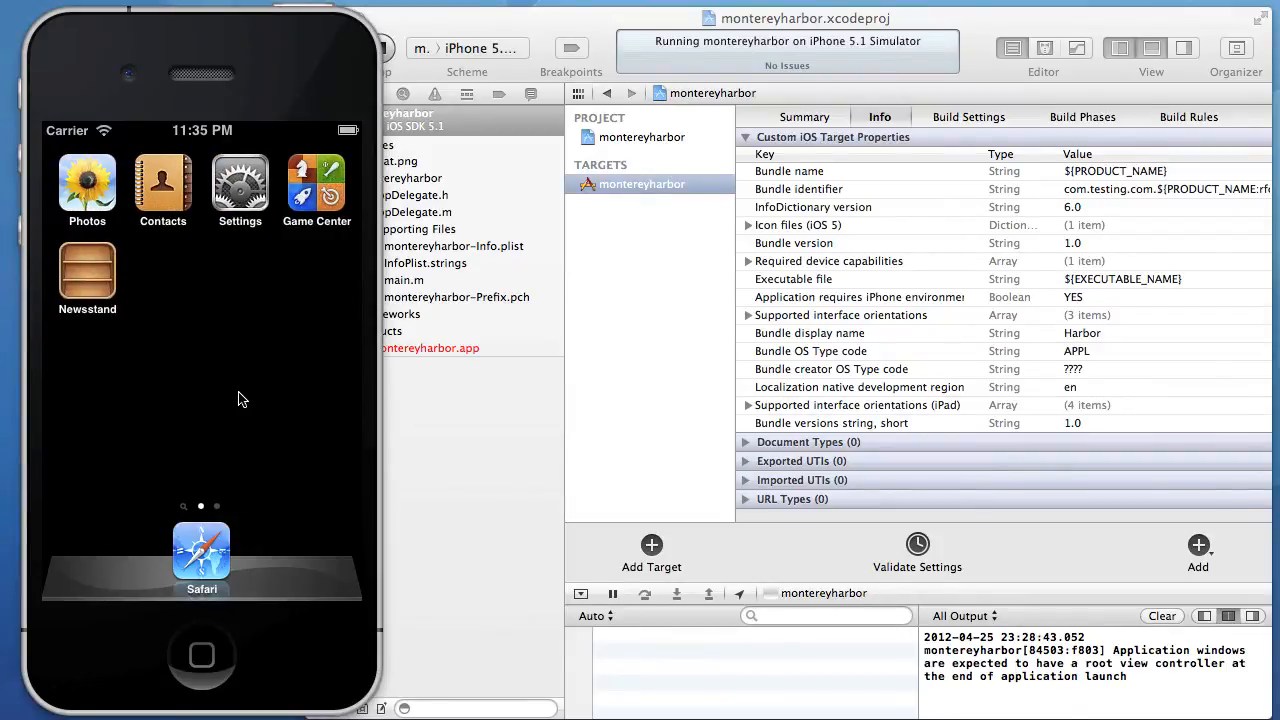
{"action": "mouse_move", "coordinate": [232, 350]}
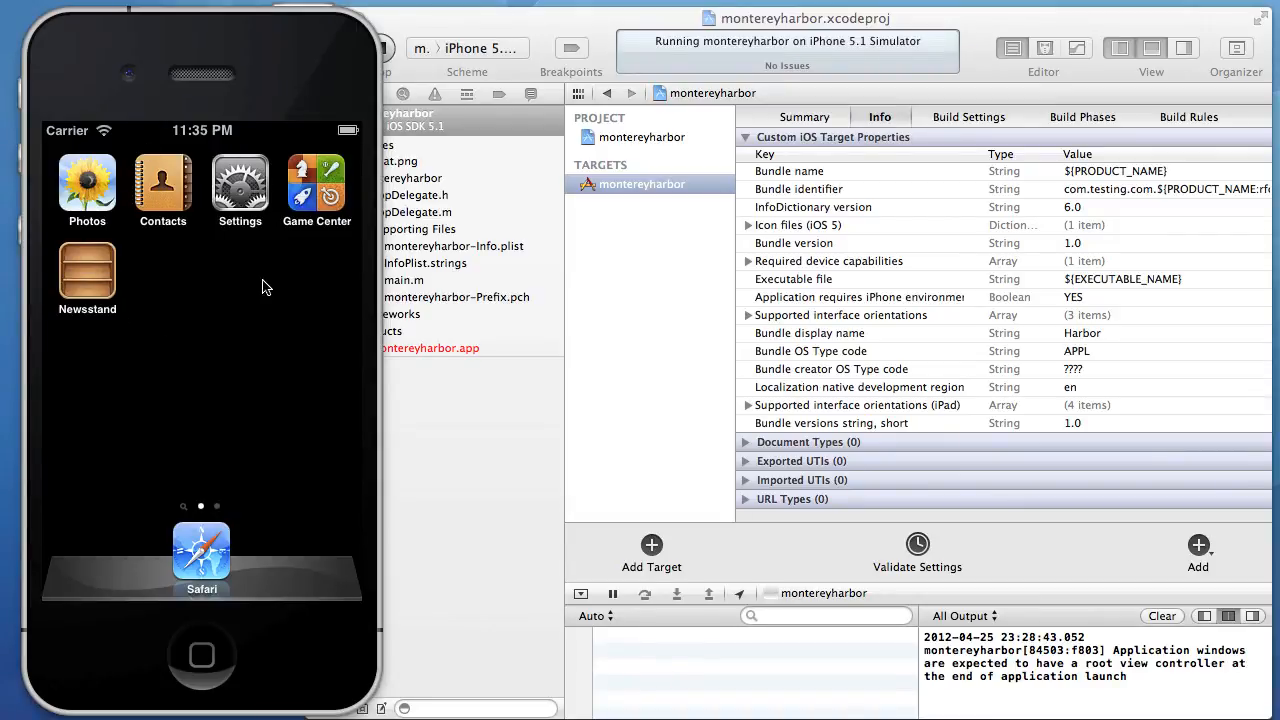
{"action": "mouse_move", "coordinate": [176, 278]}
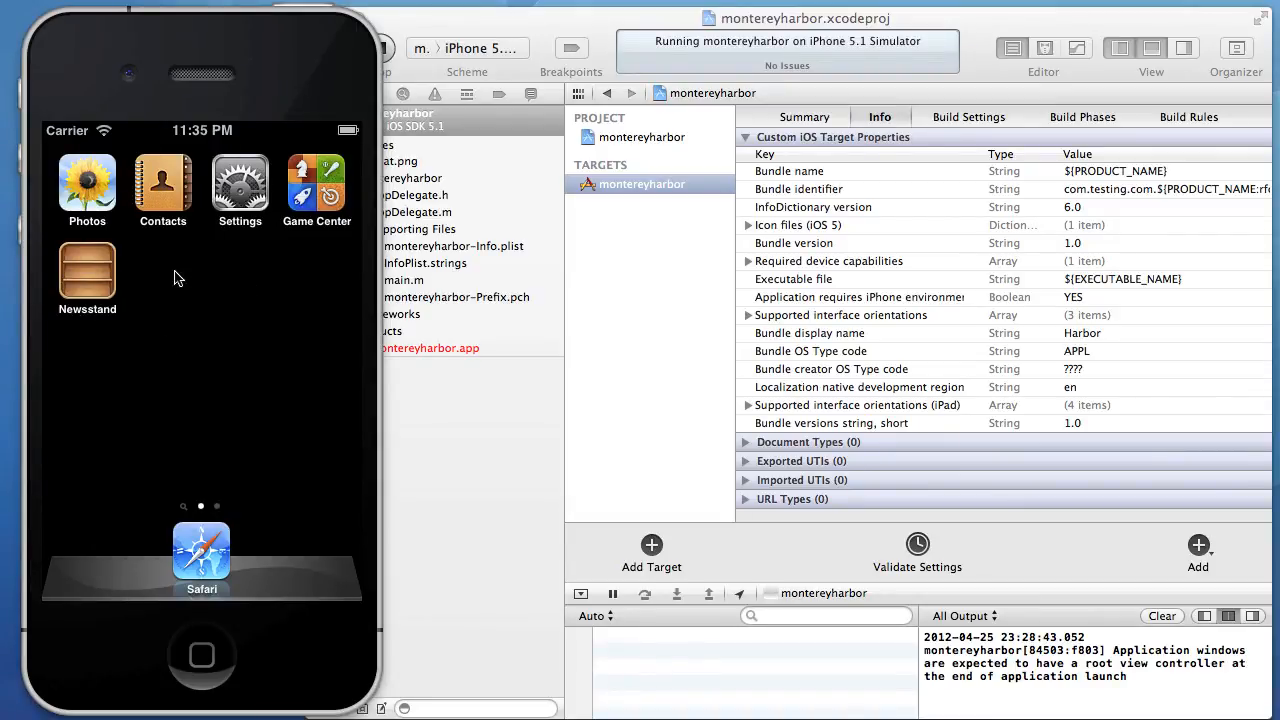
{"action": "mouse_move", "coordinate": [240, 307]}
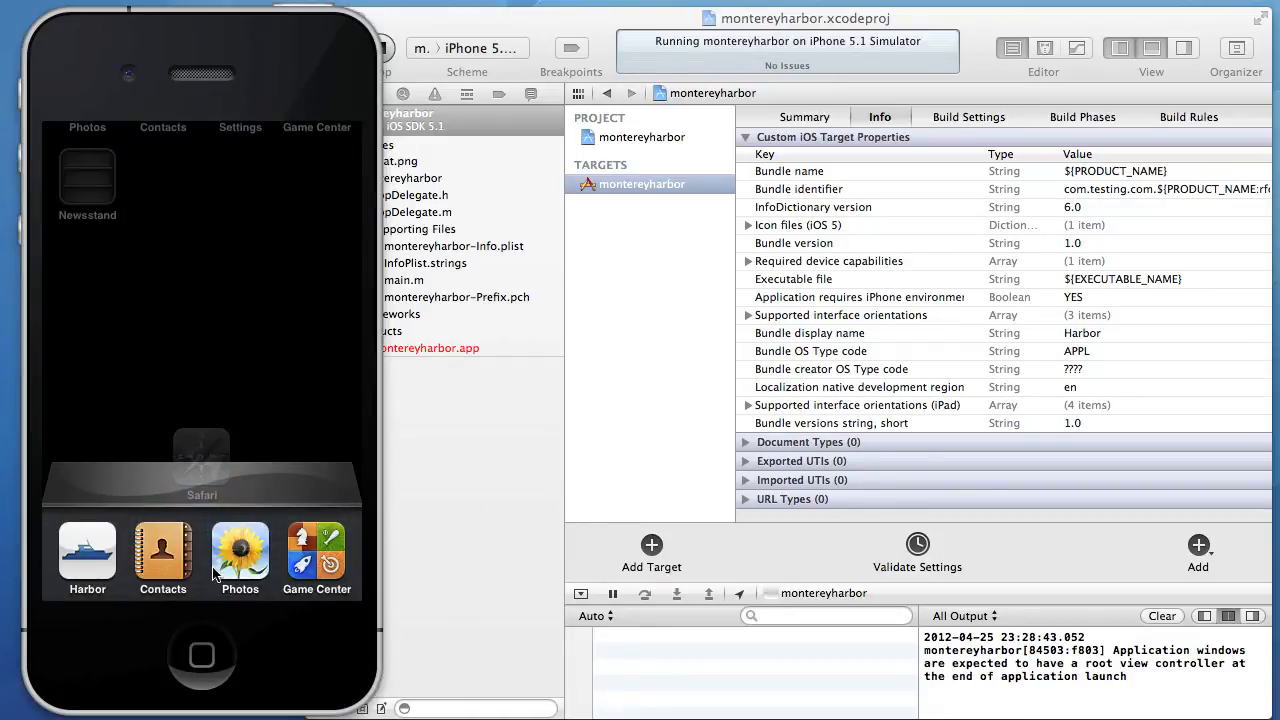
{"action": "mouse_move", "coordinate": [270, 562]}
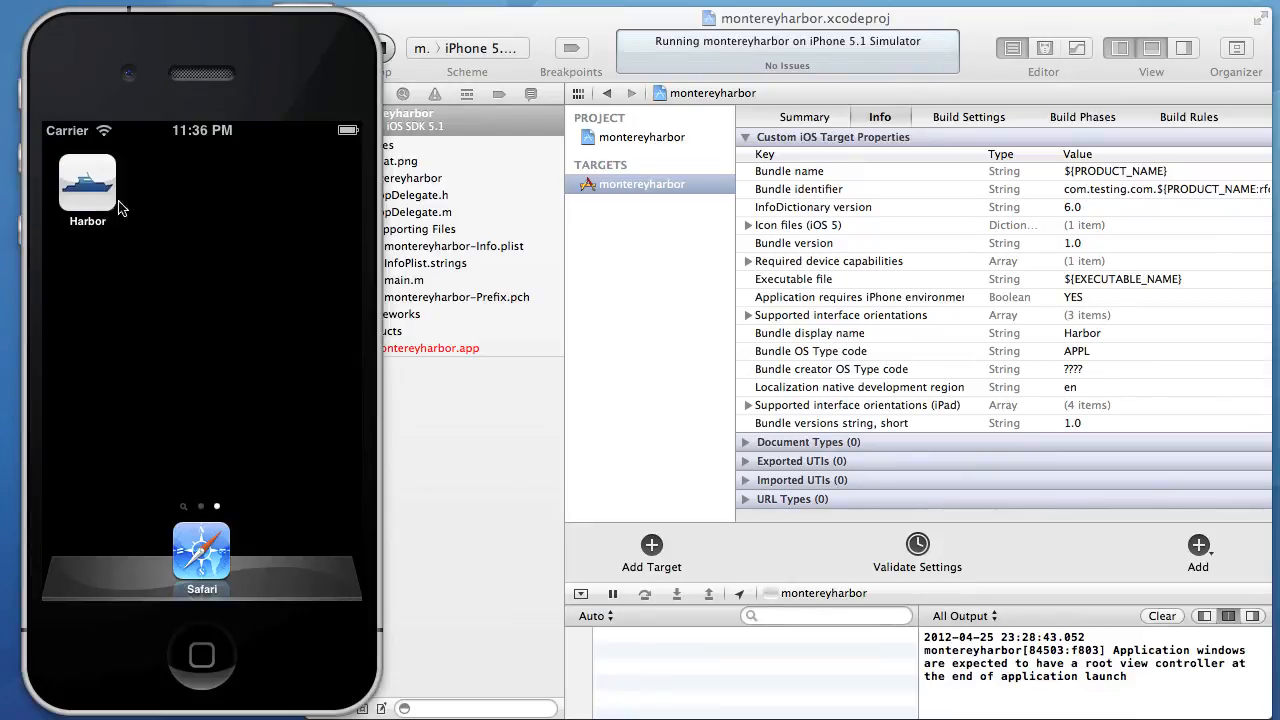
Step: Launch Harbor, then Safari, returning to the home screen with the Home button
{"action": "left_click", "coordinate": [87, 183]}
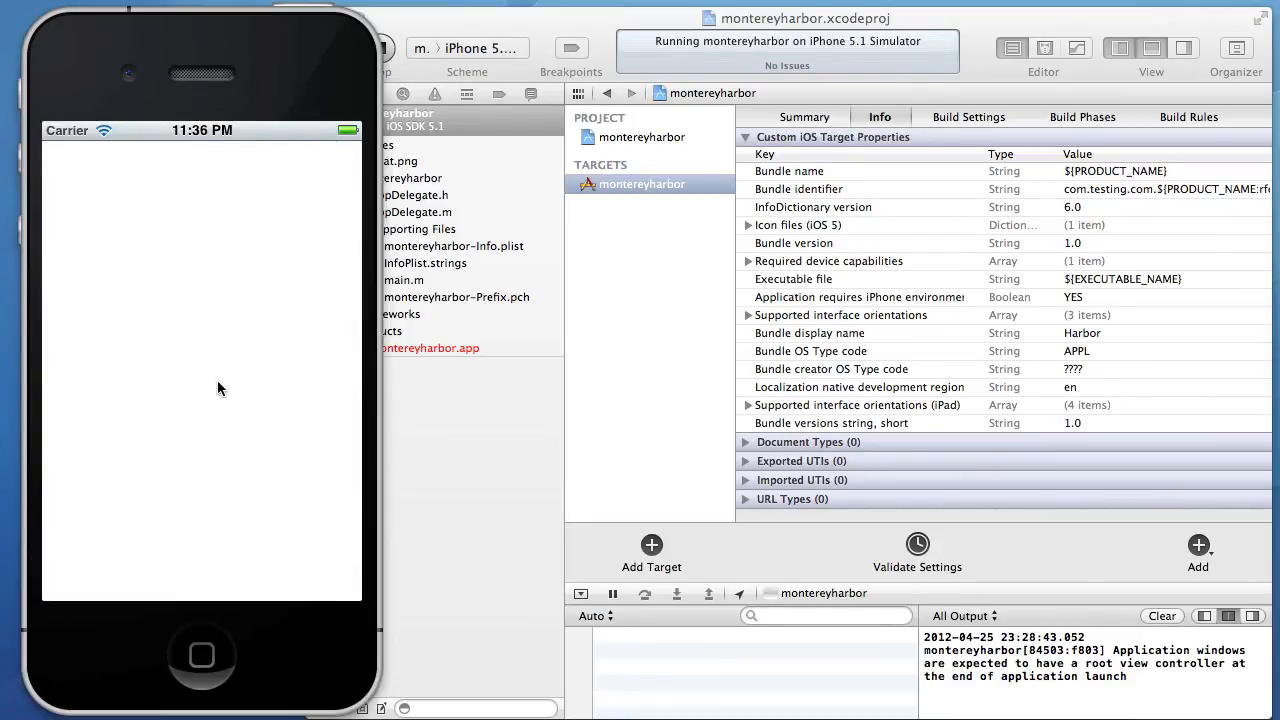
{"action": "mouse_move", "coordinate": [208, 553]}
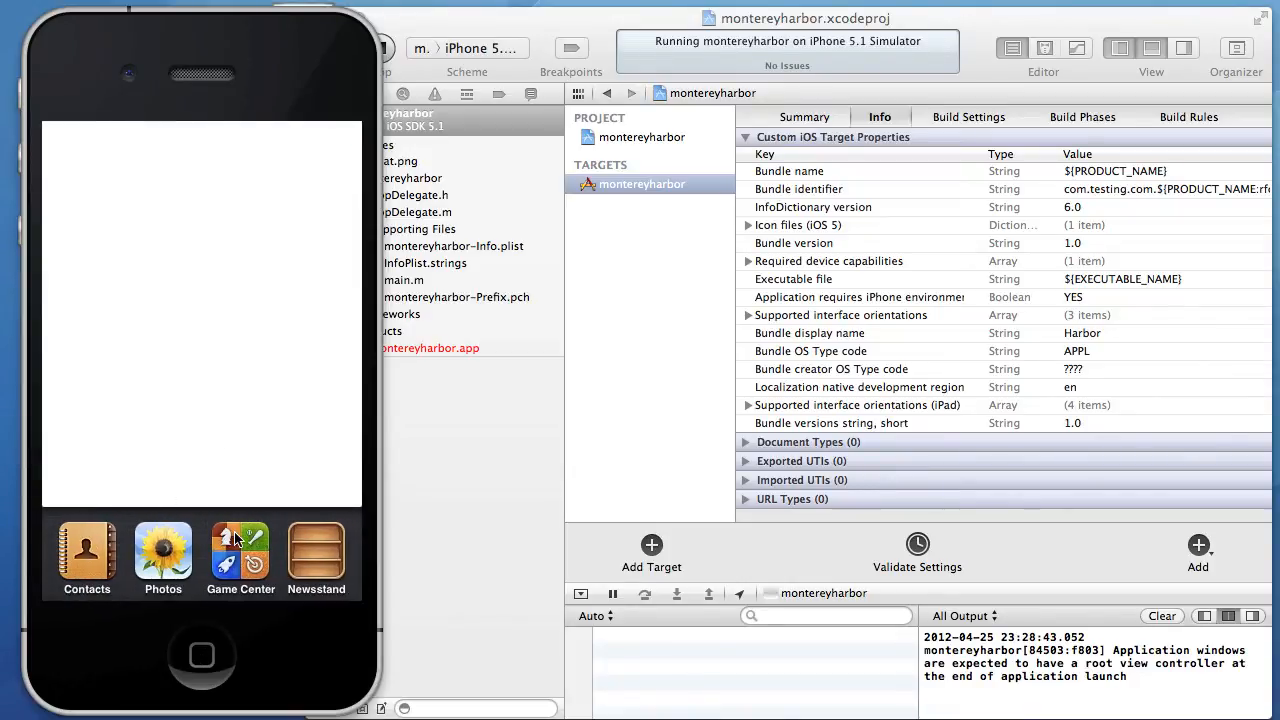
{"action": "mouse_move", "coordinate": [200, 668]}
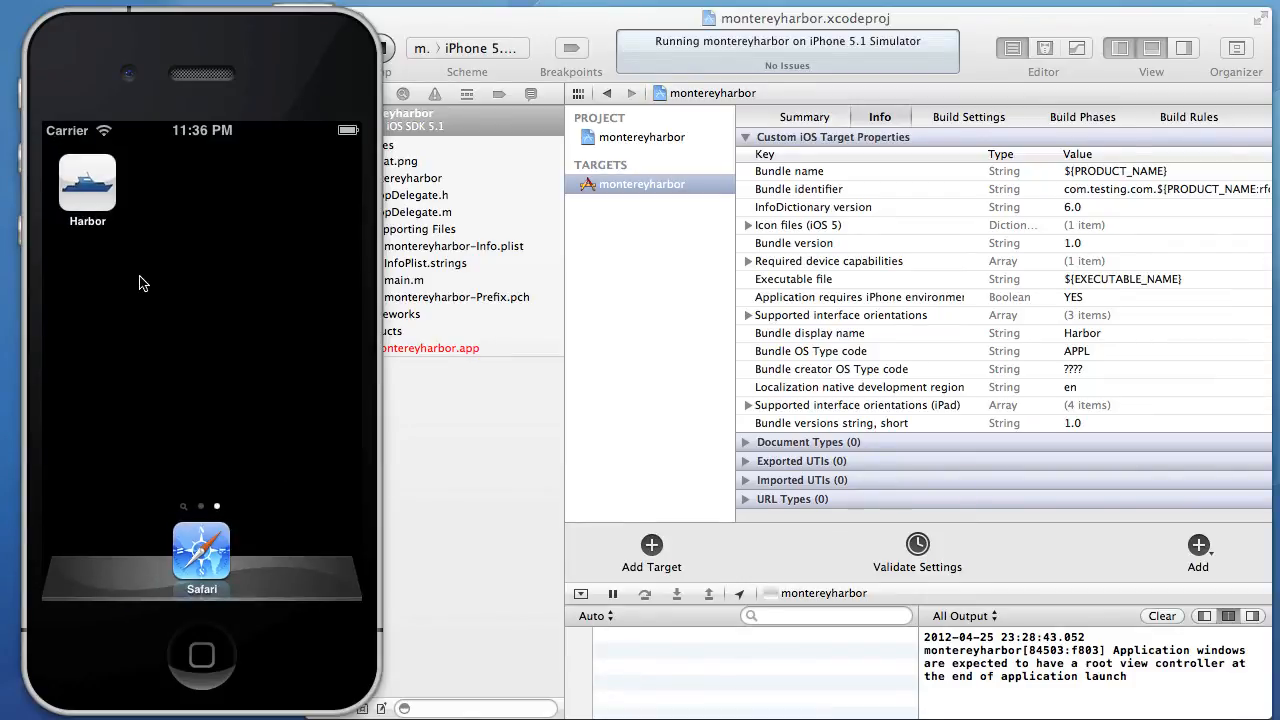
{"action": "left_click", "coordinate": [201, 545]}
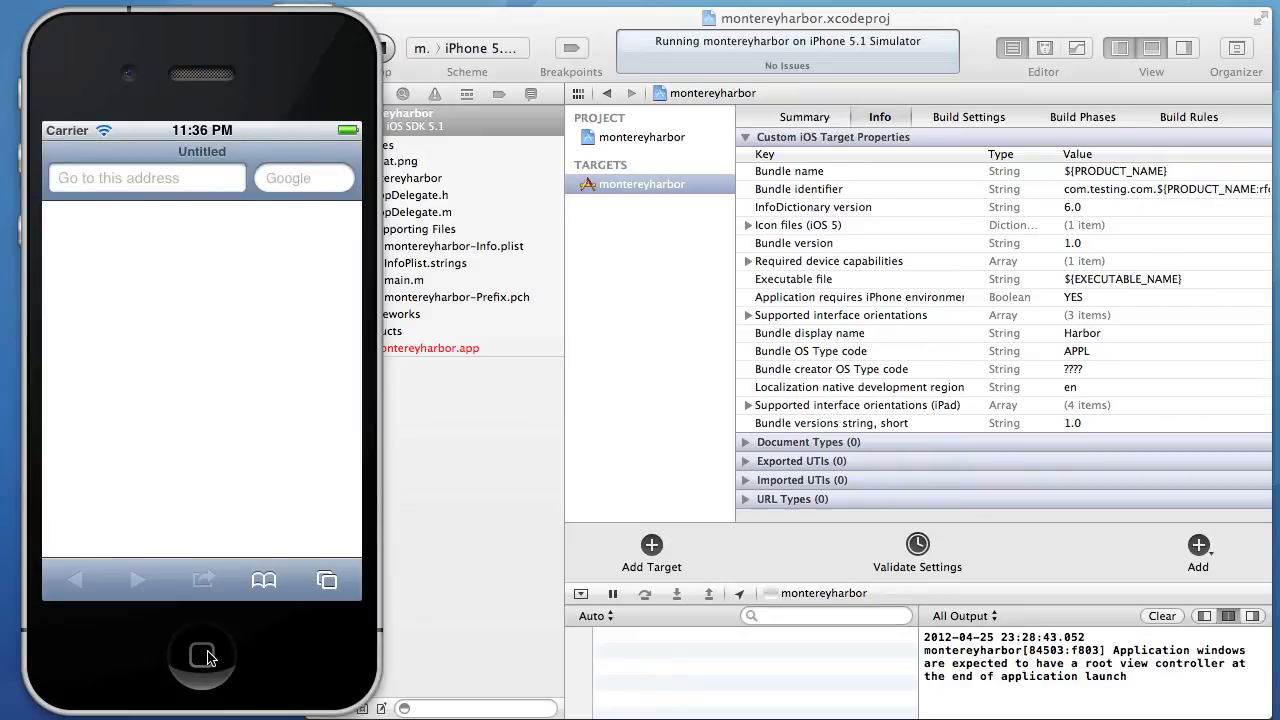
{"action": "left_click", "coordinate": [202, 656]}
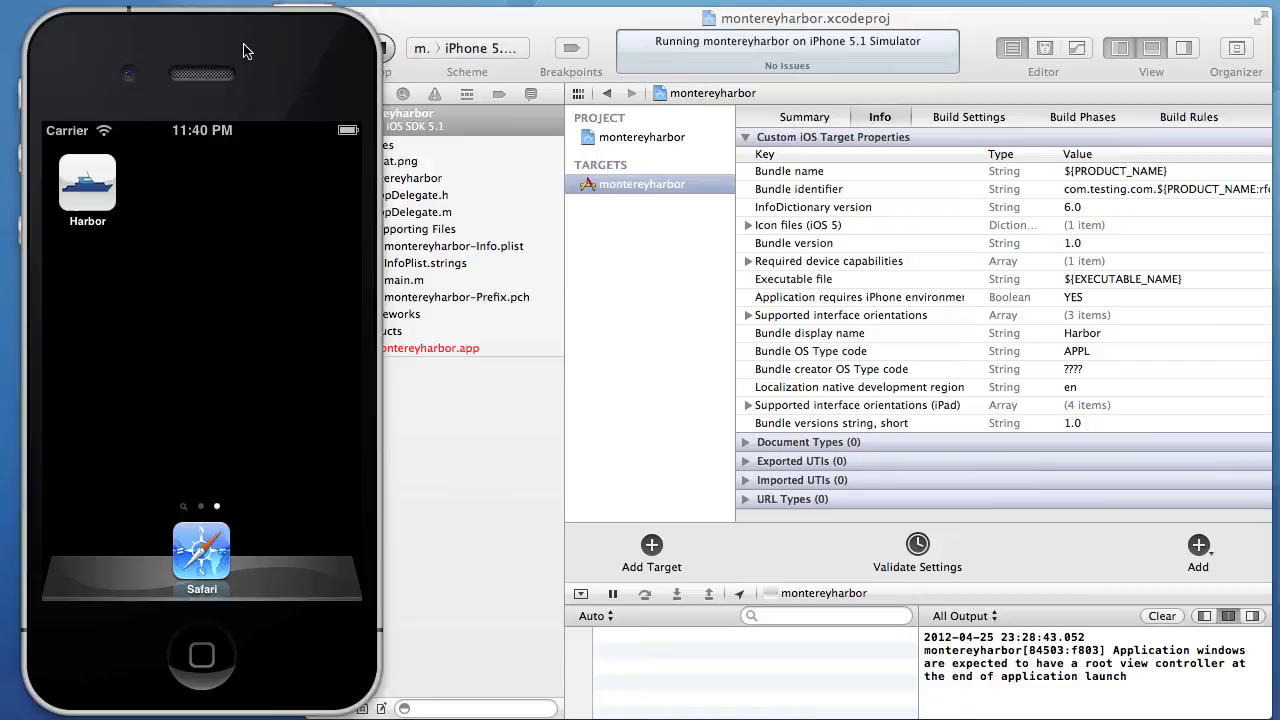
{"action": "mouse_move", "coordinate": [249, 367]}
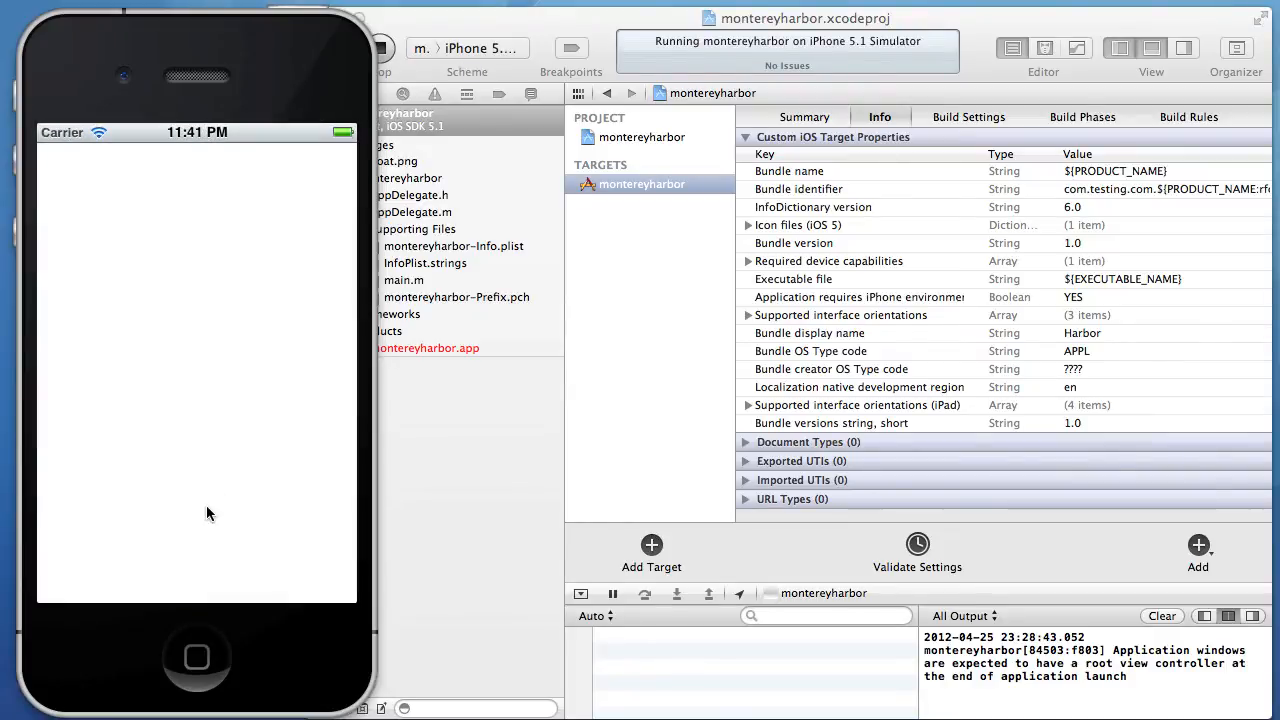
{"action": "left_click", "coordinate": [196, 657]}
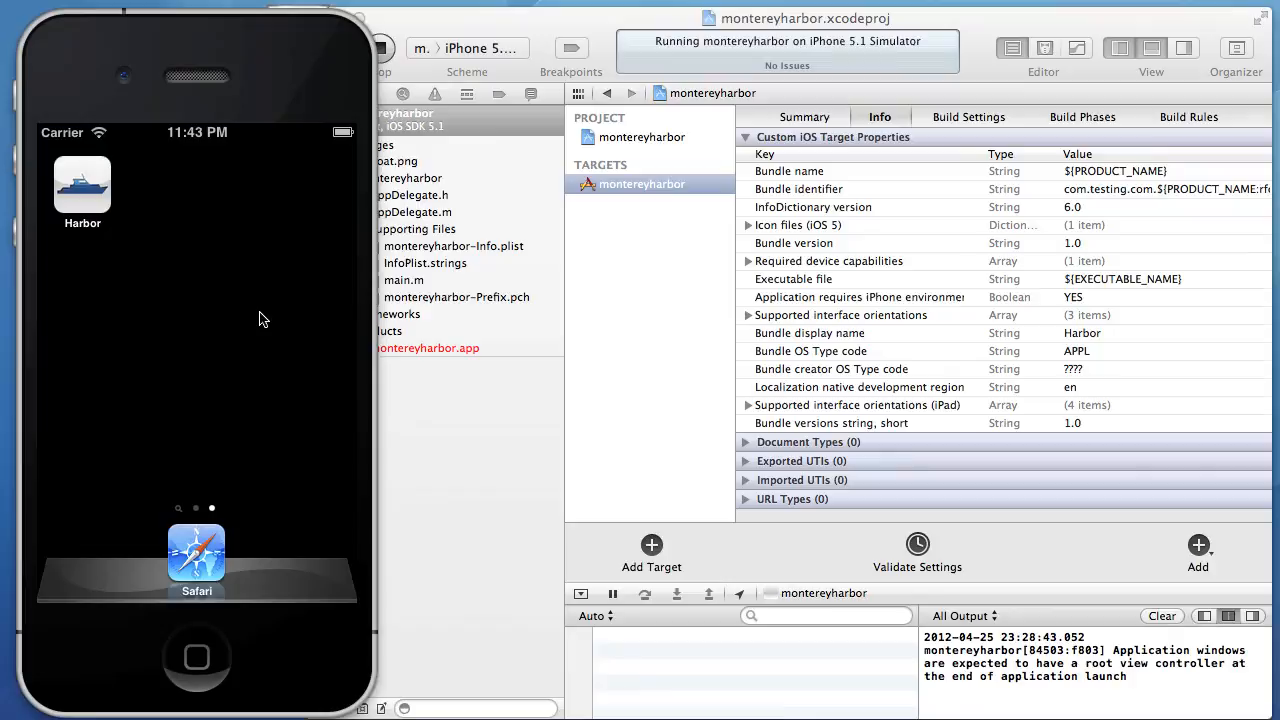
{"action": "mouse_move", "coordinate": [210, 312]}
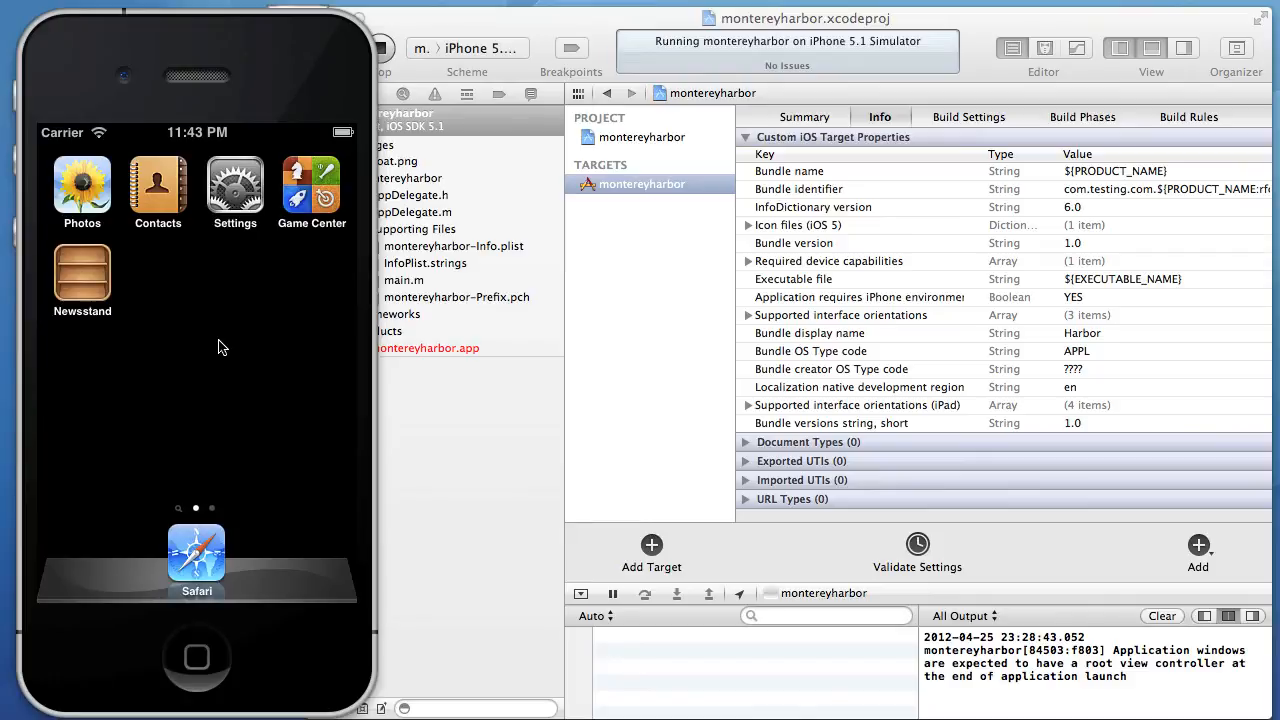
{"action": "mouse_move", "coordinate": [219, 383]}
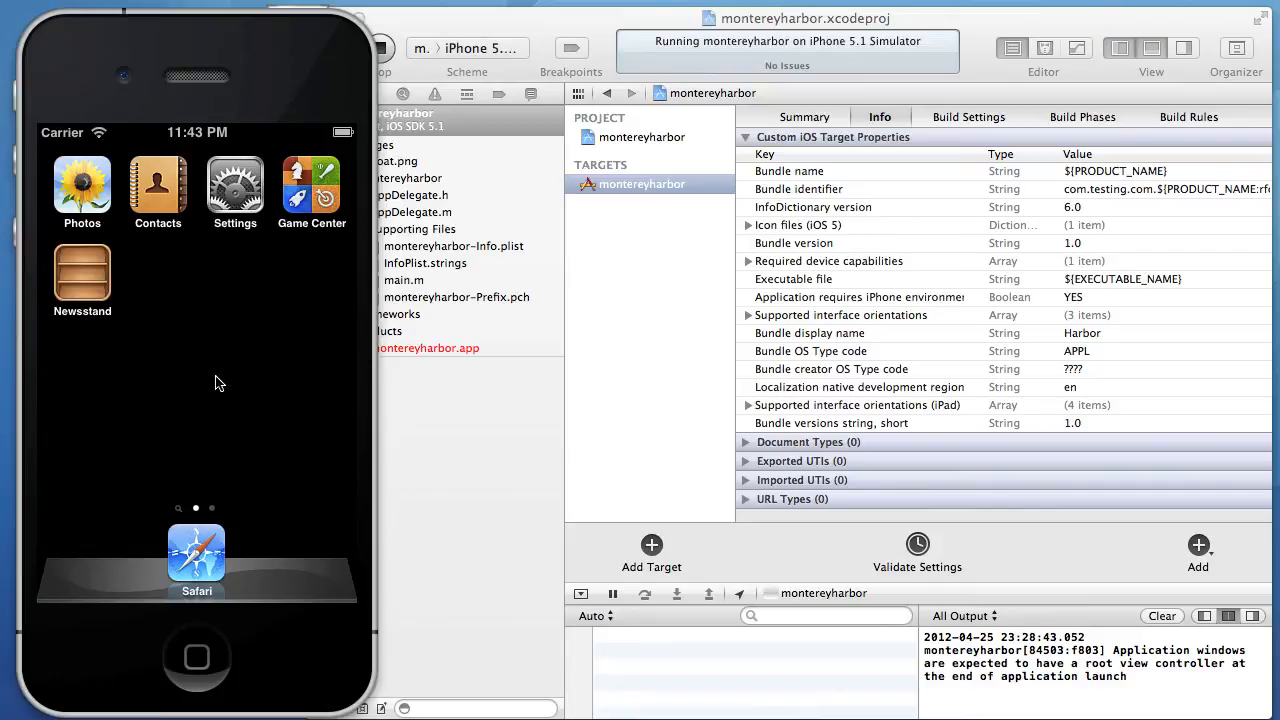
{"action": "mouse_move", "coordinate": [197, 548]}
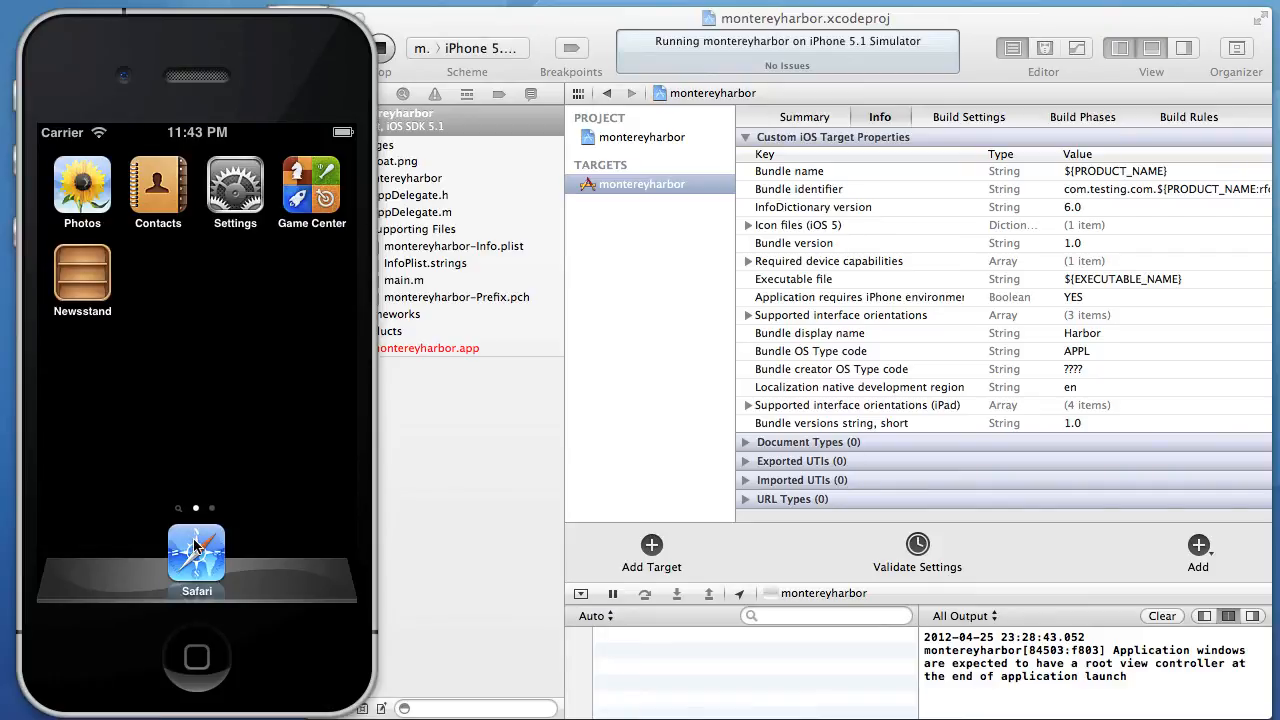
{"action": "left_click", "coordinate": [196, 552]}
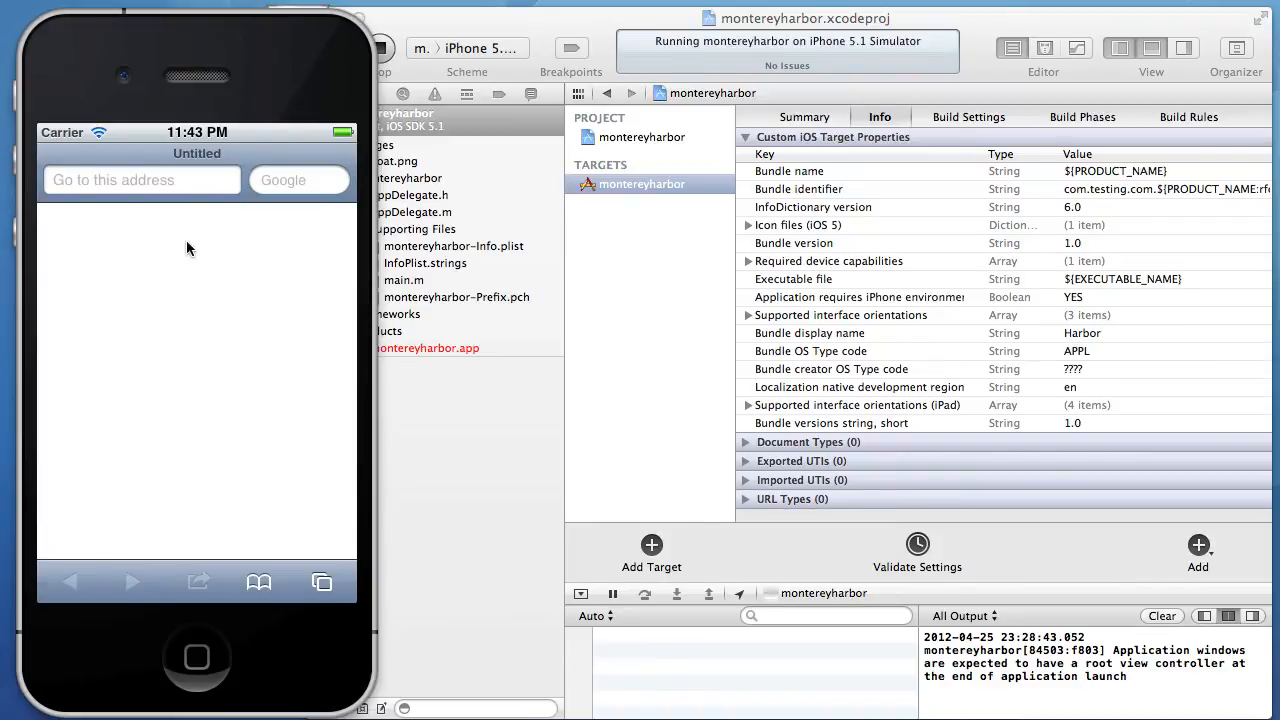
{"action": "mouse_move", "coordinate": [197, 314]}
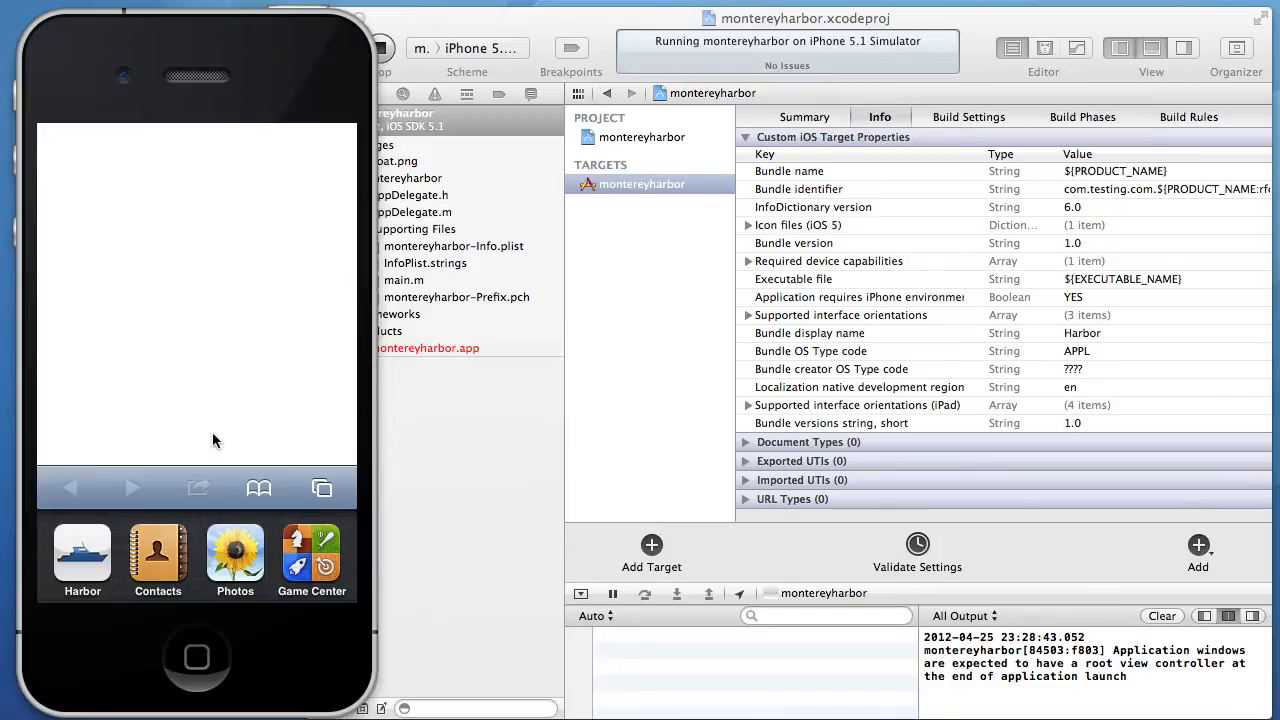
{"action": "mouse_move", "coordinate": [258, 572]}
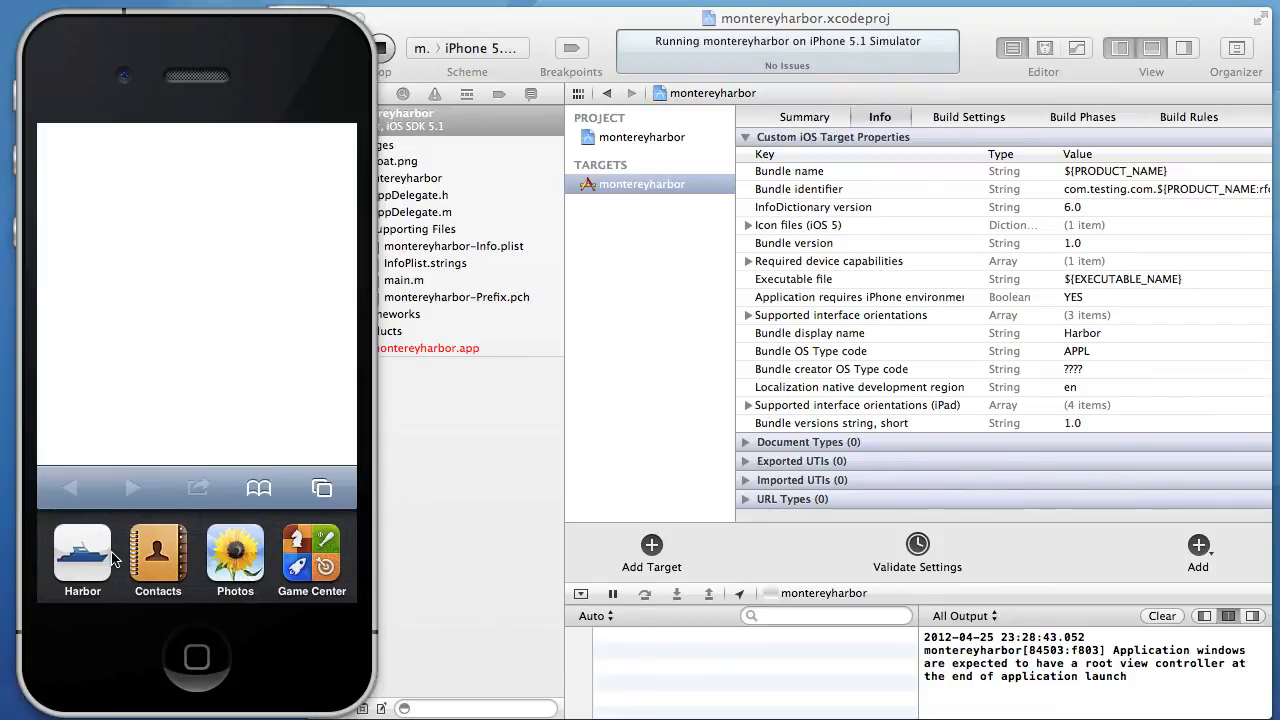
{"action": "left_click", "coordinate": [82, 550]}
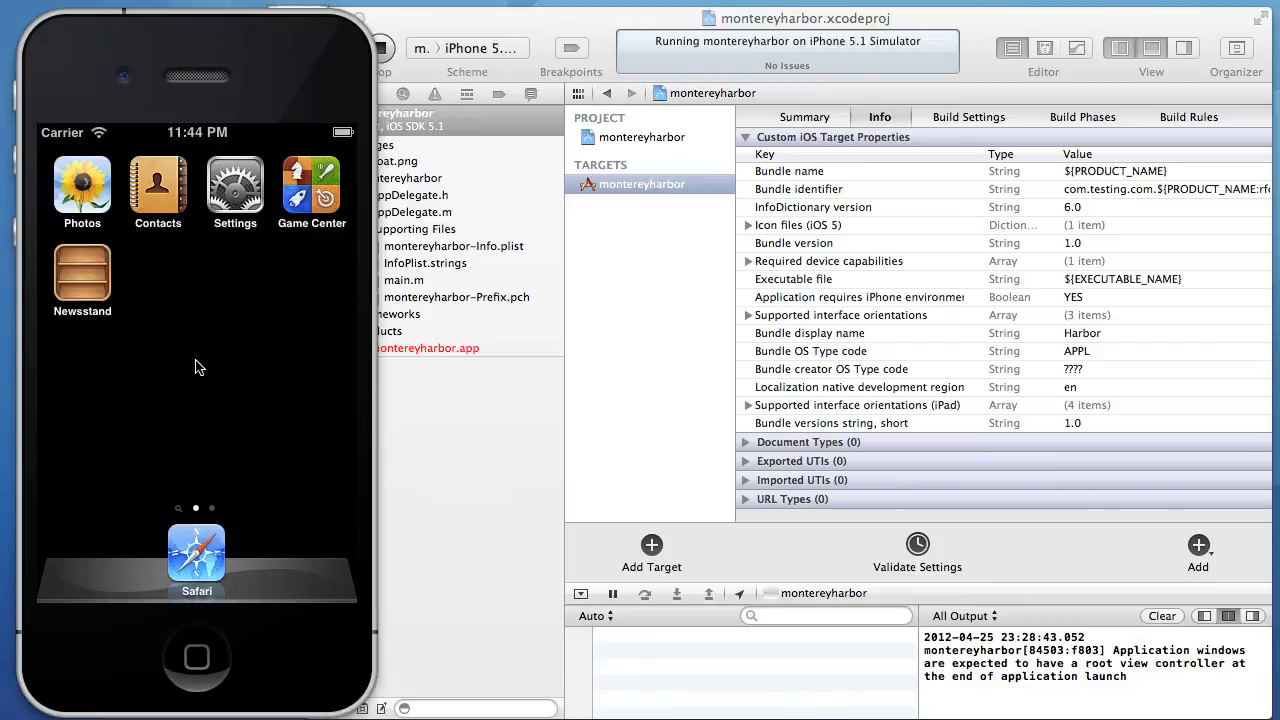
{"action": "left_click", "coordinate": [196, 551]}
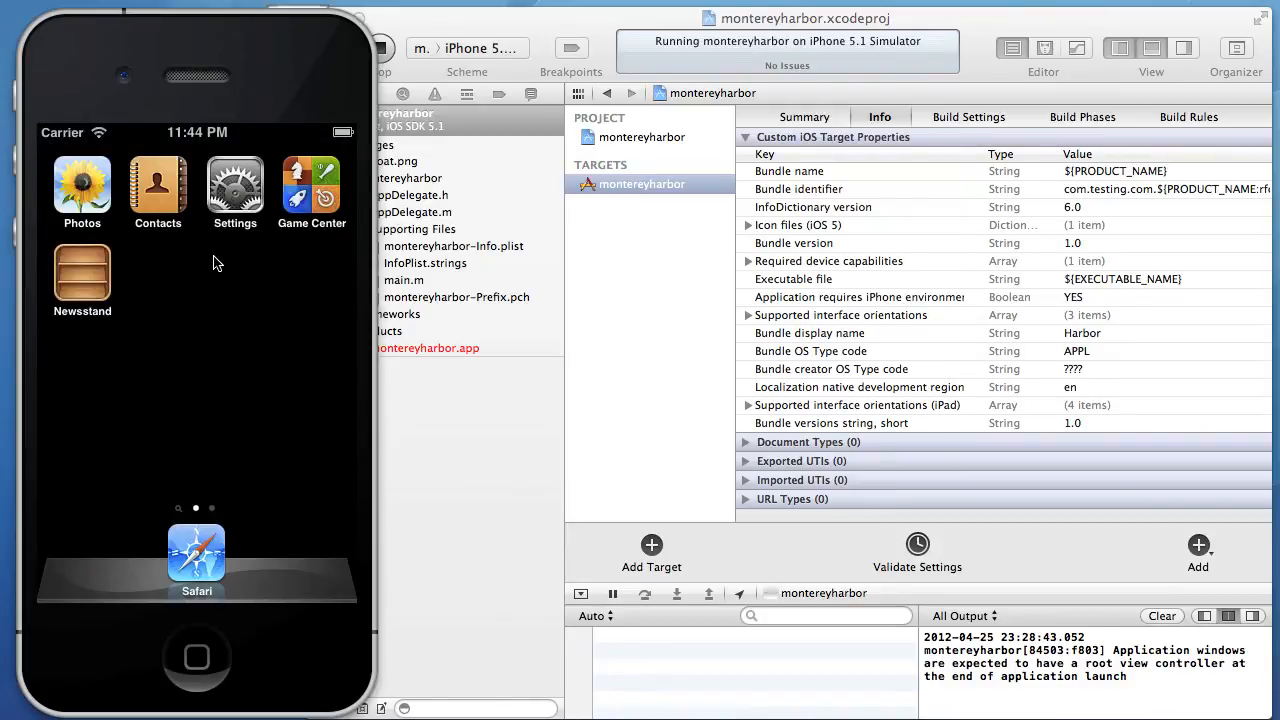
{"action": "left_click", "coordinate": [157, 185]}
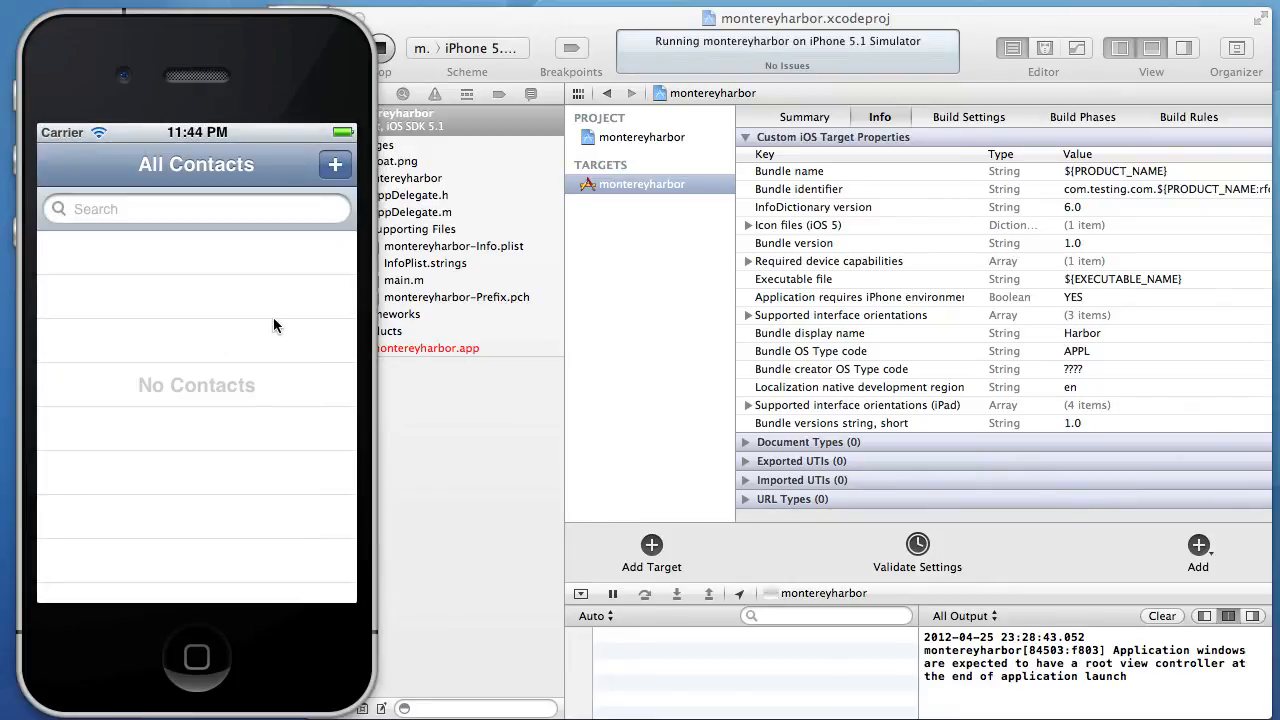
{"action": "mouse_move", "coordinate": [197, 473]}
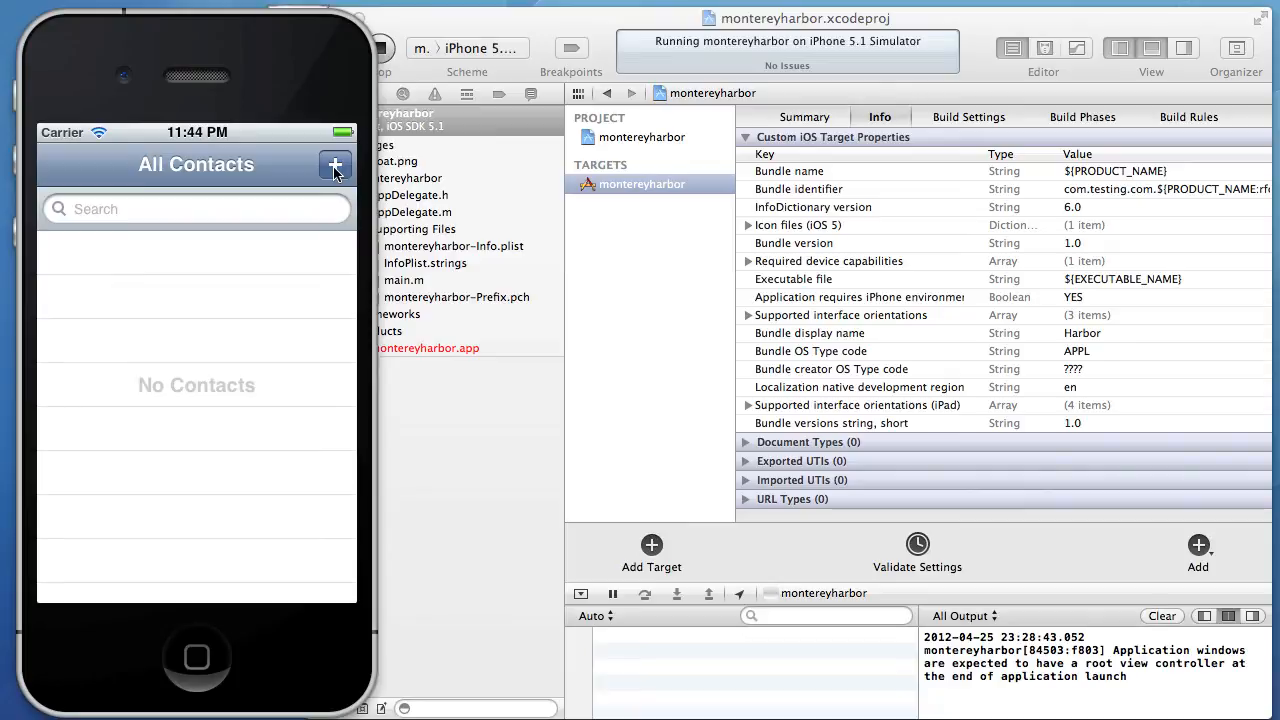
{"action": "mouse_move", "coordinate": [221, 254]}
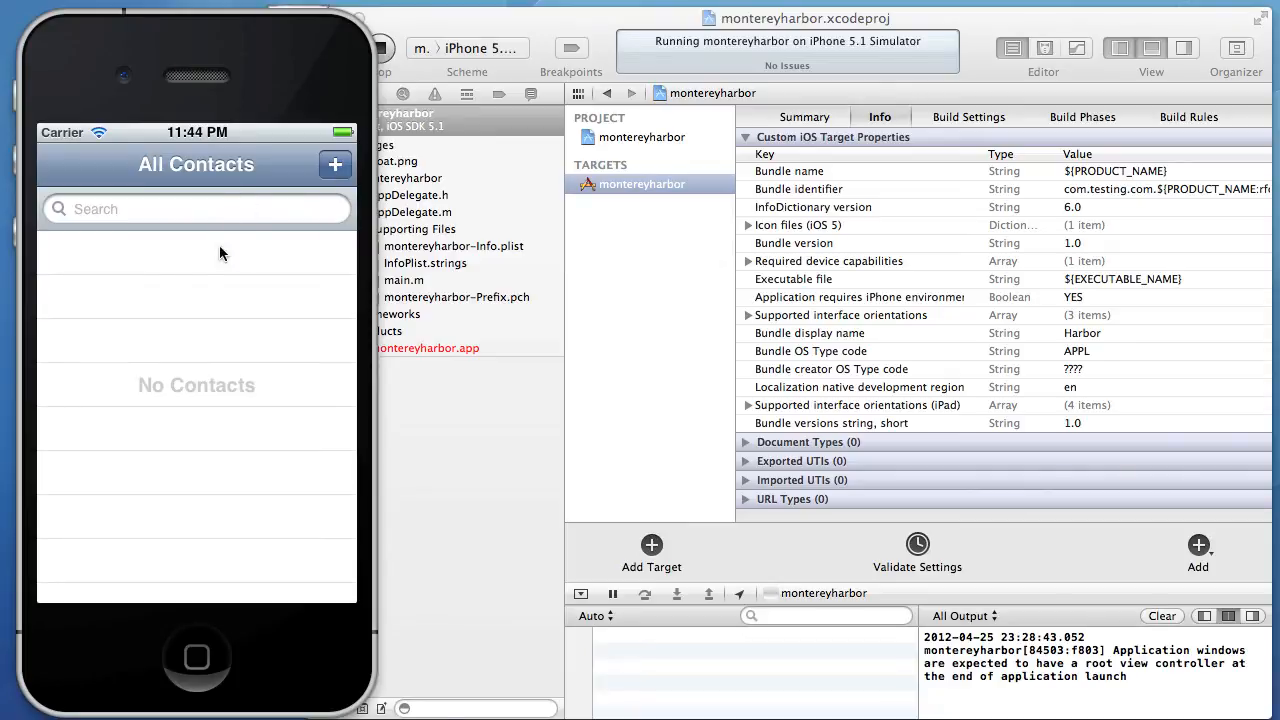
{"action": "mouse_move", "coordinate": [247, 292]}
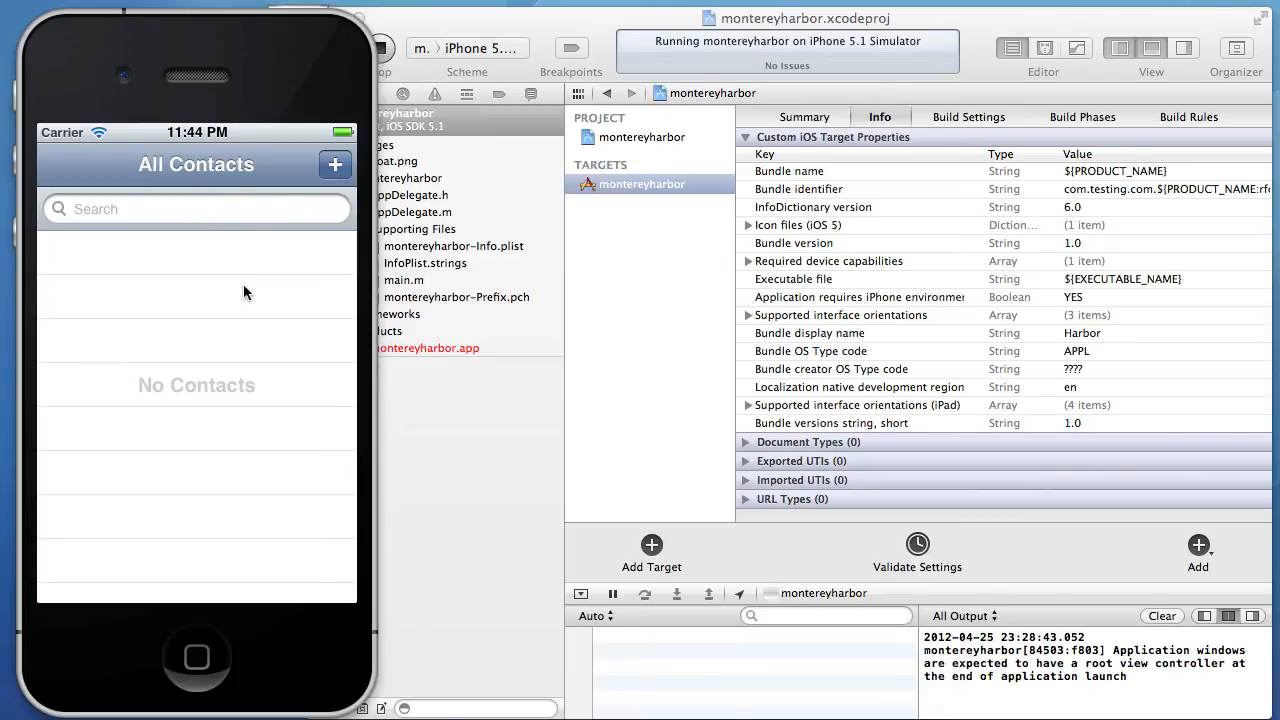
{"action": "mouse_move", "coordinate": [212, 252]}
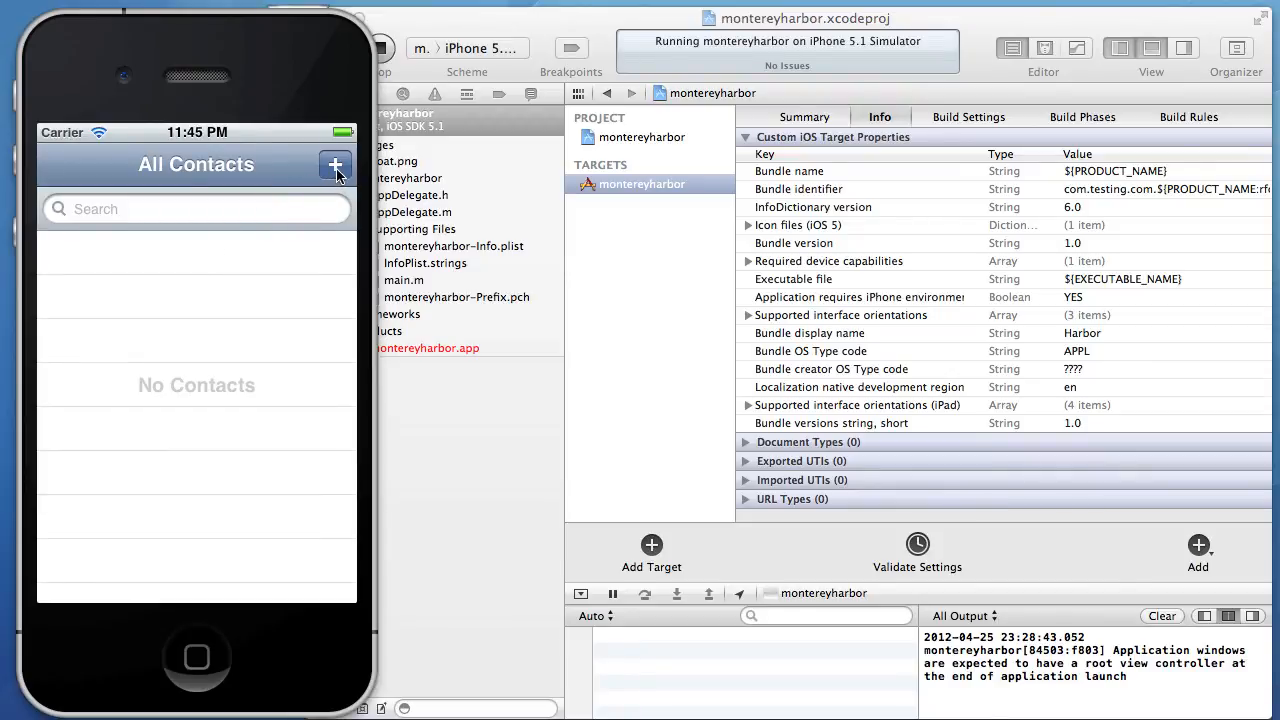
Step: Open and cancel the New Contact form three times, then go Home
{"action": "left_click", "coordinate": [335, 164]}
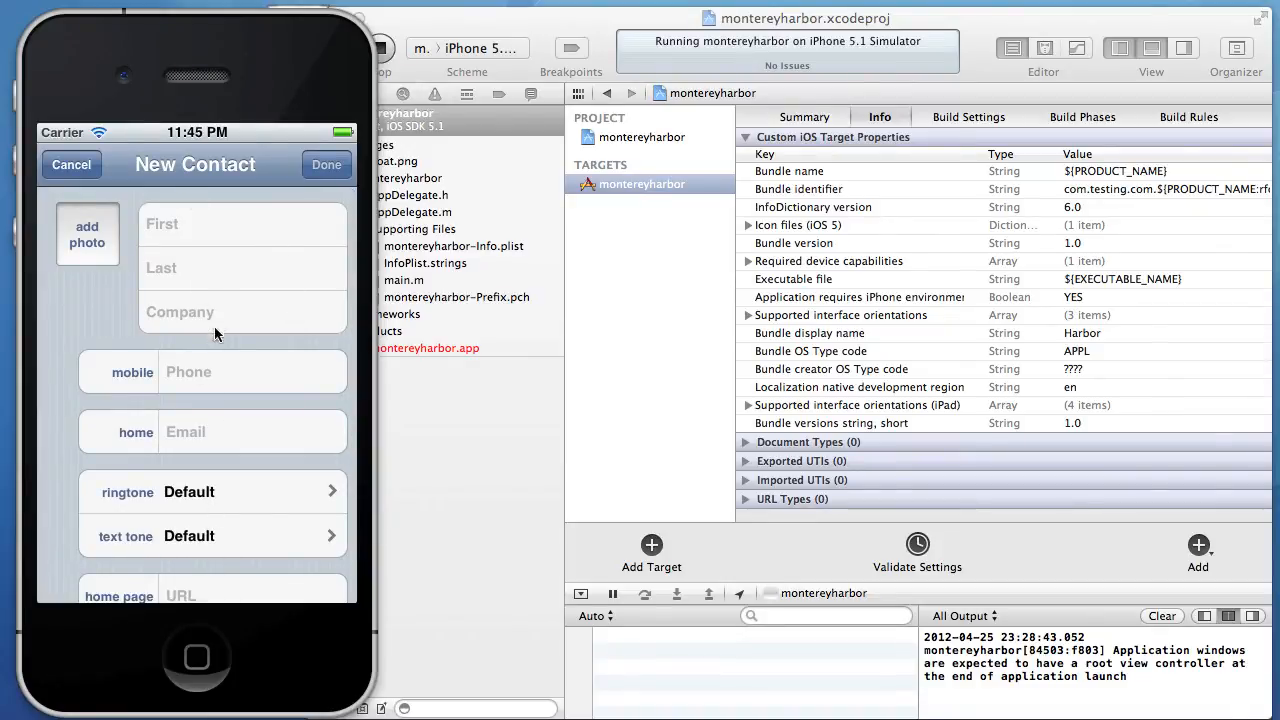
{"action": "mouse_move", "coordinate": [183, 185]}
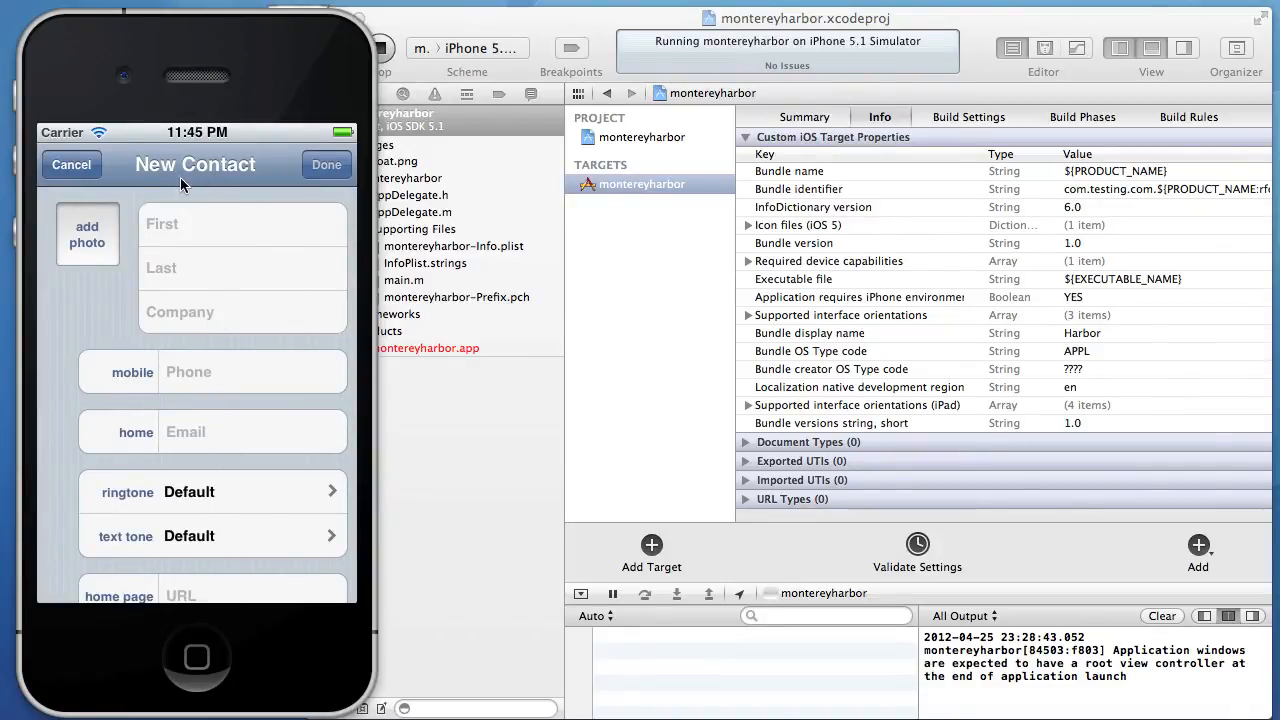
{"action": "left_click", "coordinate": [71, 164]}
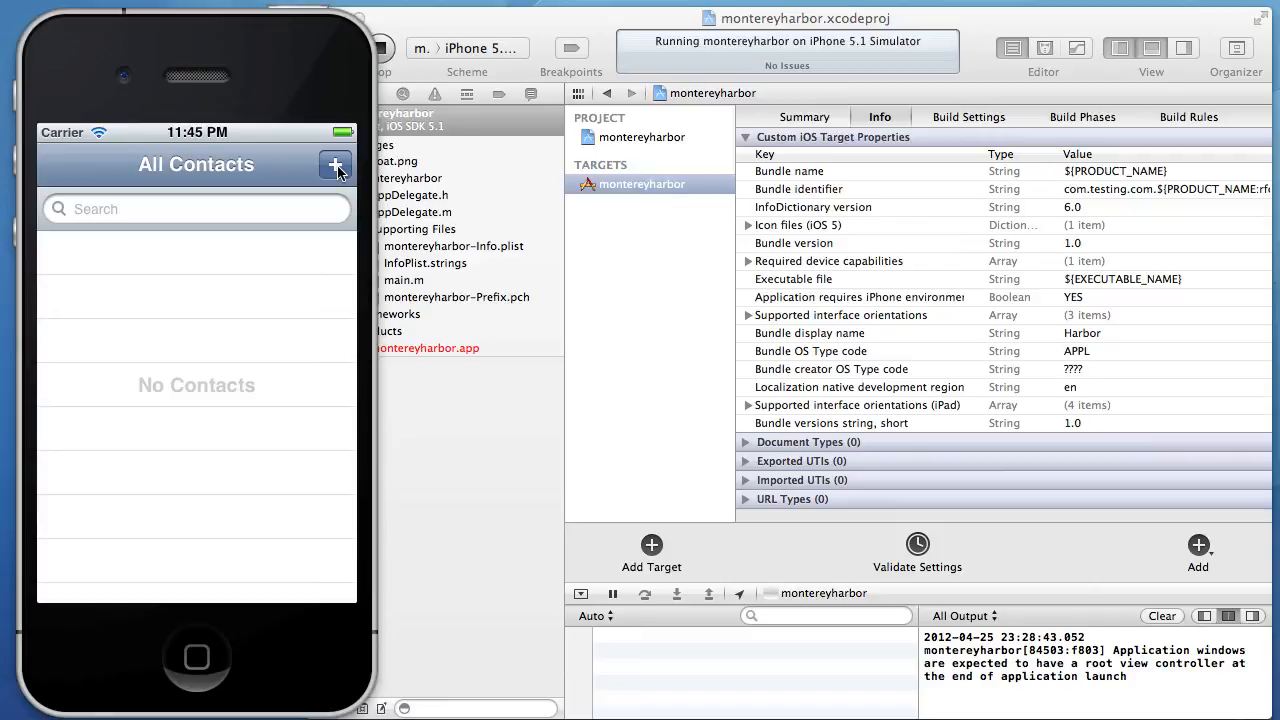
{"action": "left_click", "coordinate": [335, 164]}
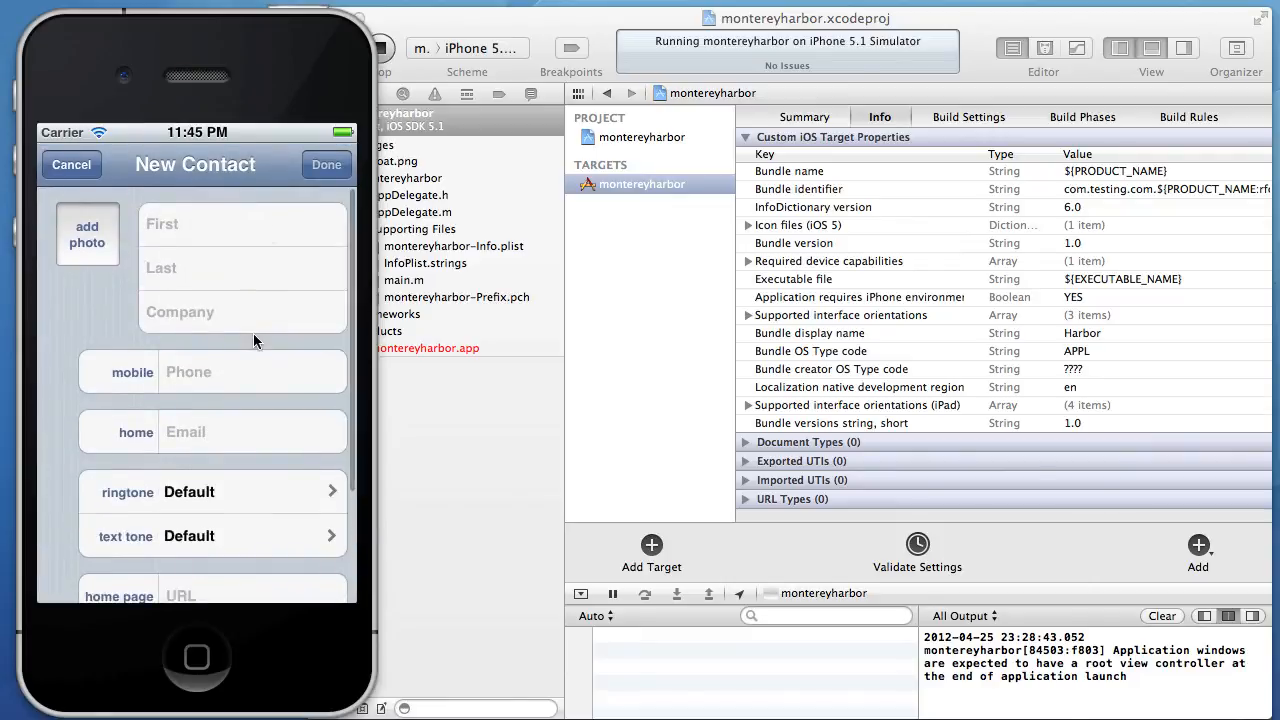
{"action": "mouse_move", "coordinate": [125, 123]}
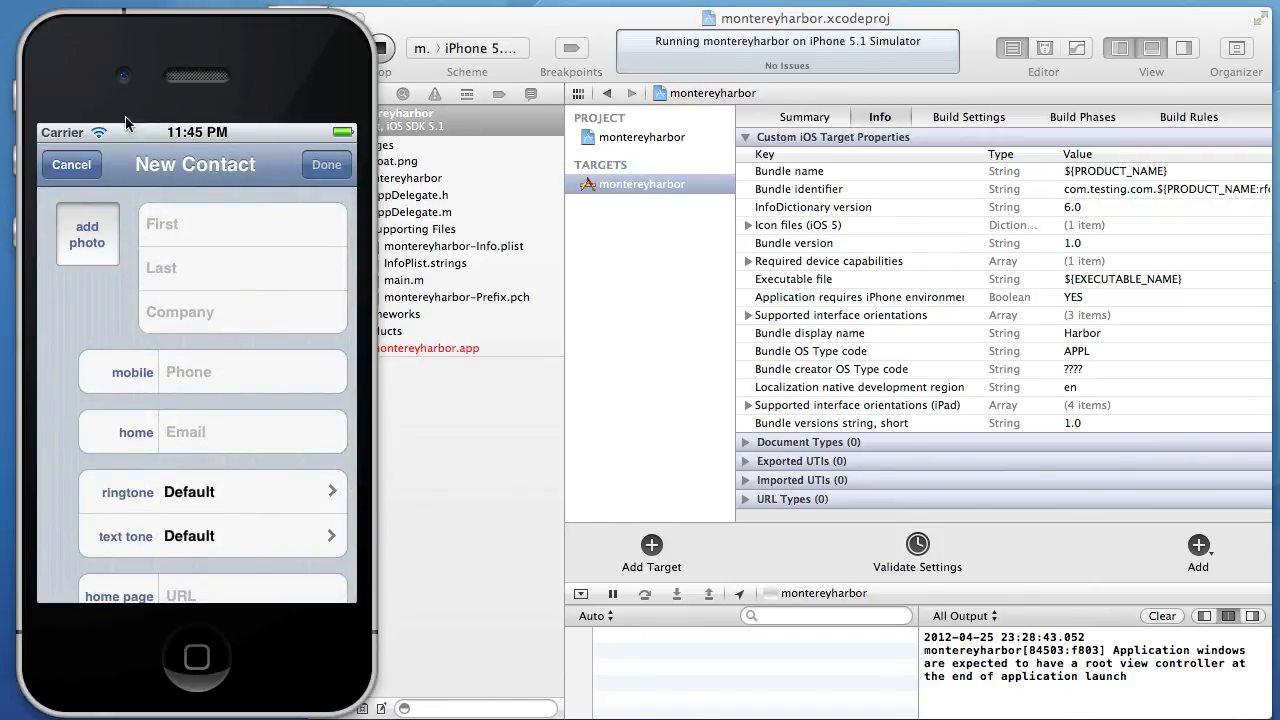
{"action": "left_click", "coordinate": [71, 164]}
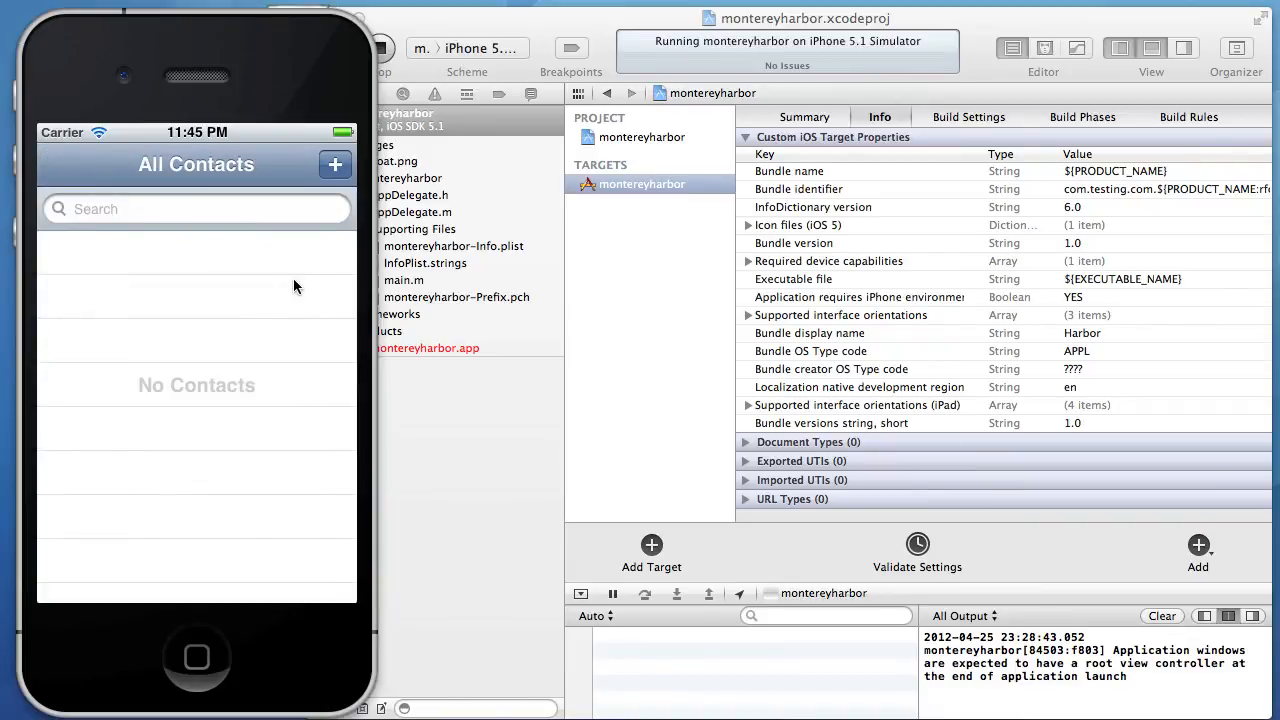
{"action": "left_click", "coordinate": [335, 164]}
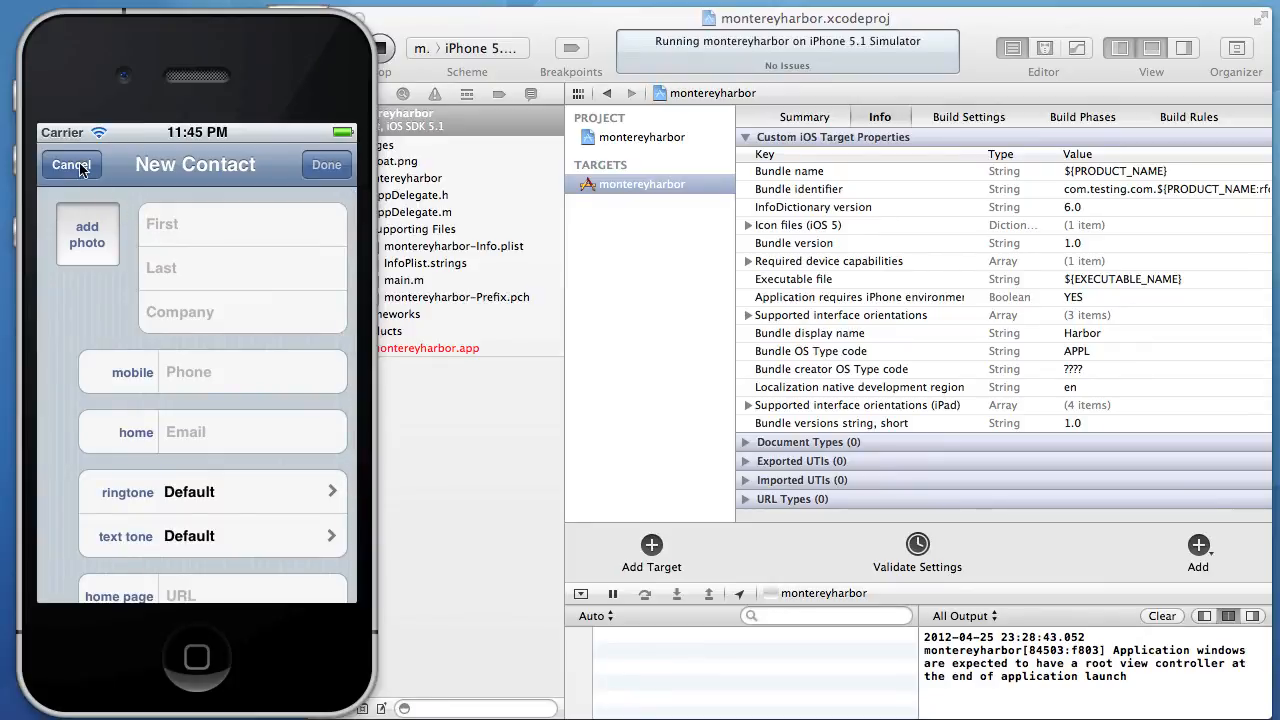
{"action": "left_click", "coordinate": [71, 164]}
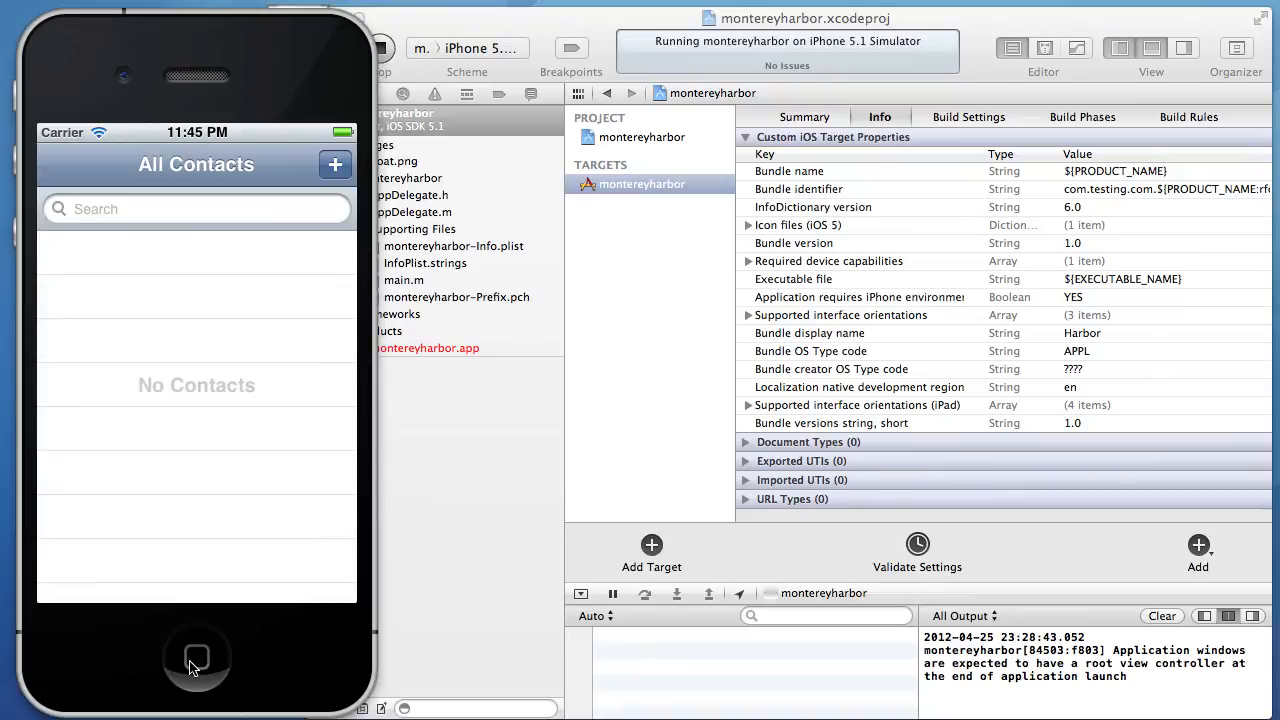
{"action": "left_click", "coordinate": [196, 657]}
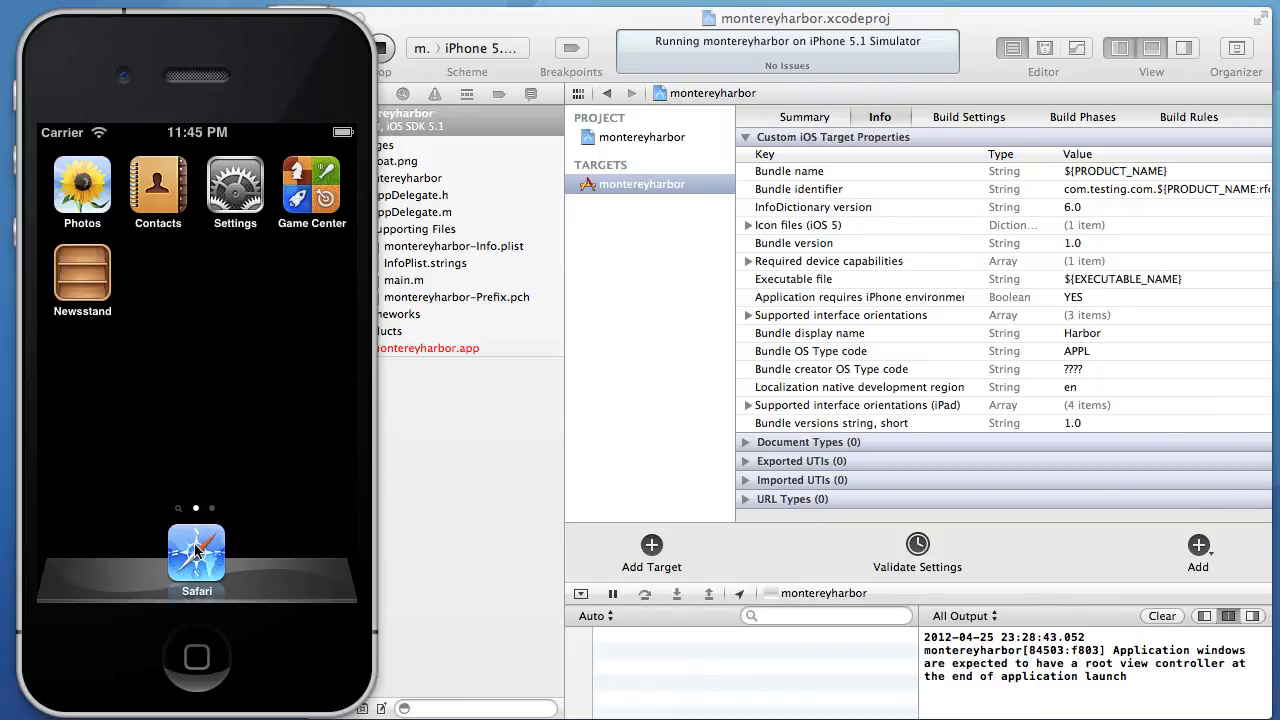
{"action": "mouse_move", "coordinate": [240, 361]}
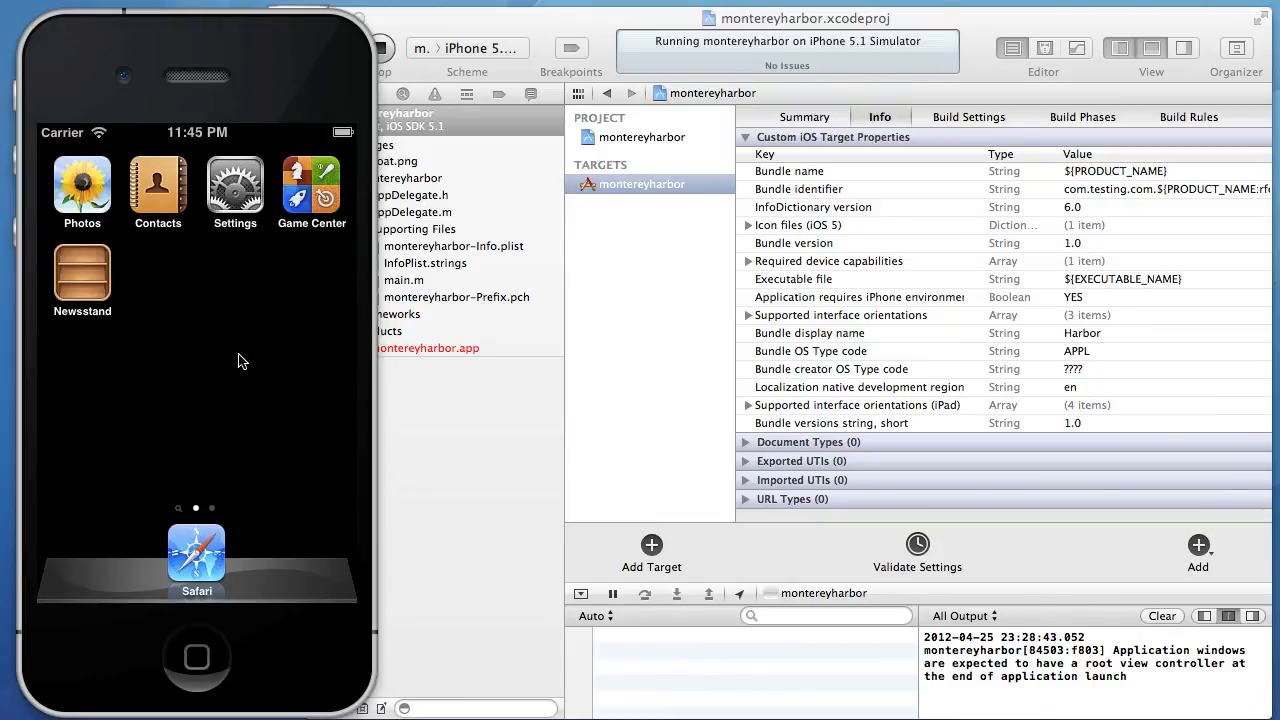
{"action": "mouse_move", "coordinate": [273, 348]}
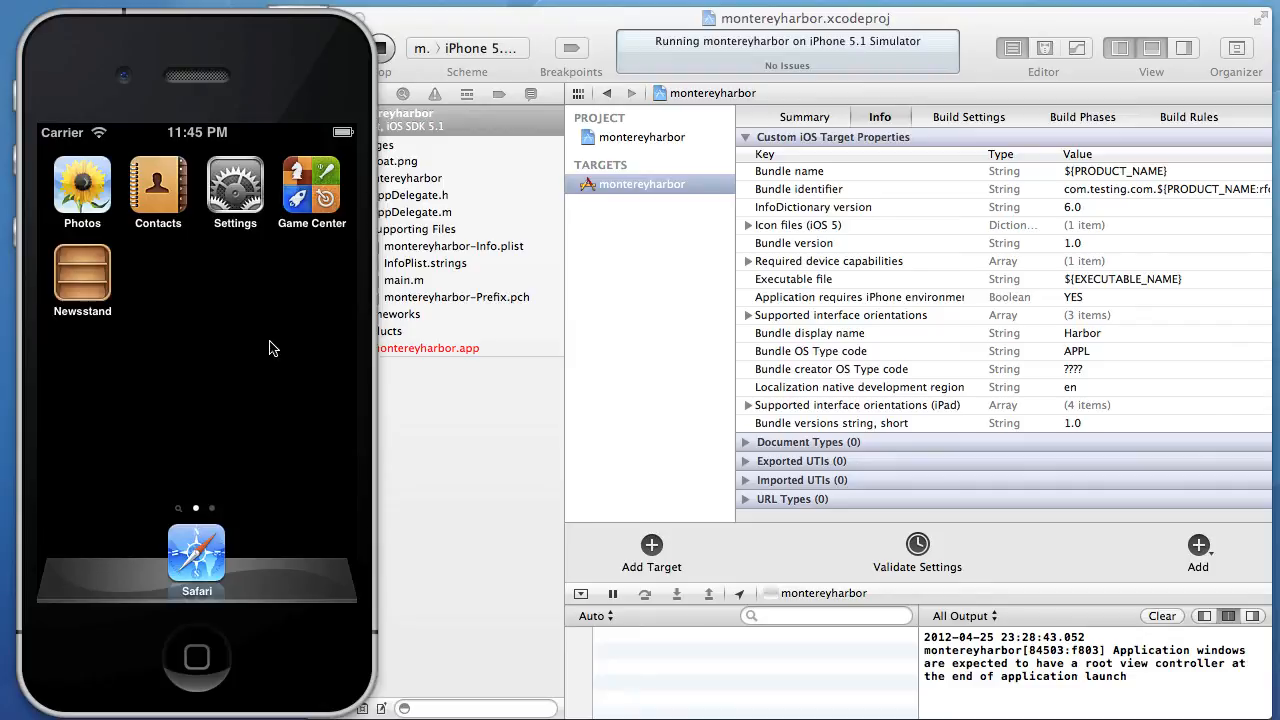
{"action": "mouse_move", "coordinate": [238, 328]}
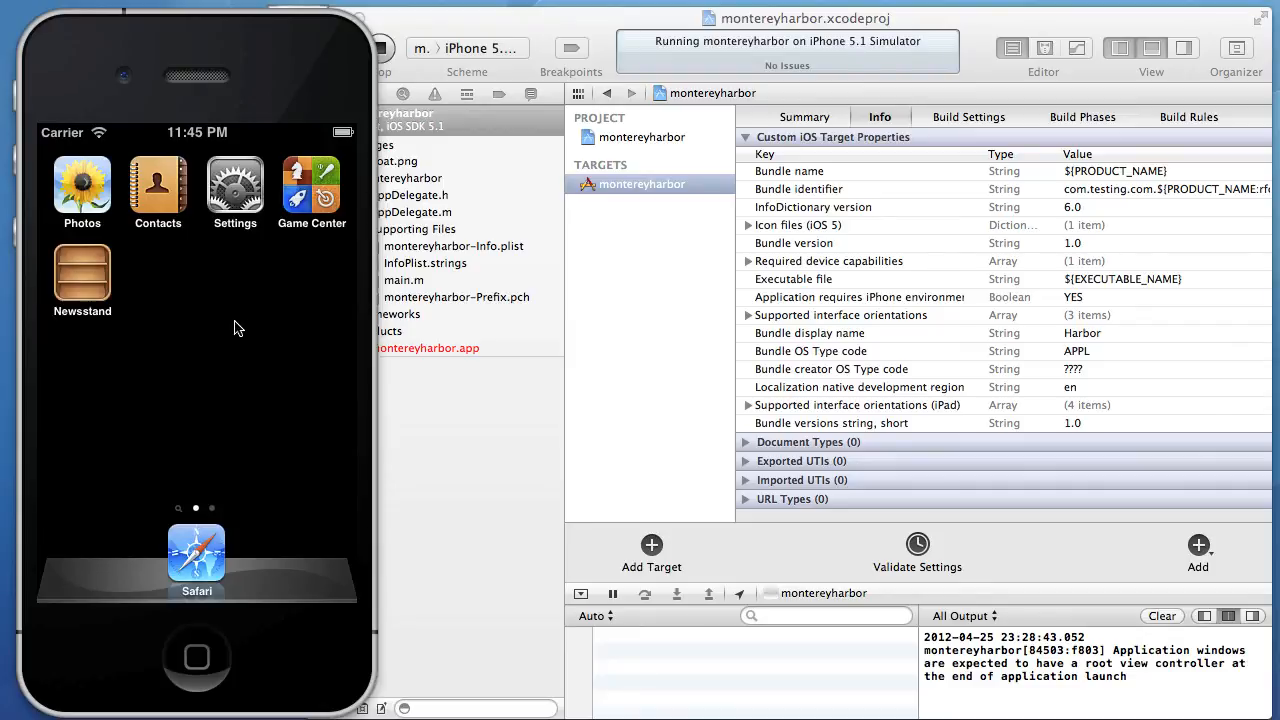
{"action": "mouse_move", "coordinate": [211, 393]}
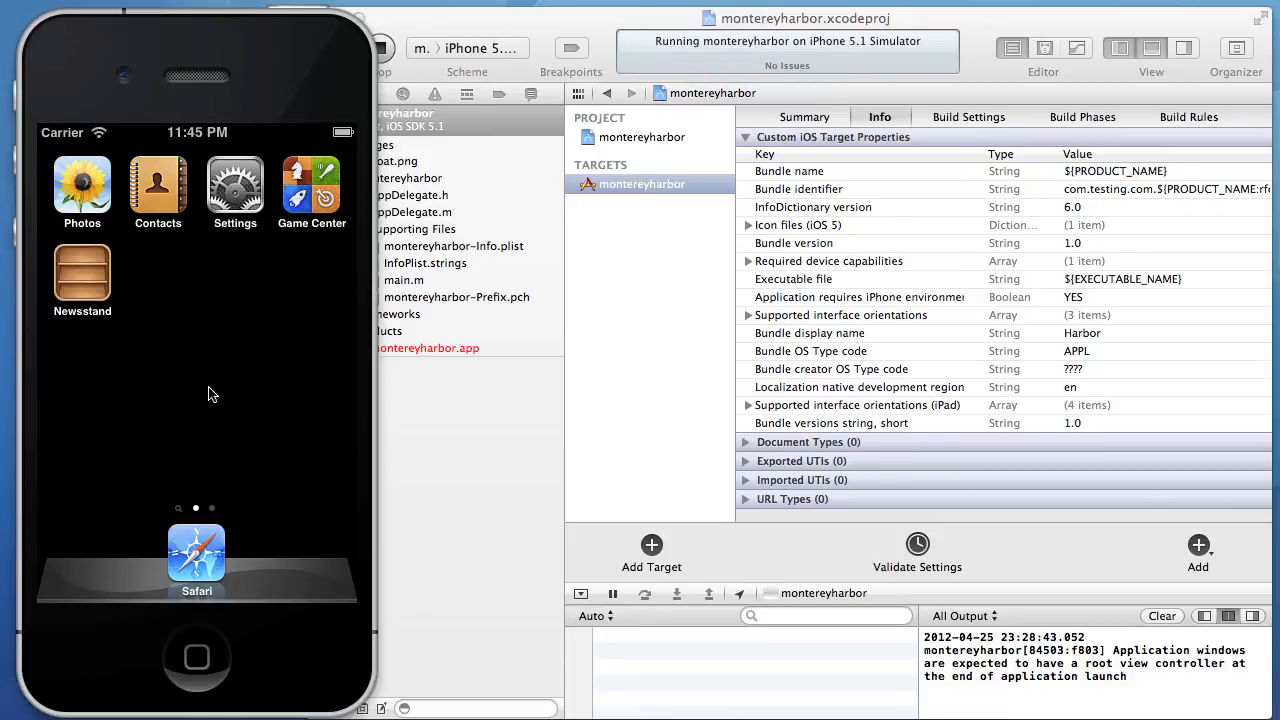
{"action": "left_click", "coordinate": [196, 550]}
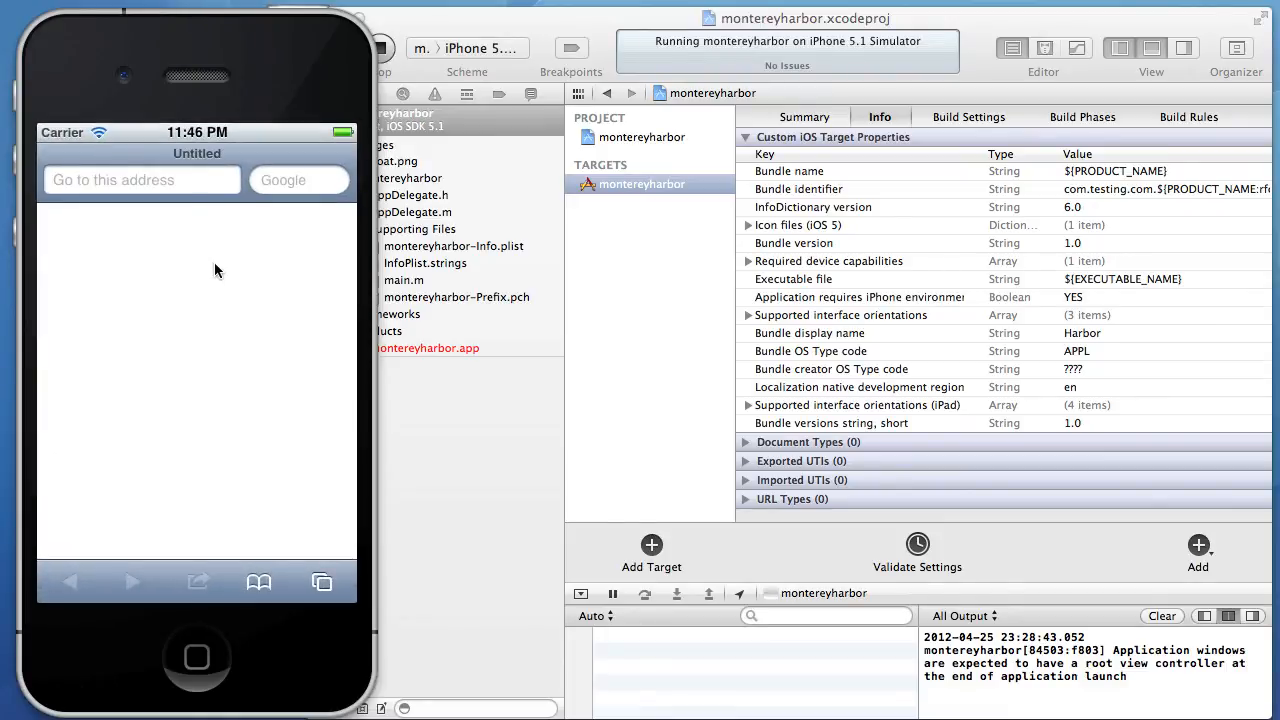
{"action": "mouse_move", "coordinate": [245, 430]}
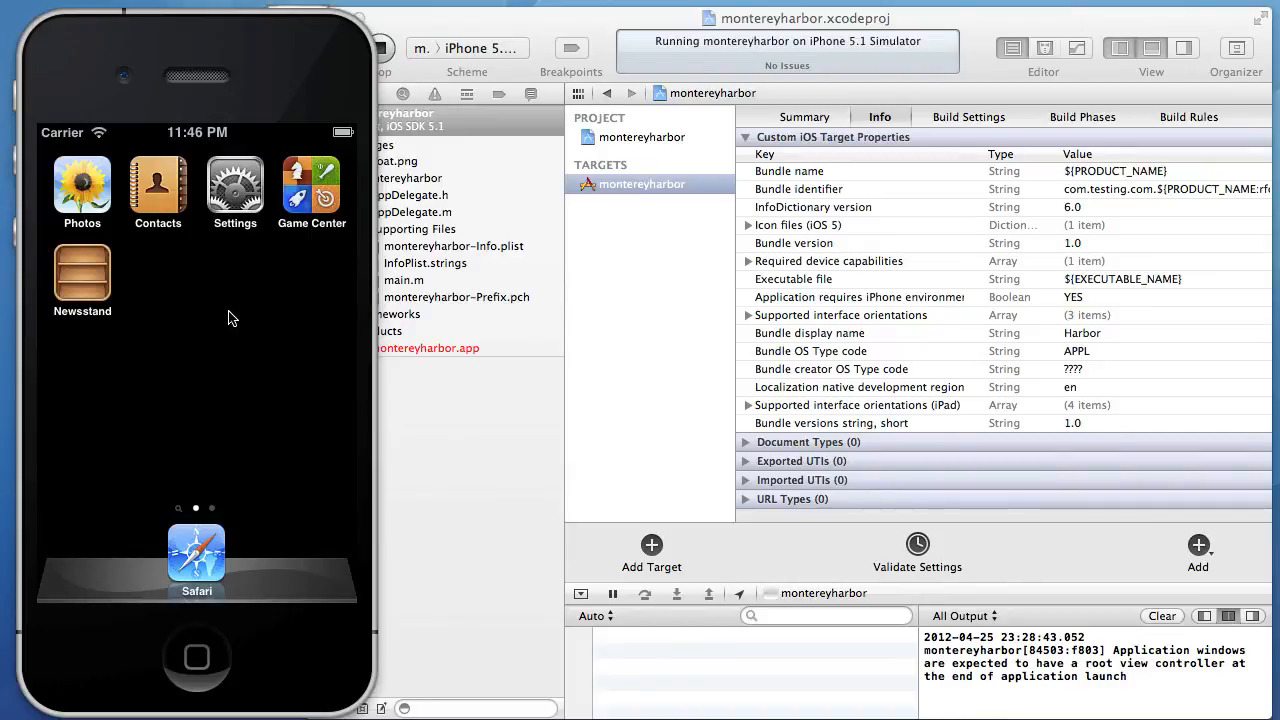
{"action": "mouse_move", "coordinate": [243, 361]}
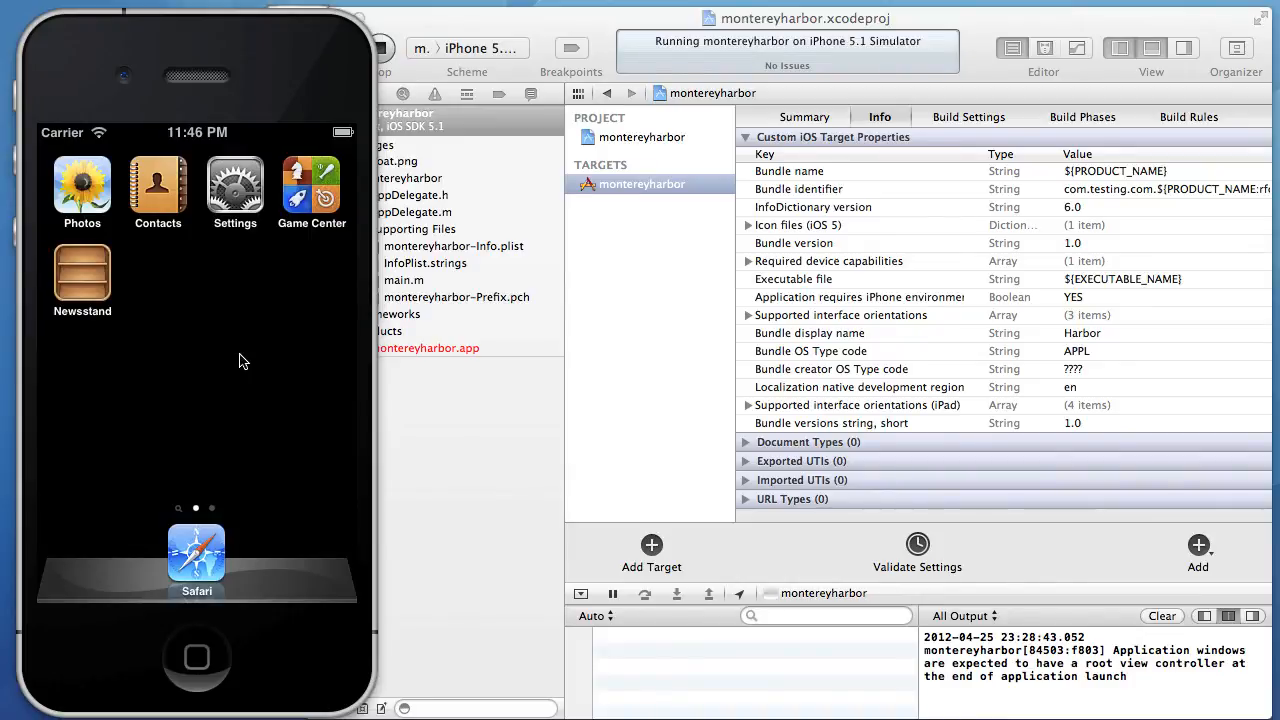
{"action": "mouse_move", "coordinate": [283, 318]}
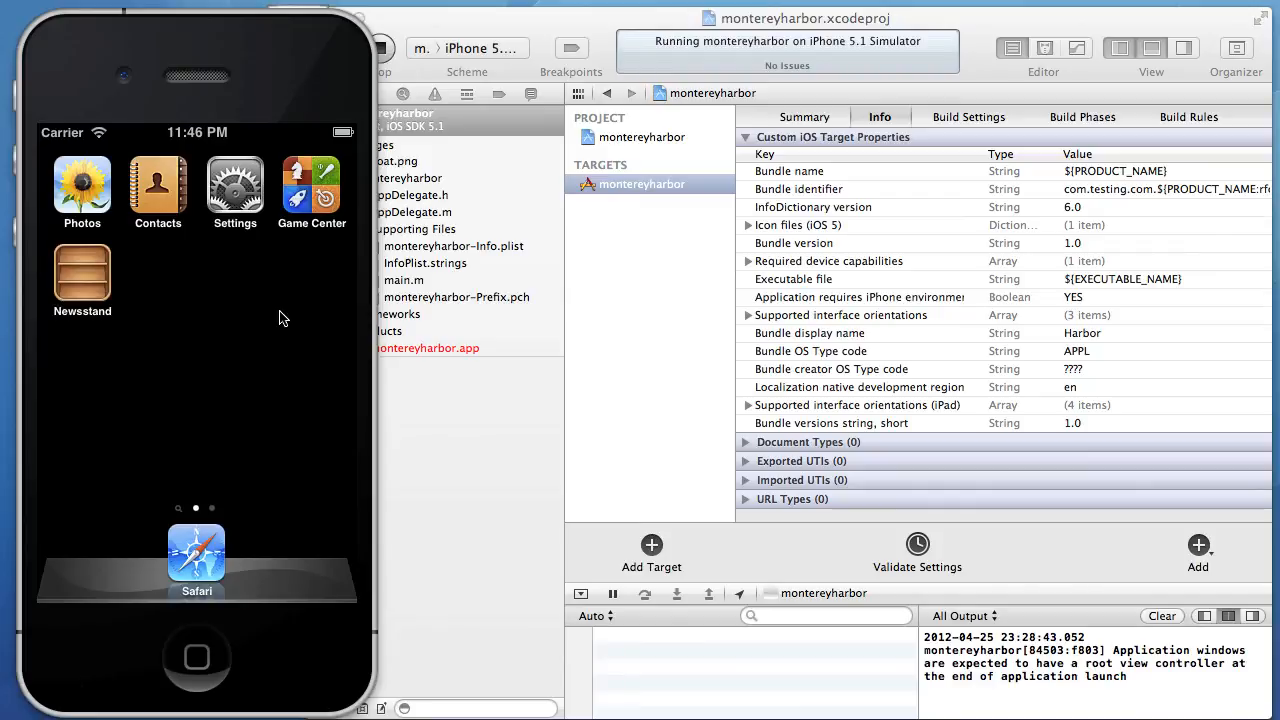
{"action": "mouse_move", "coordinate": [248, 359]}
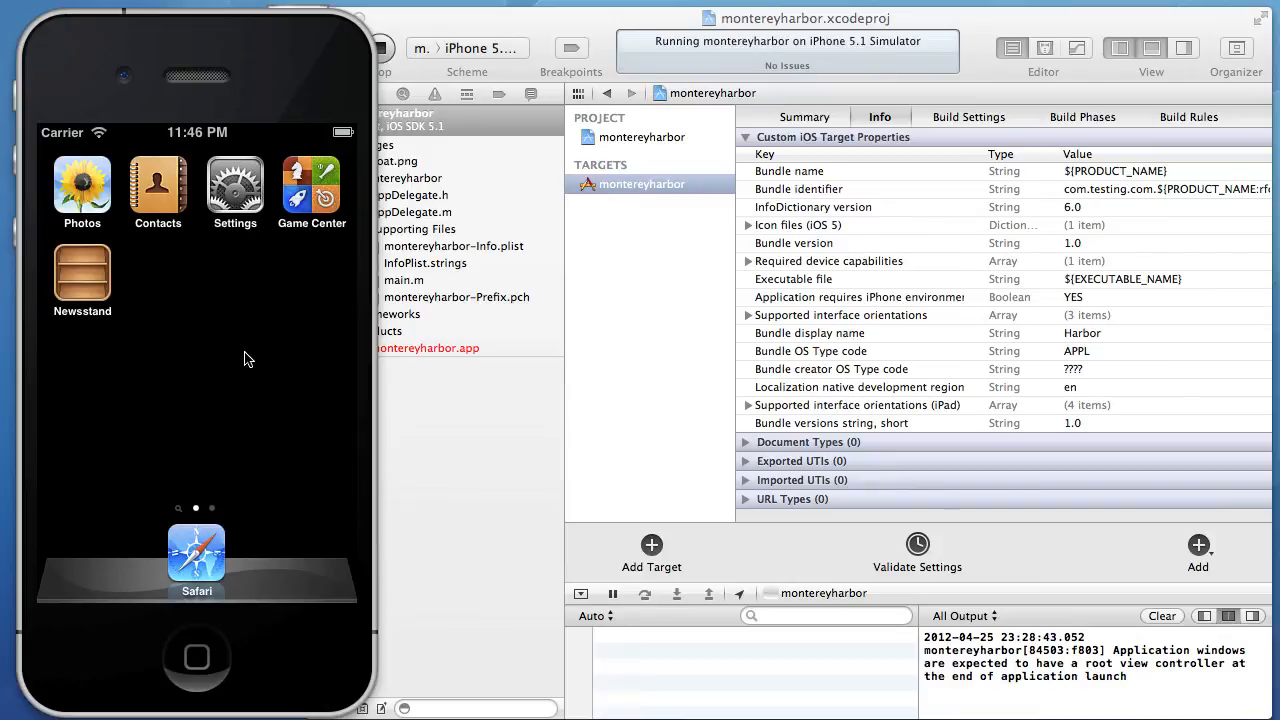
{"action": "mouse_move", "coordinate": [297, 92]}
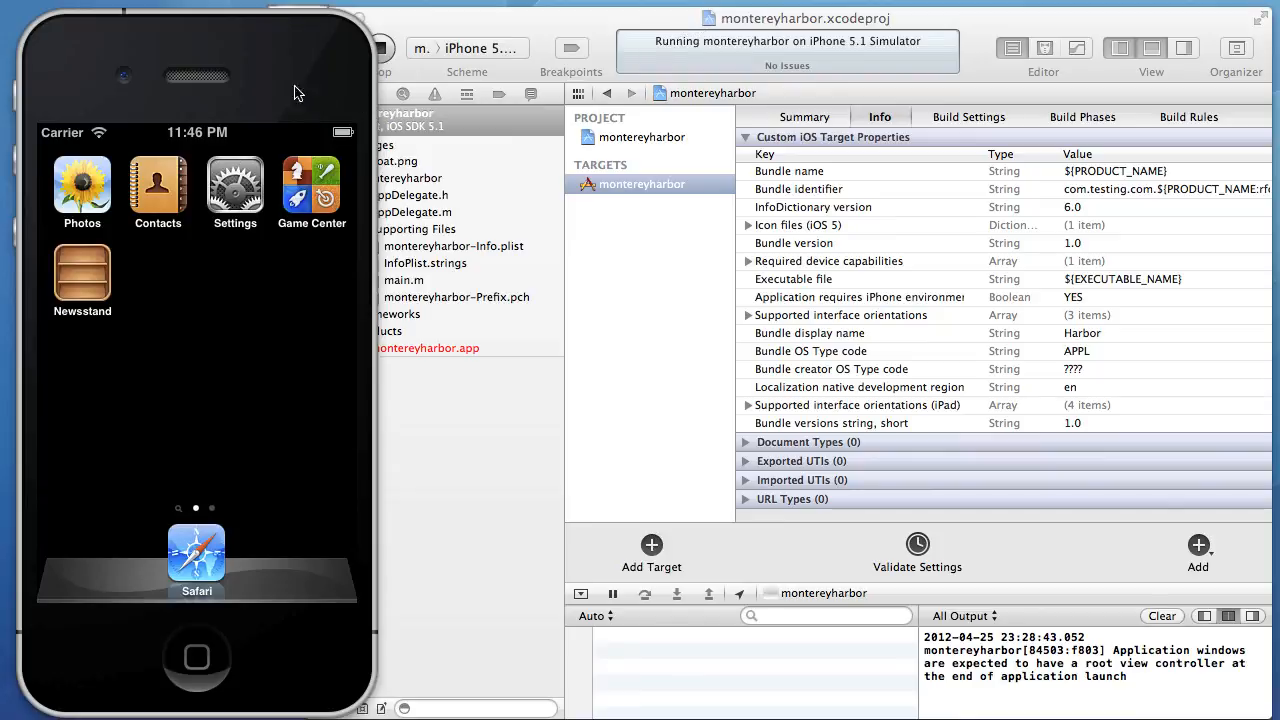
{"action": "mouse_move", "coordinate": [314, 313]}
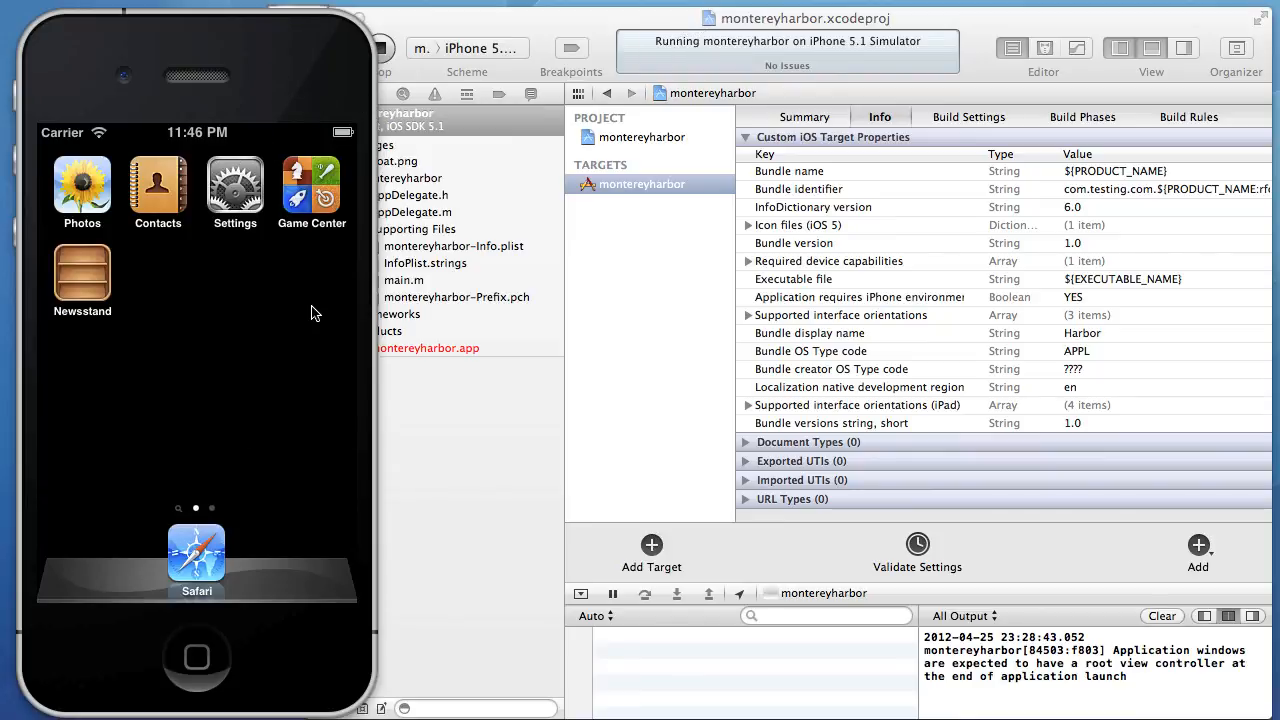
{"action": "mouse_move", "coordinate": [222, 289]}
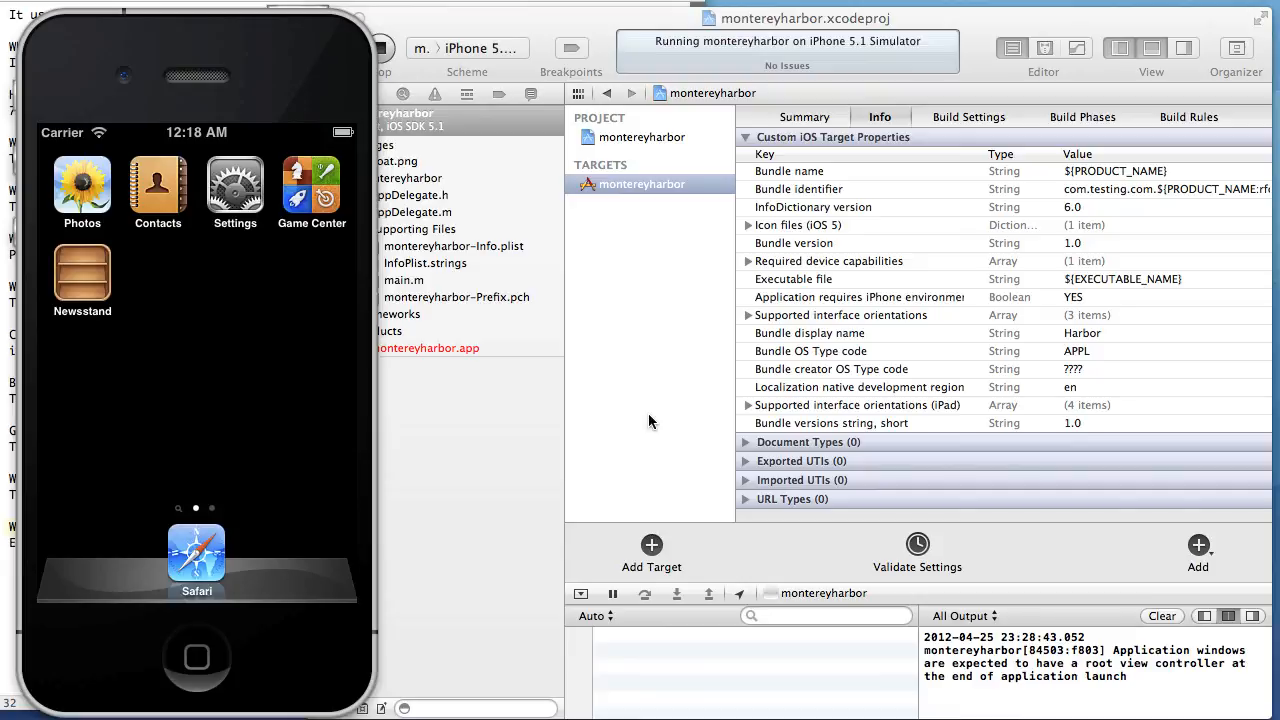
{"action": "mouse_move", "coordinate": [688, 288]}
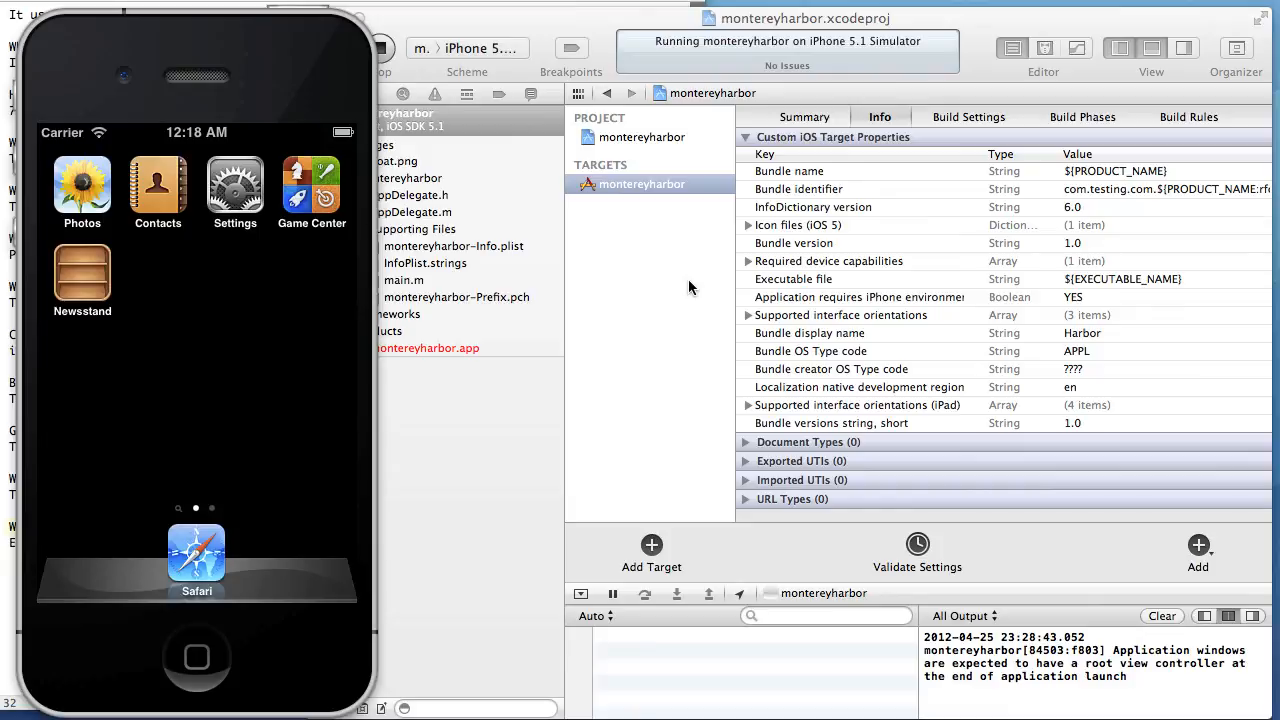